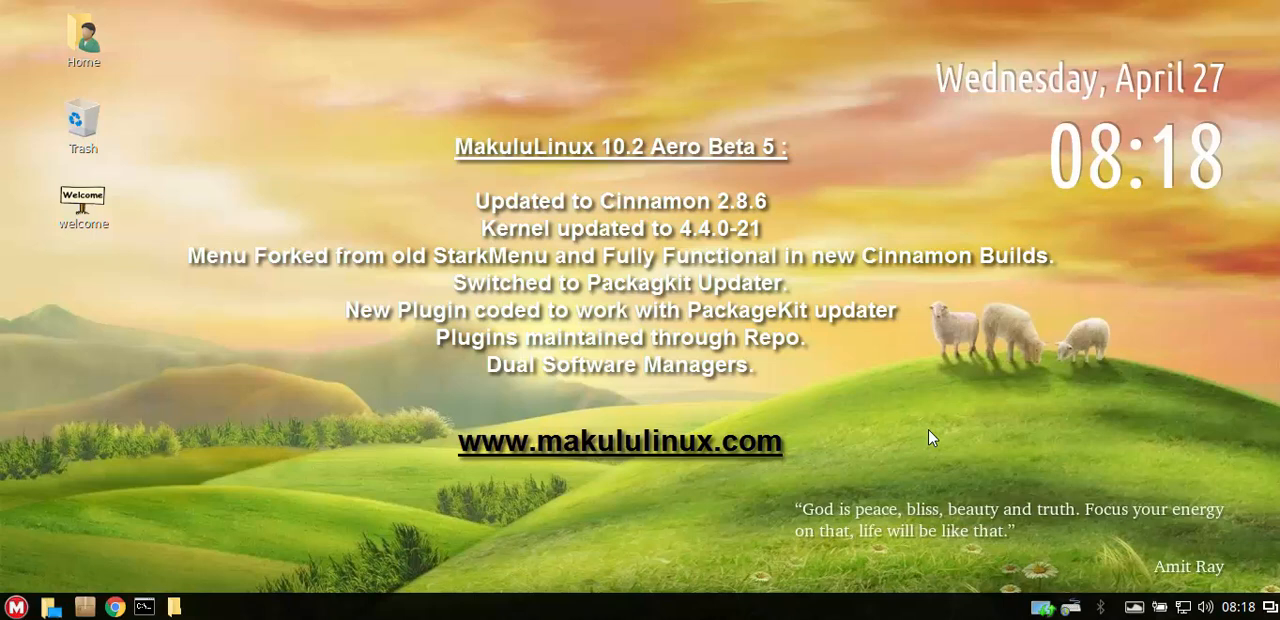
mouse_move(764, 426)
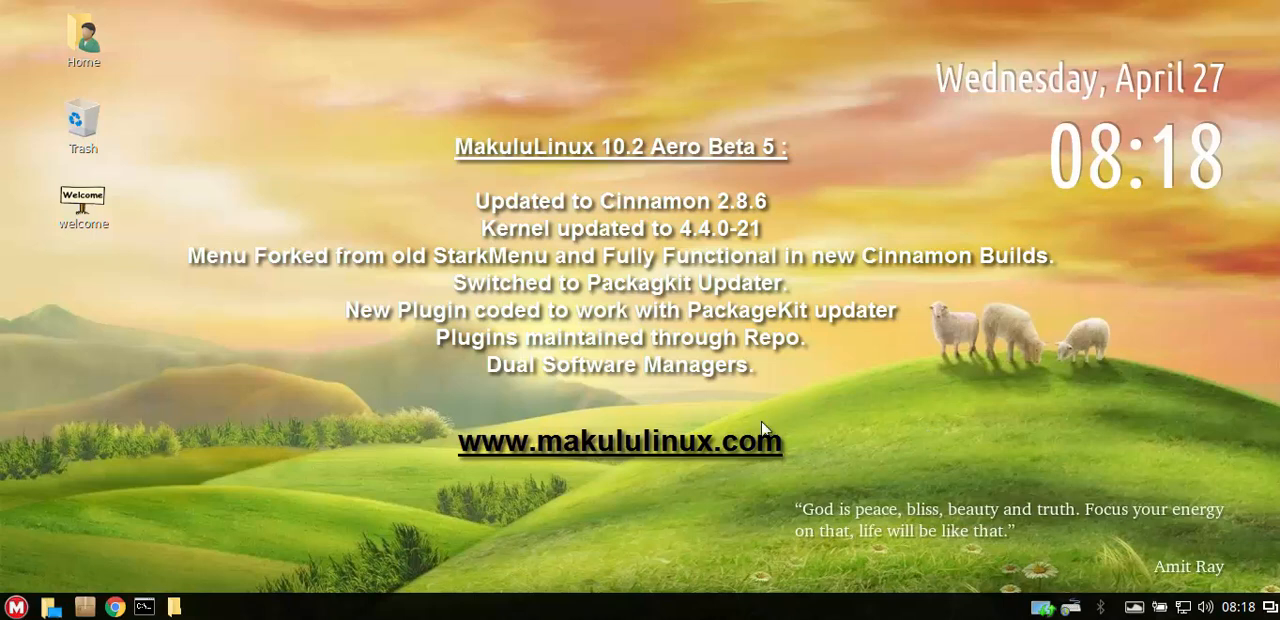
mouse_move(696, 420)
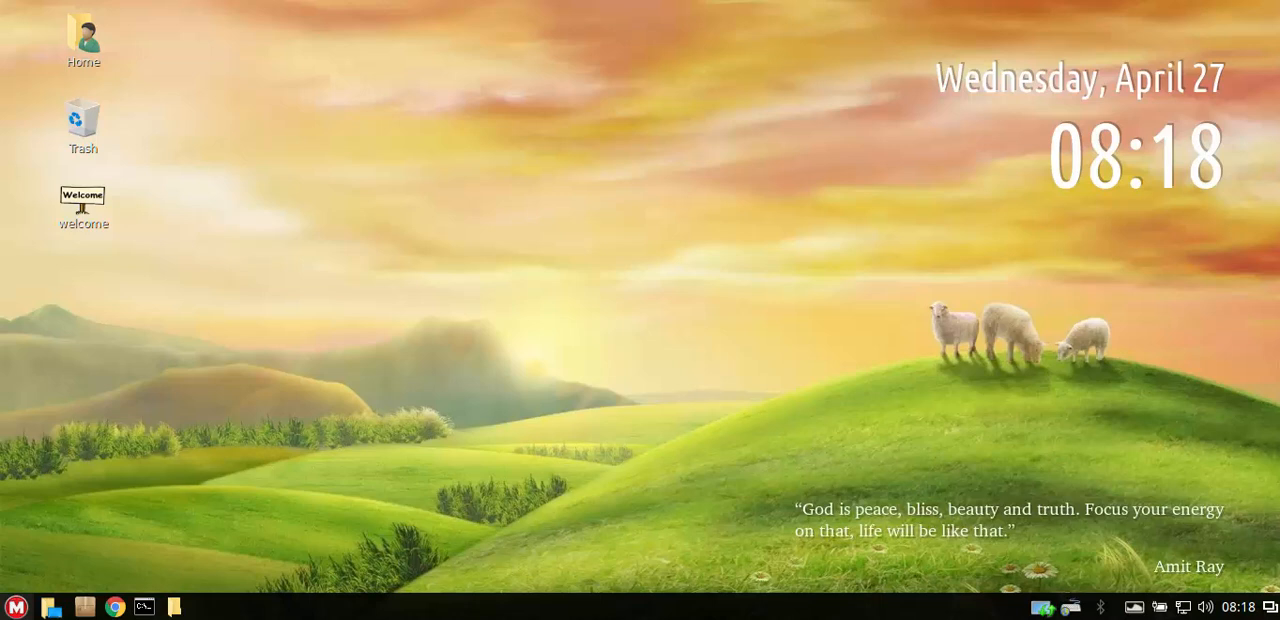
Browse the main application menu, switching from all applications back to favourites.
click(14, 604)
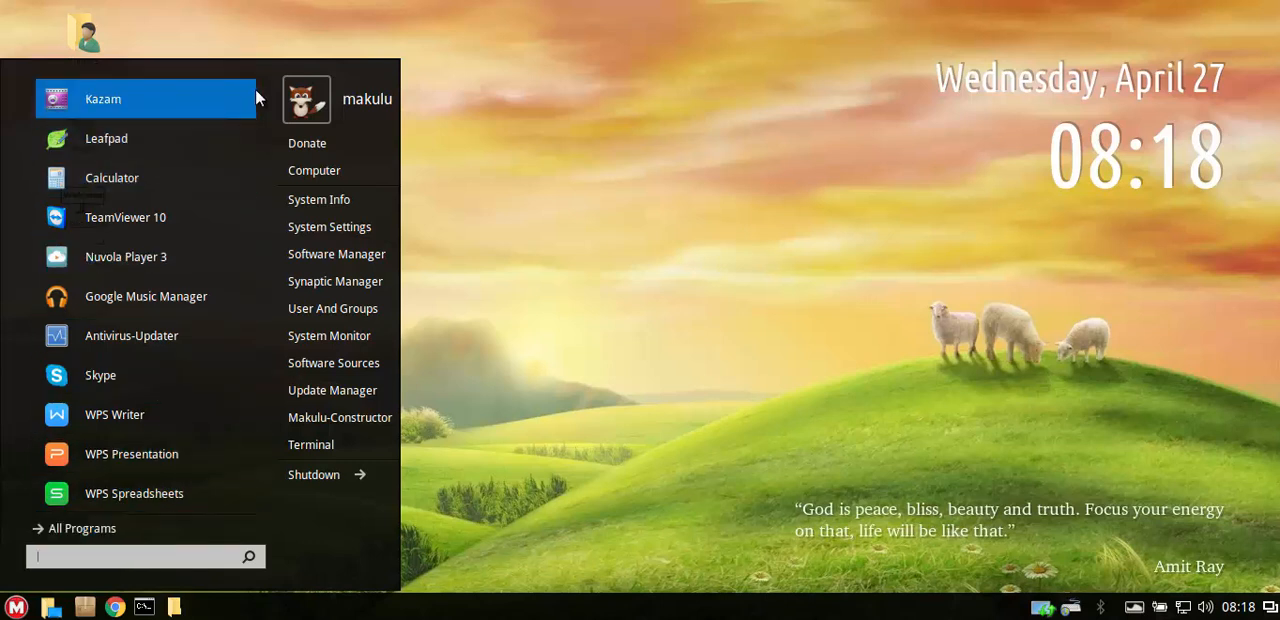
mouse_move(316, 144)
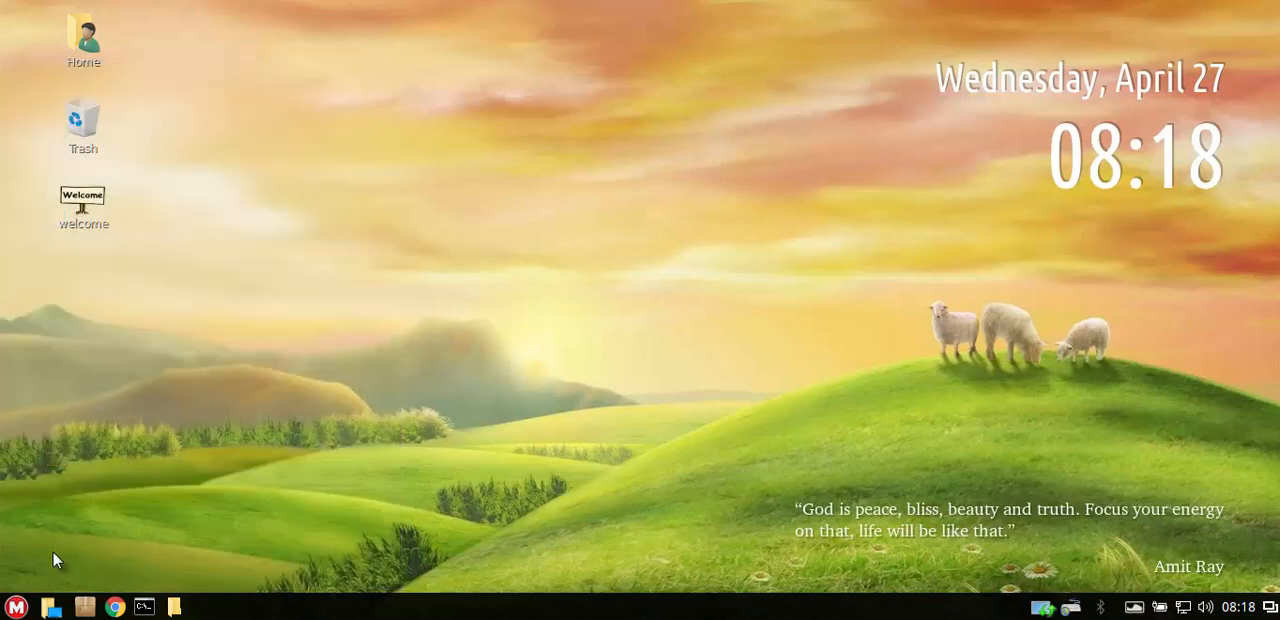
click(16, 604)
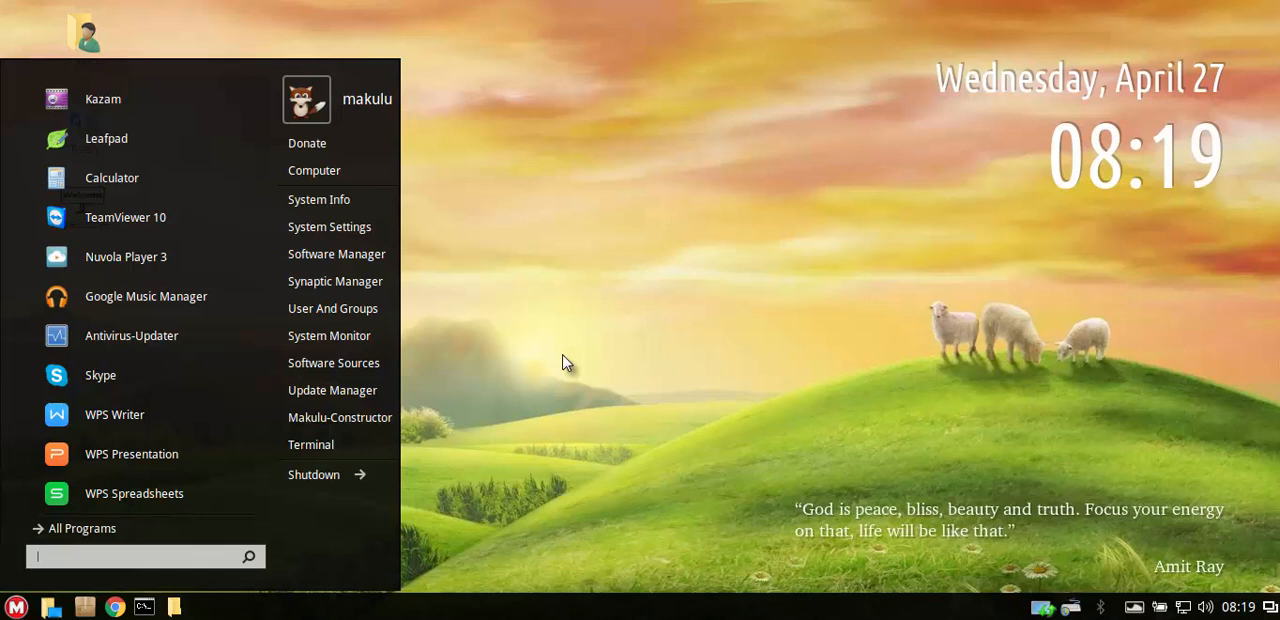
mouse_move(408, 436)
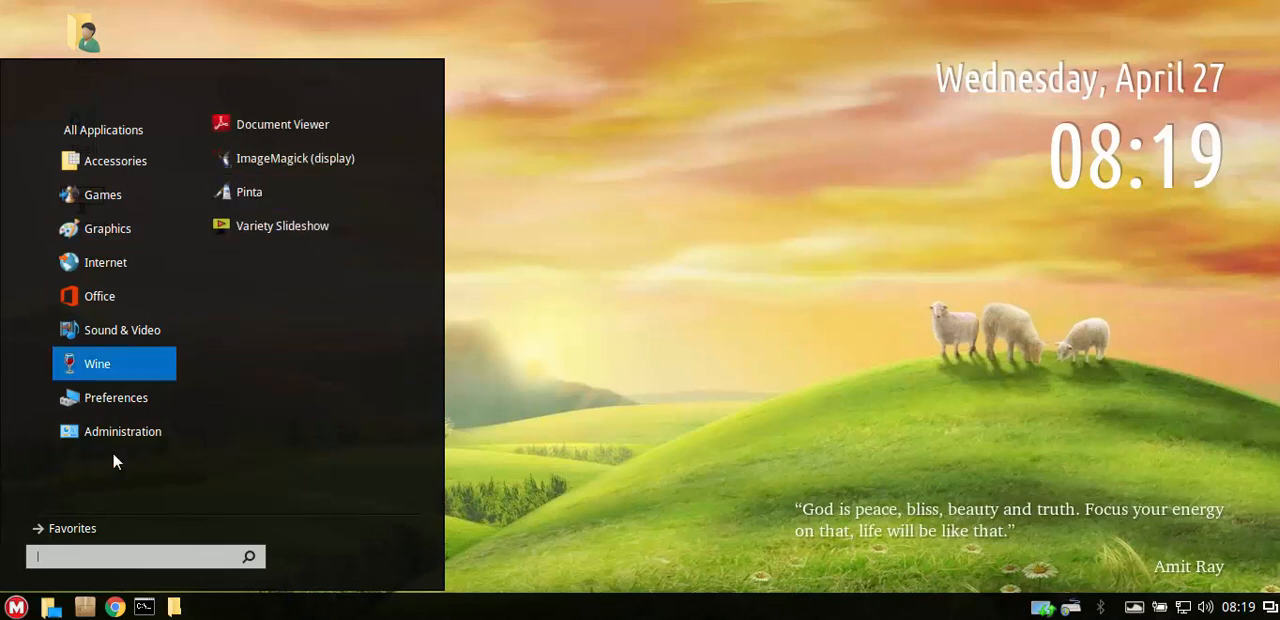
click(72, 528)
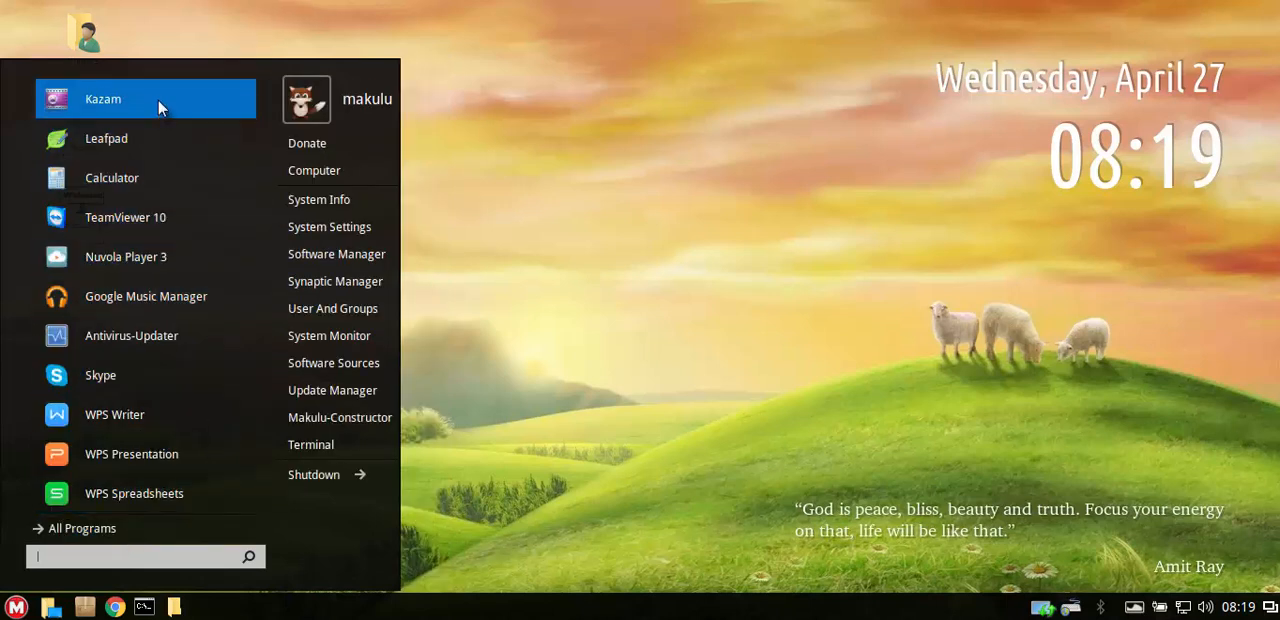
mouse_move(332, 332)
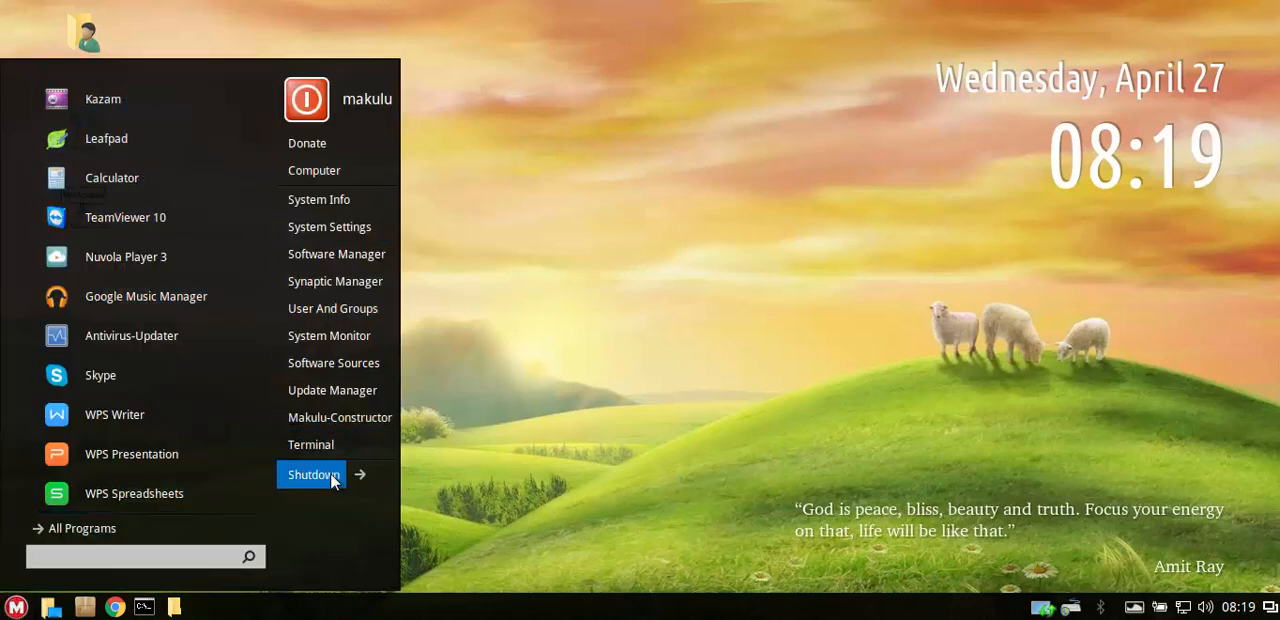
mouse_move(356, 390)
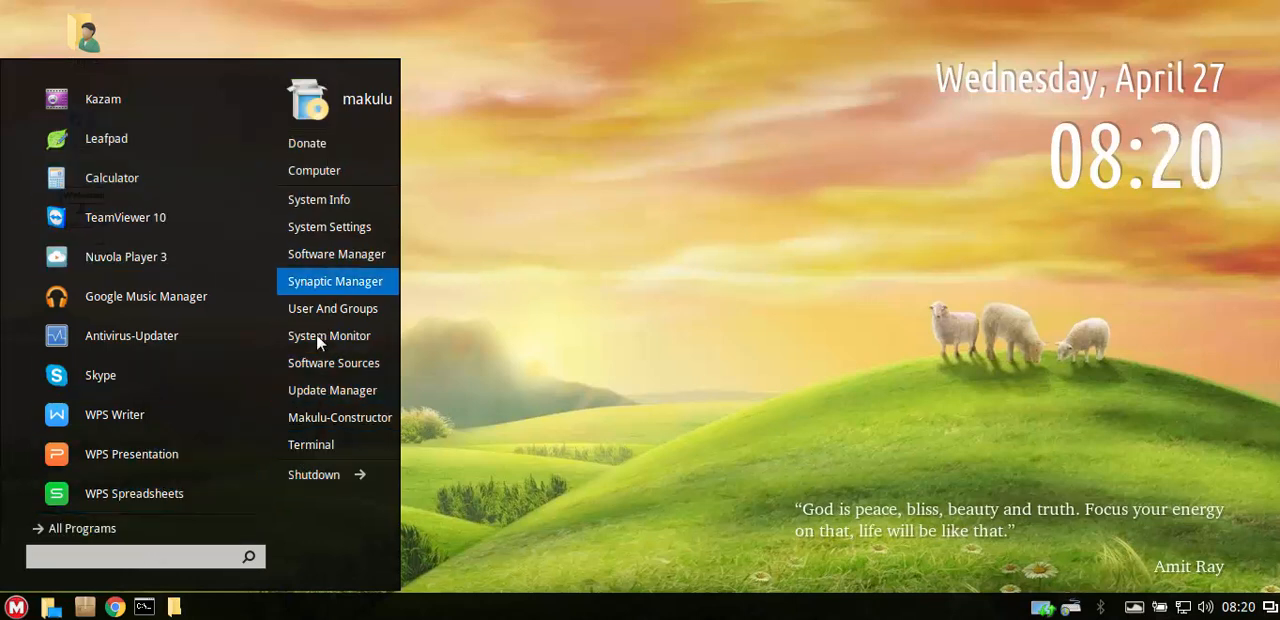
mouse_move(320, 474)
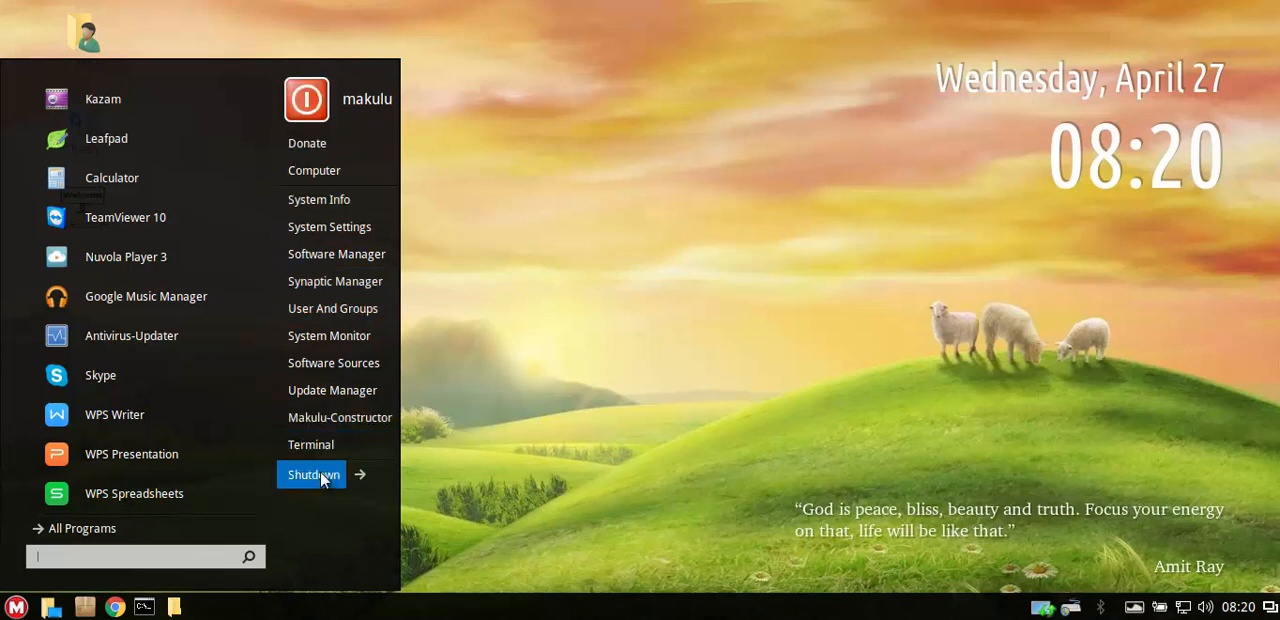
mouse_move(348, 476)
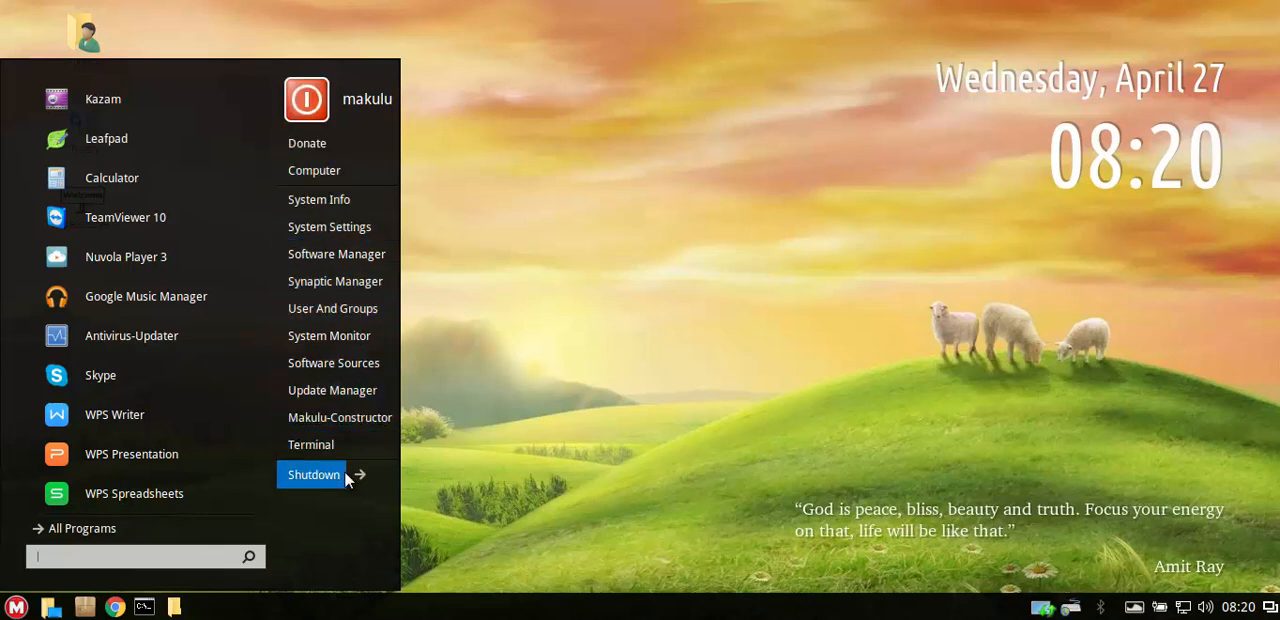
mouse_move(328, 336)
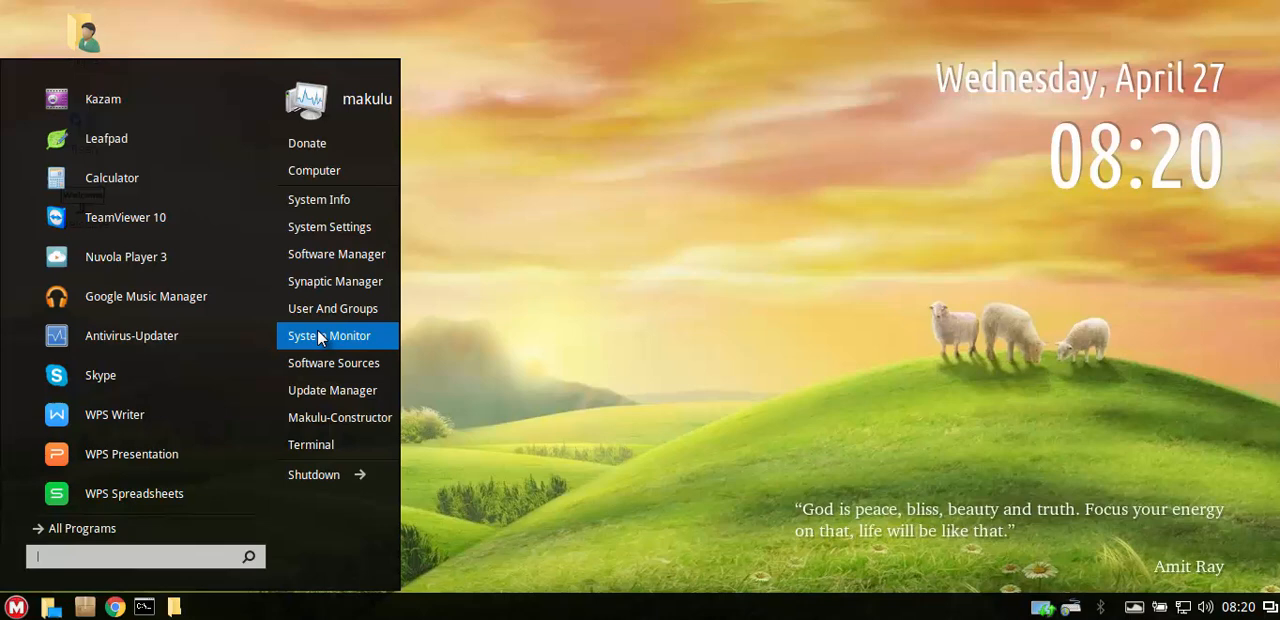
mouse_move(110, 152)
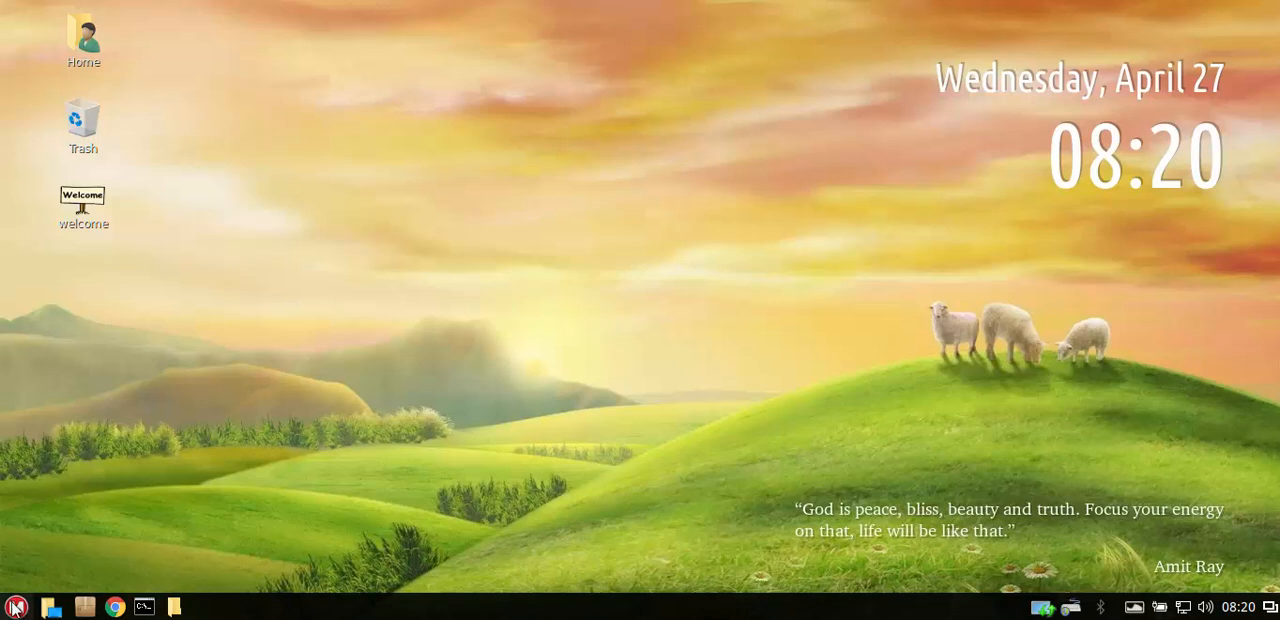
View and dismiss the makulu-menu information, toggling the menu afterwards.
click(14, 604)
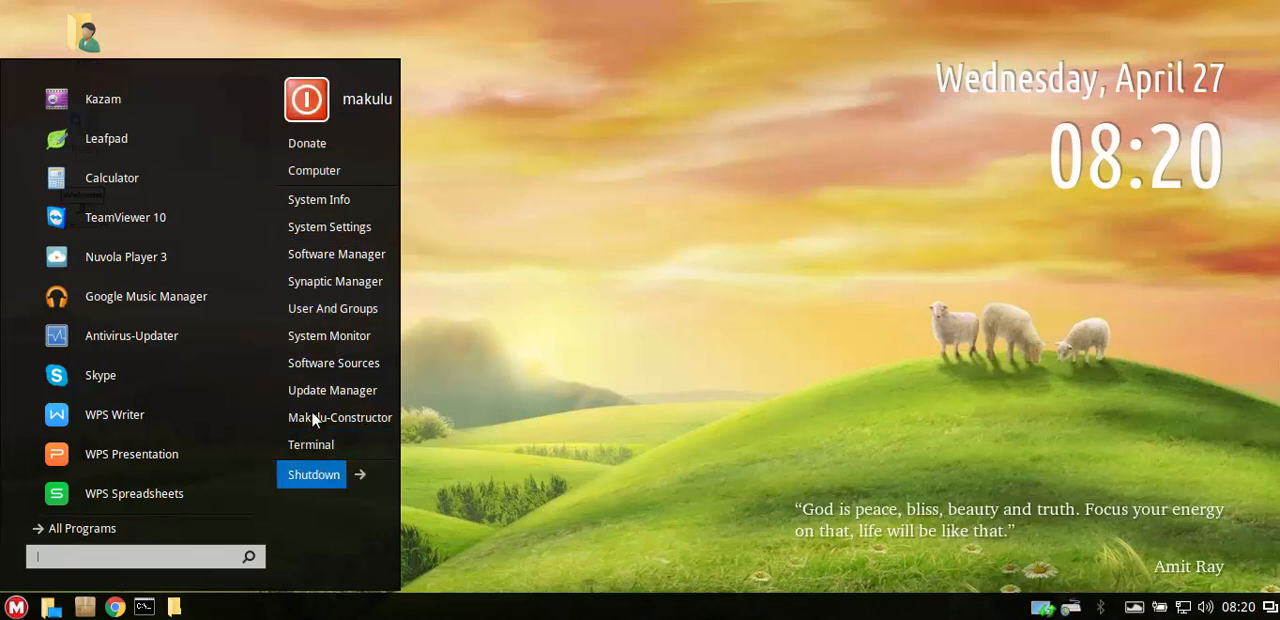
mouse_move(328, 336)
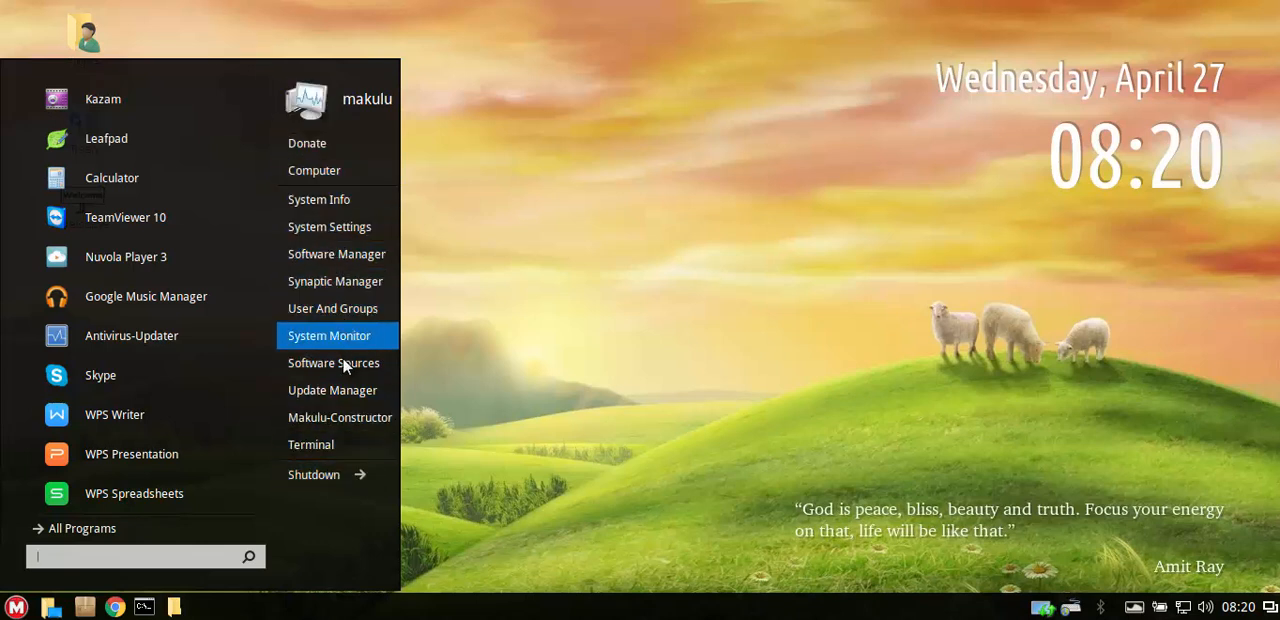
mouse_move(308, 144)
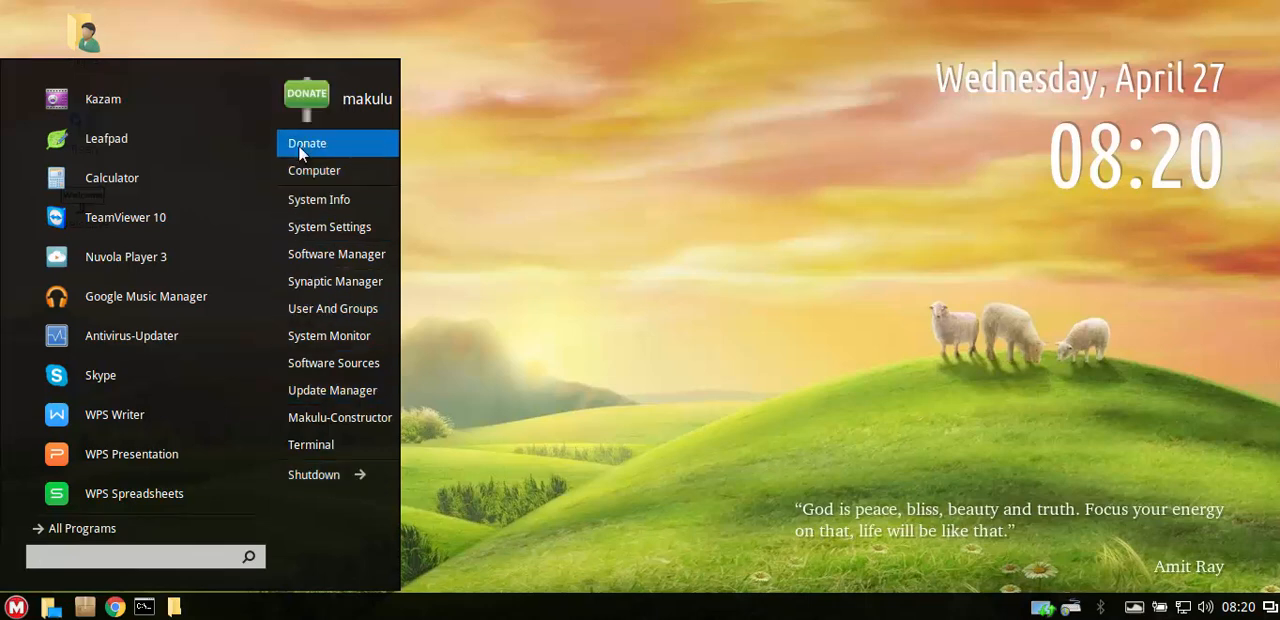
mouse_move(312, 474)
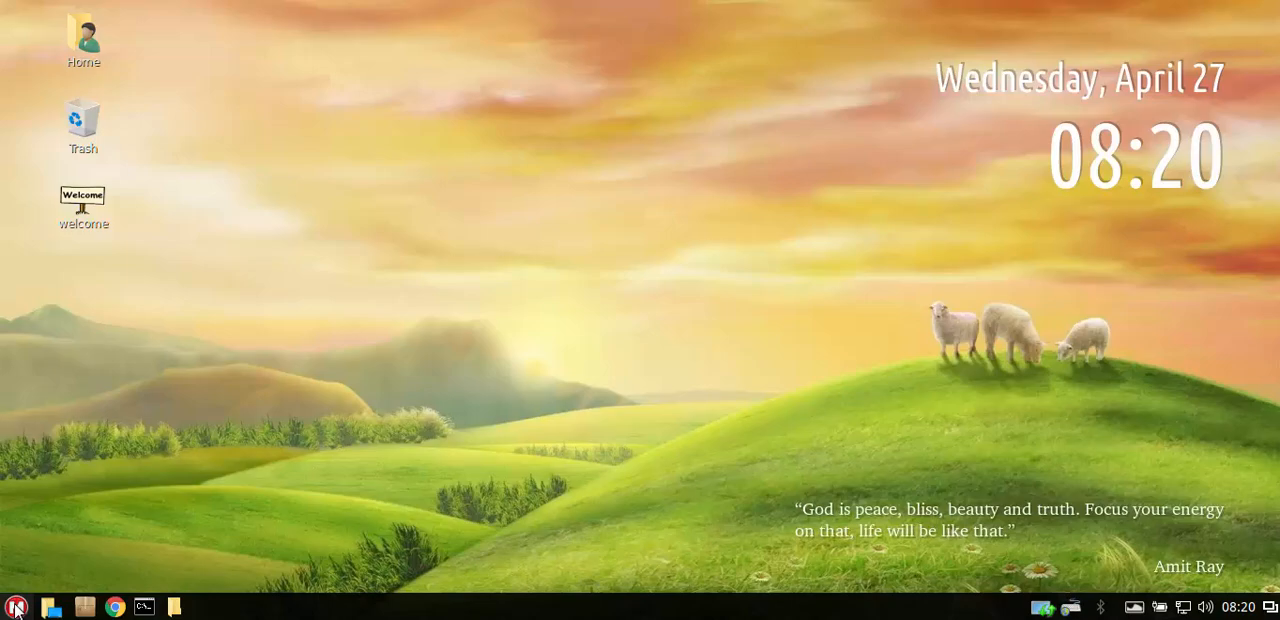
click(16, 604)
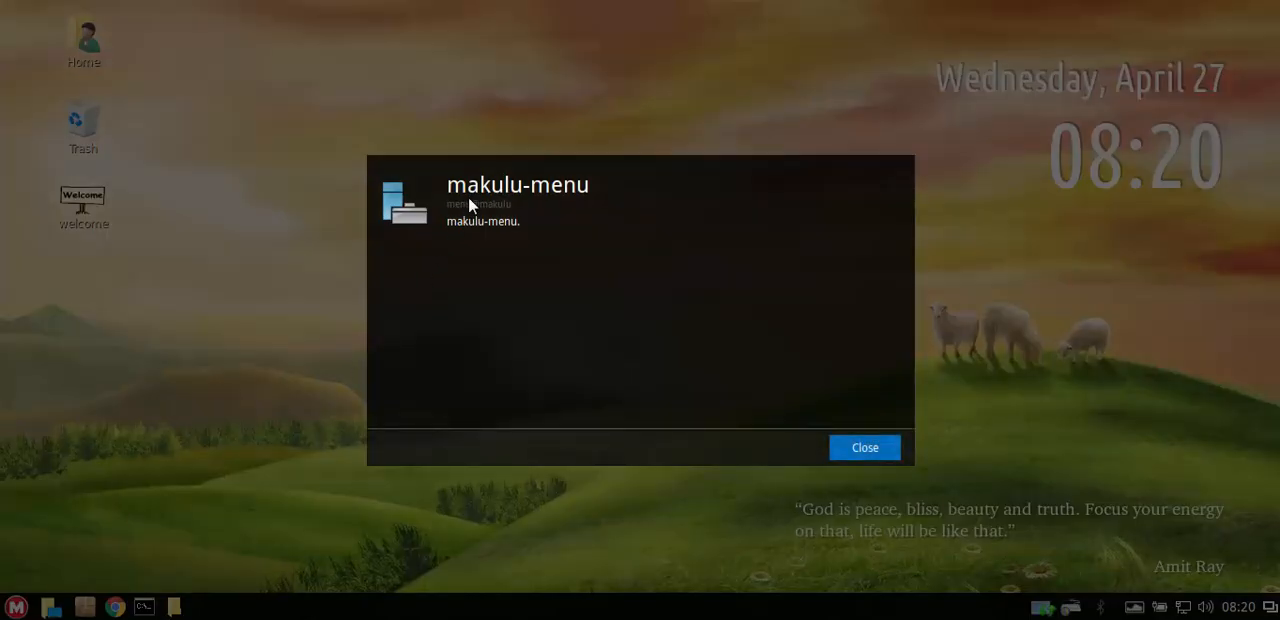
mouse_move(484, 228)
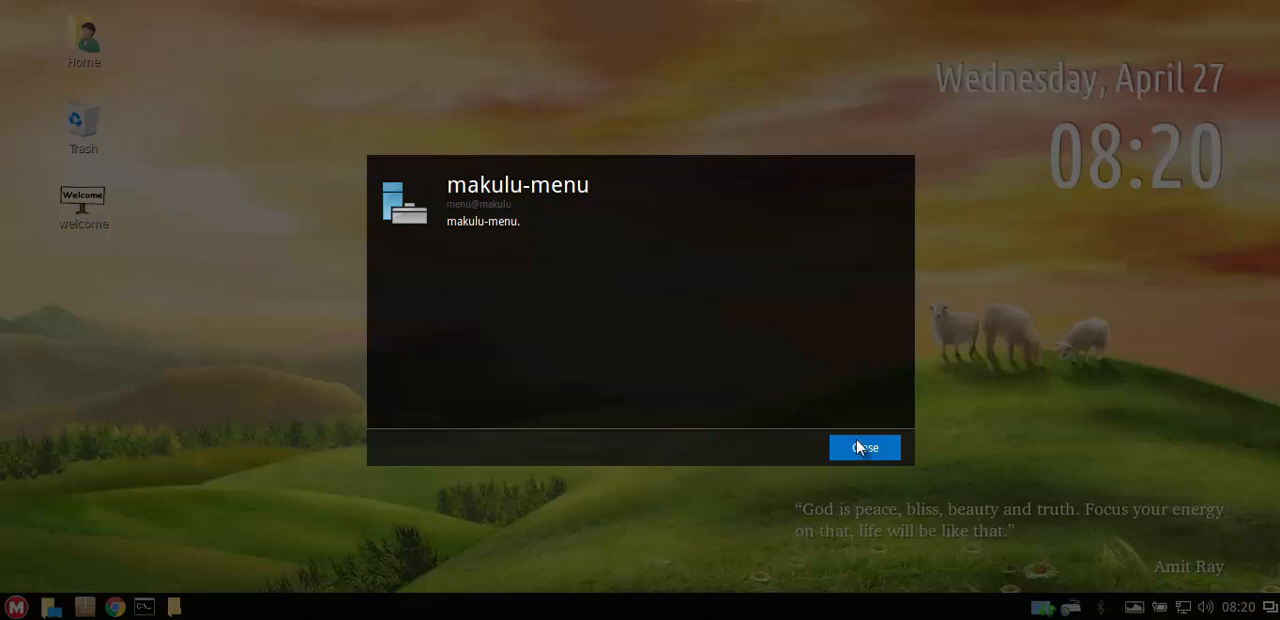
click(864, 448)
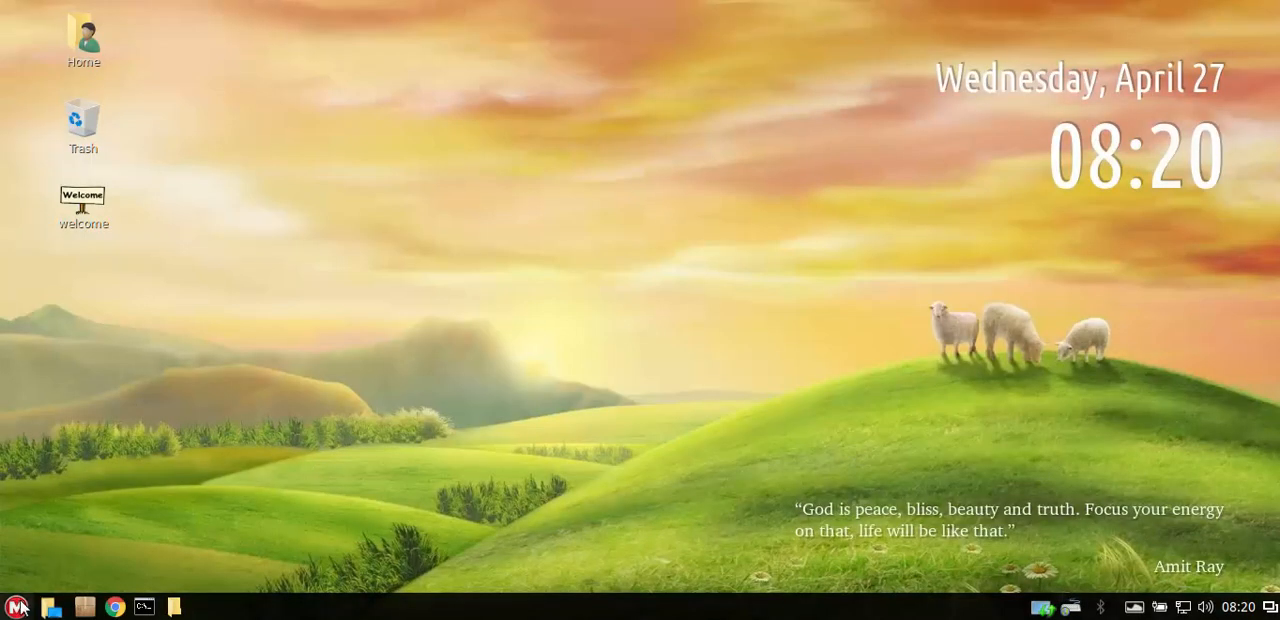
click(16, 602)
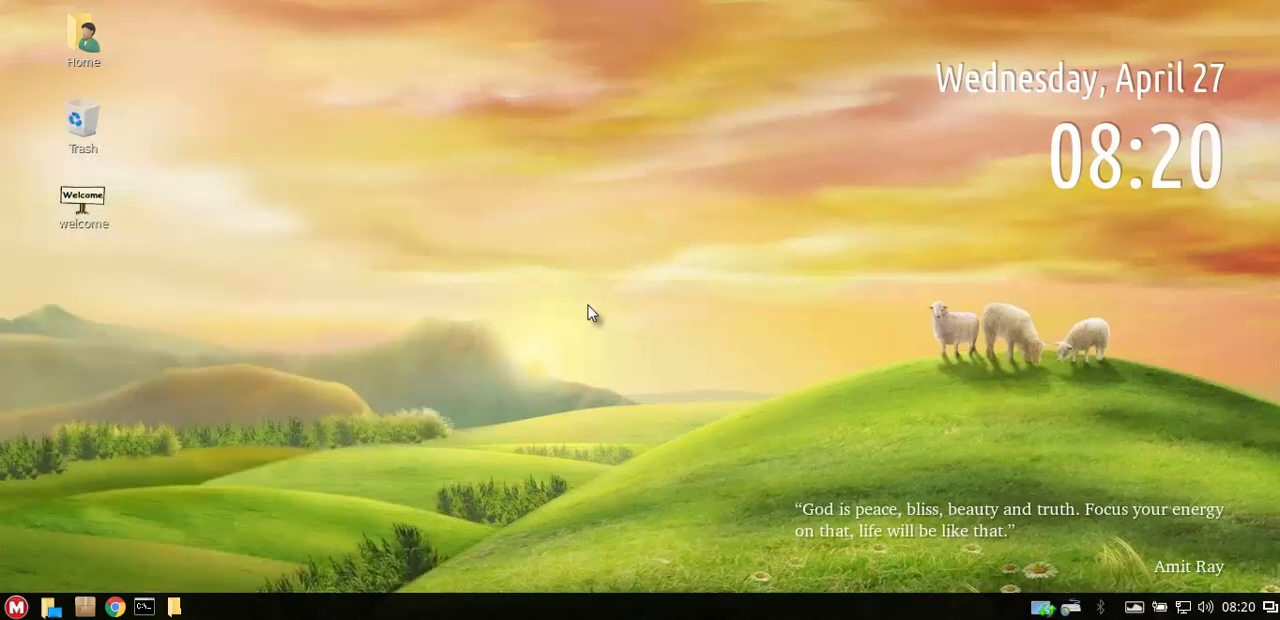
click(16, 604)
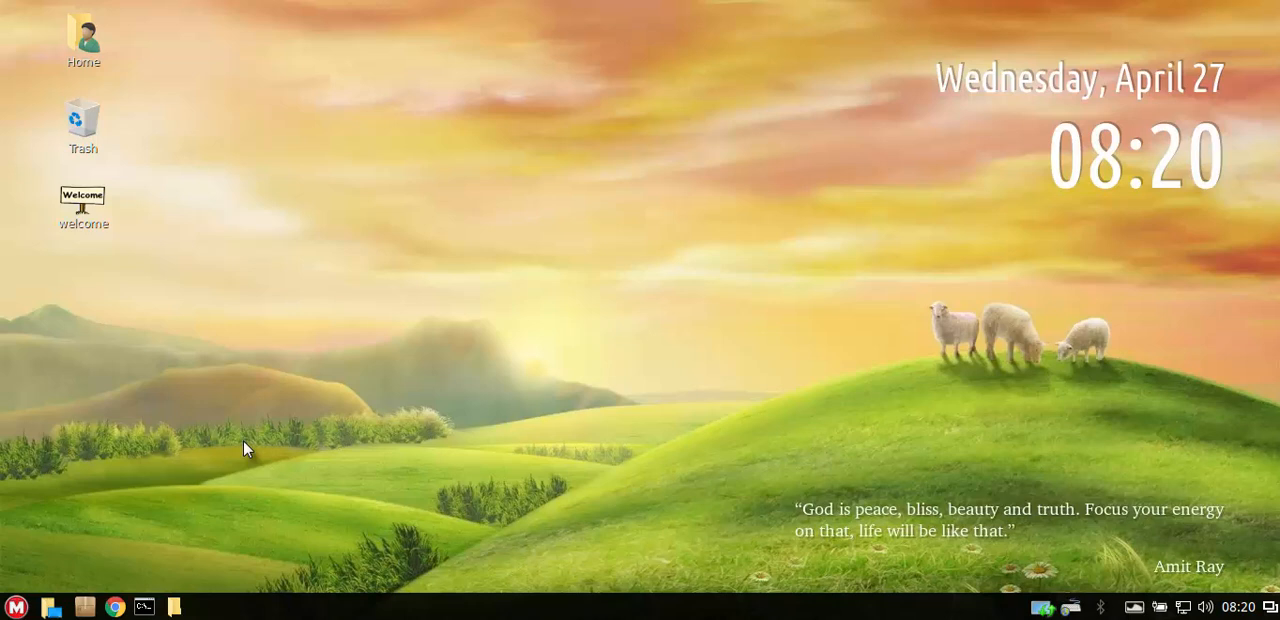
mouse_move(972, 400)
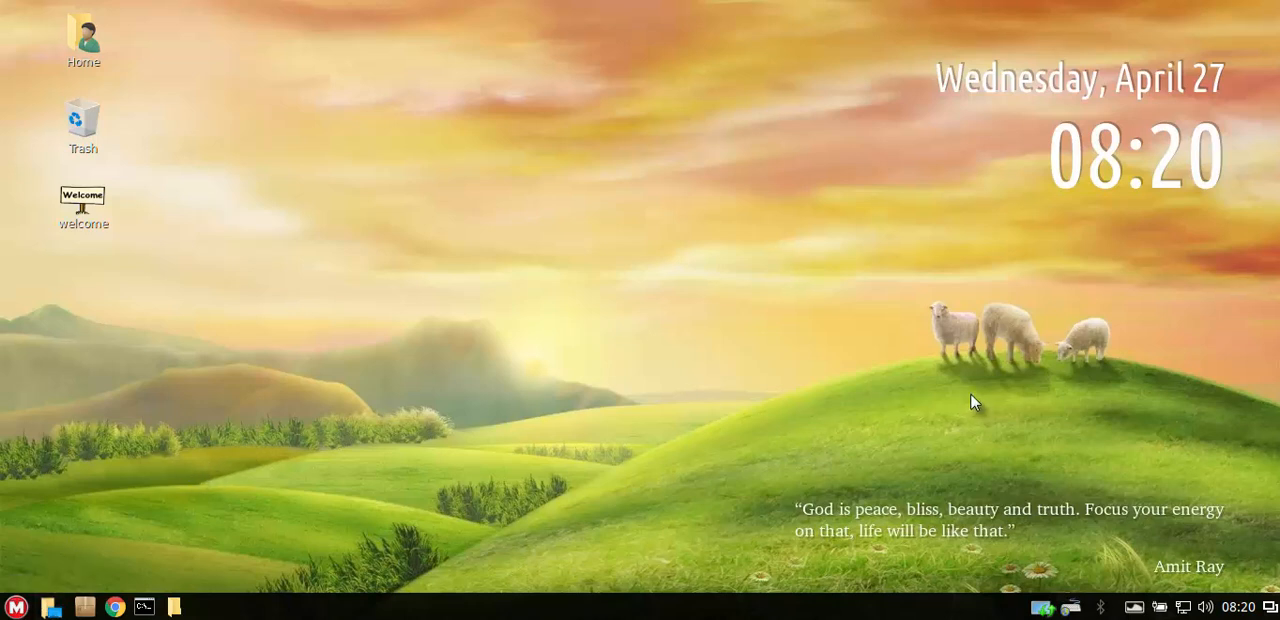
mouse_move(798, 488)
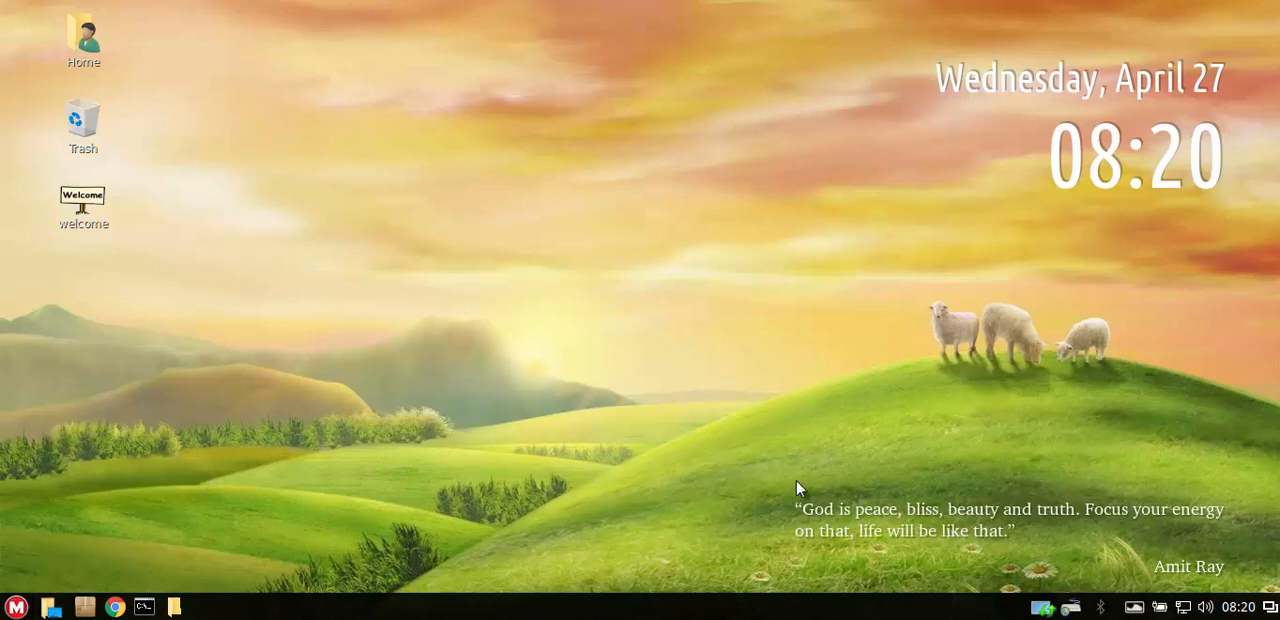
Reopen the main menu, close it, and bring it back up showing favourites.
click(16, 602)
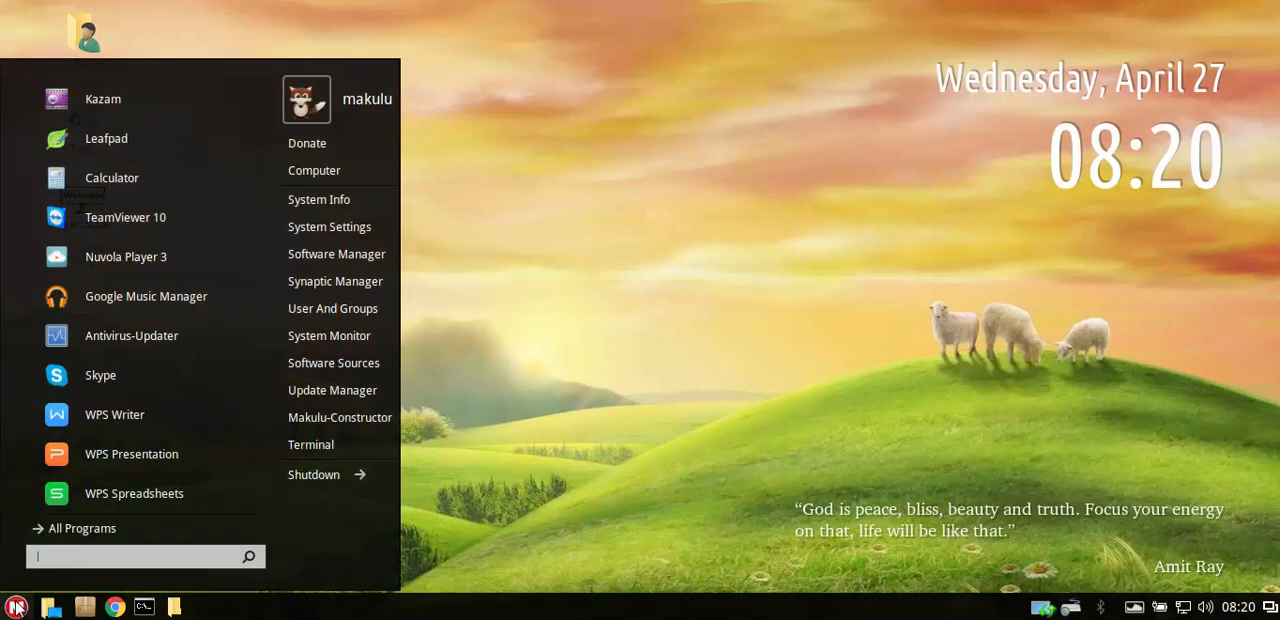
mouse_move(308, 150)
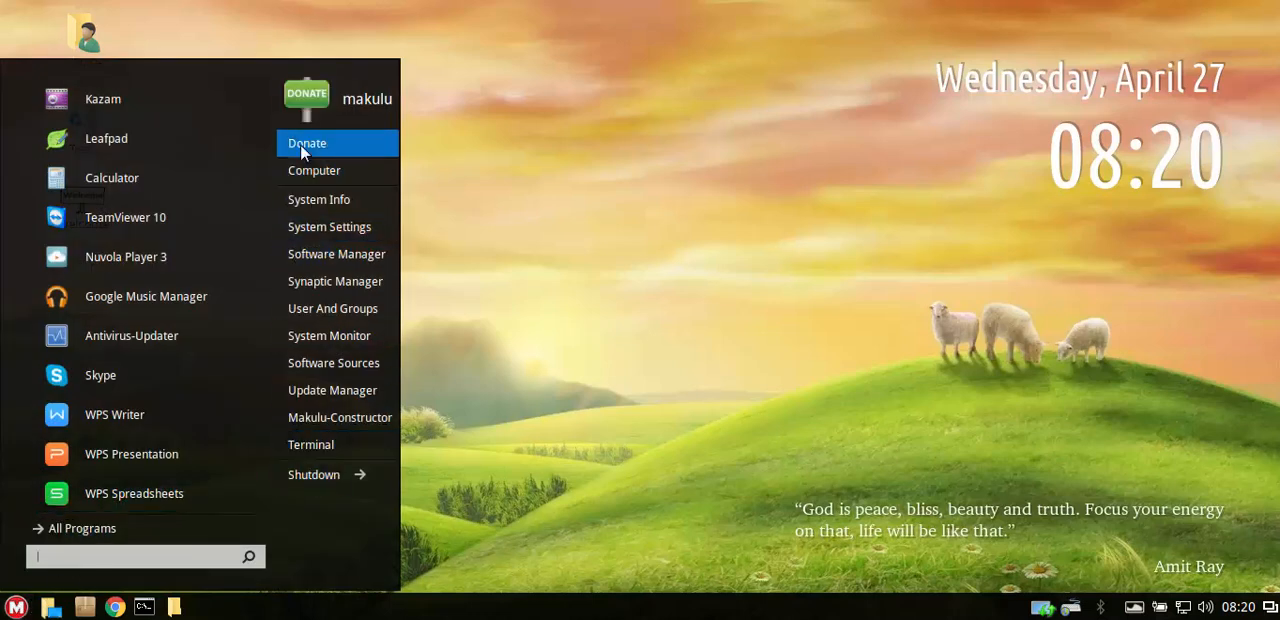
mouse_move(312, 474)
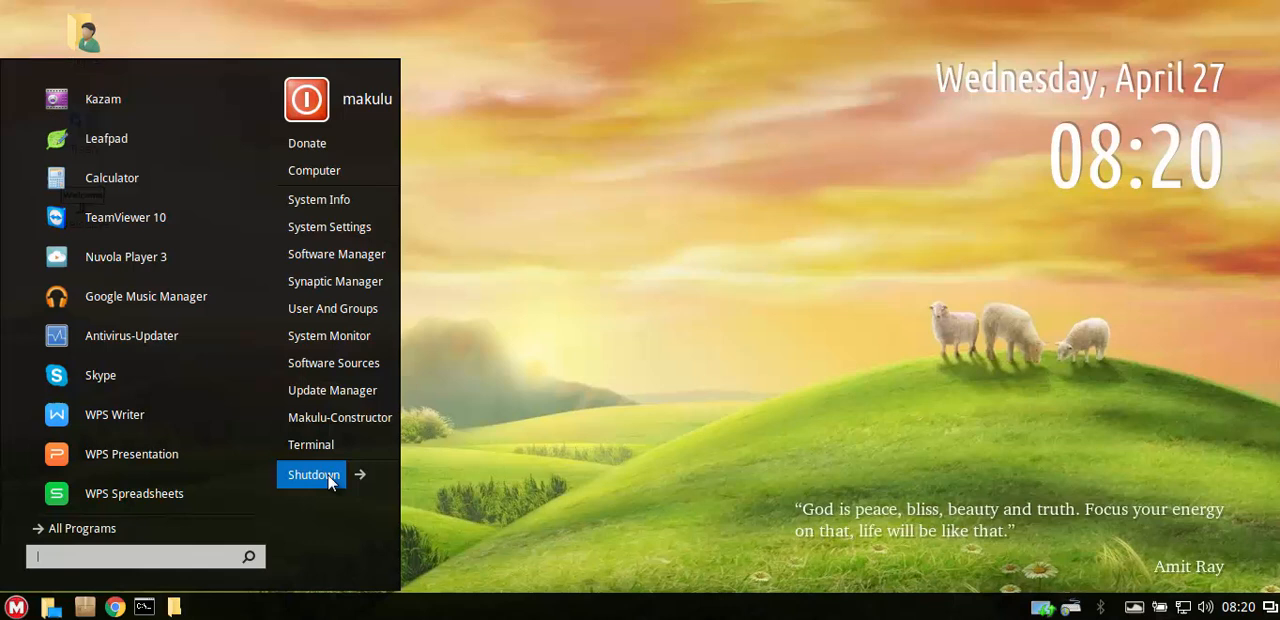
mouse_move(344, 460)
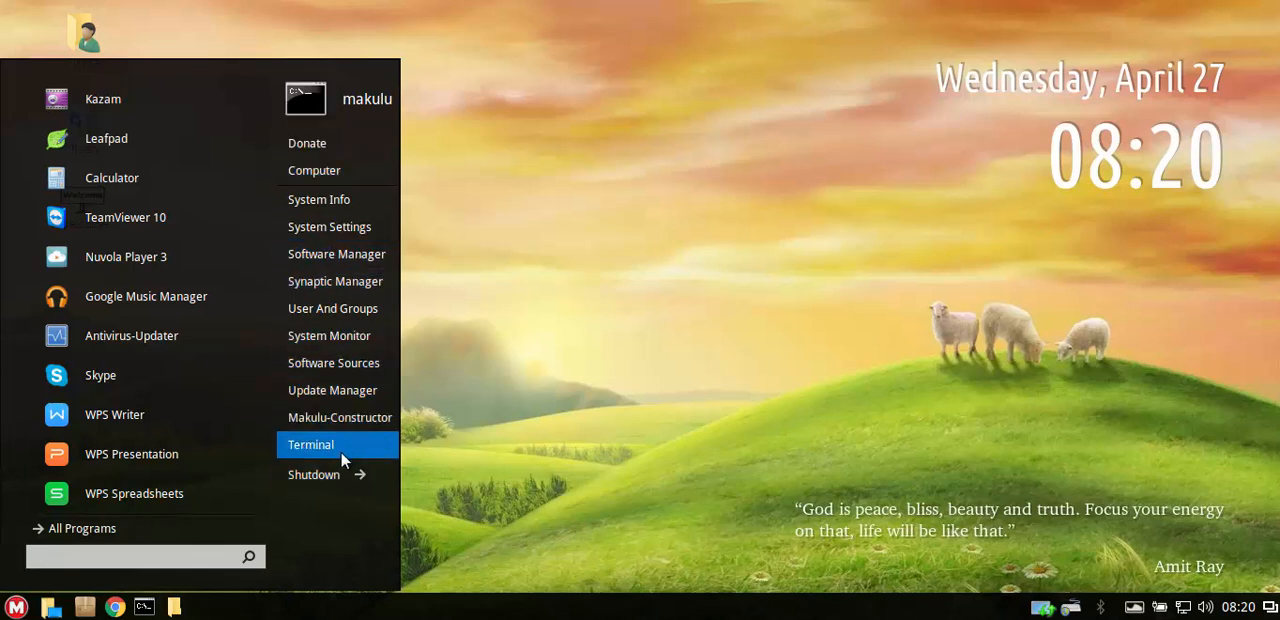
mouse_move(314, 170)
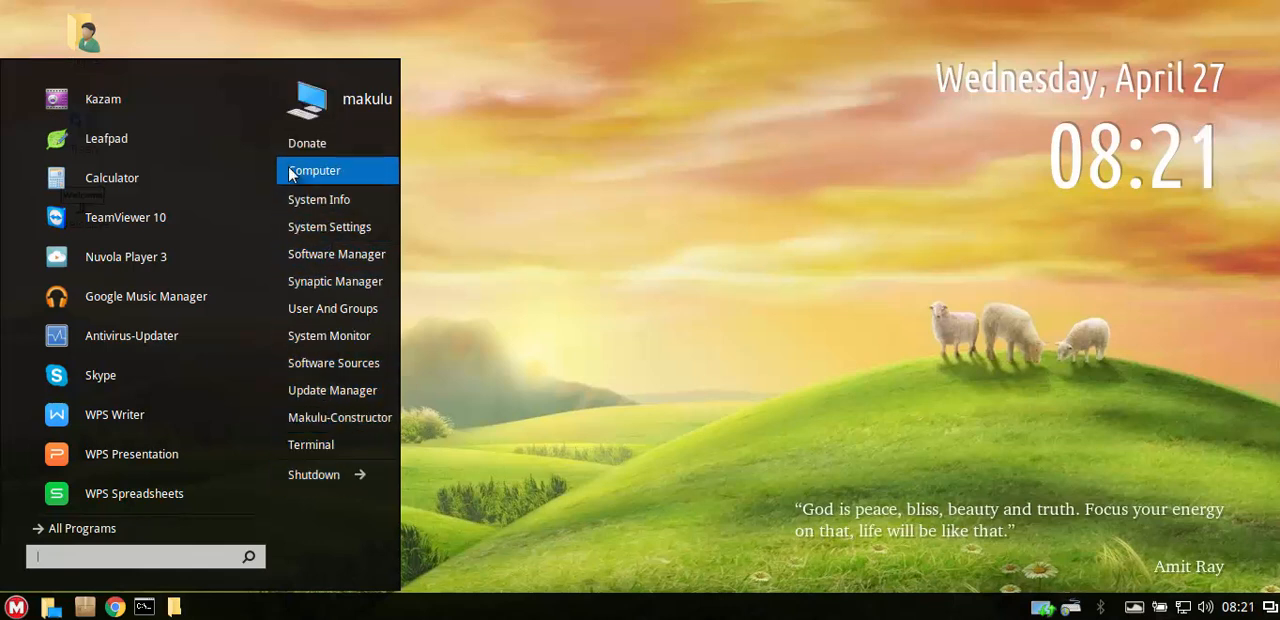
mouse_move(500, 468)
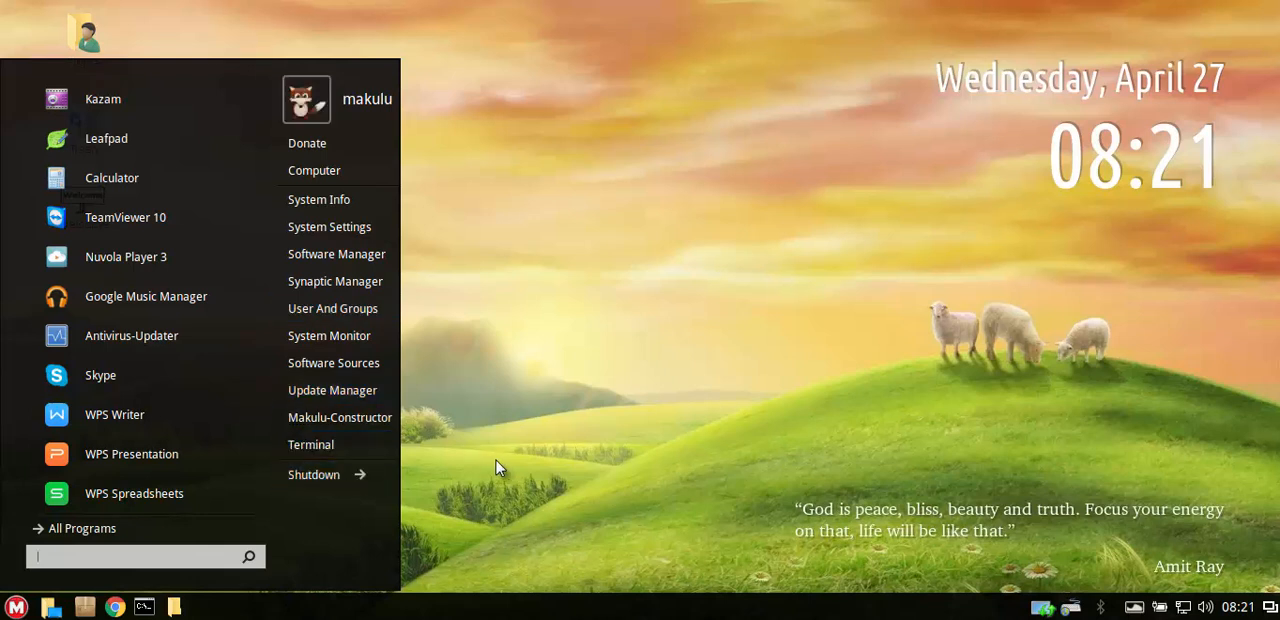
mouse_move(504, 460)
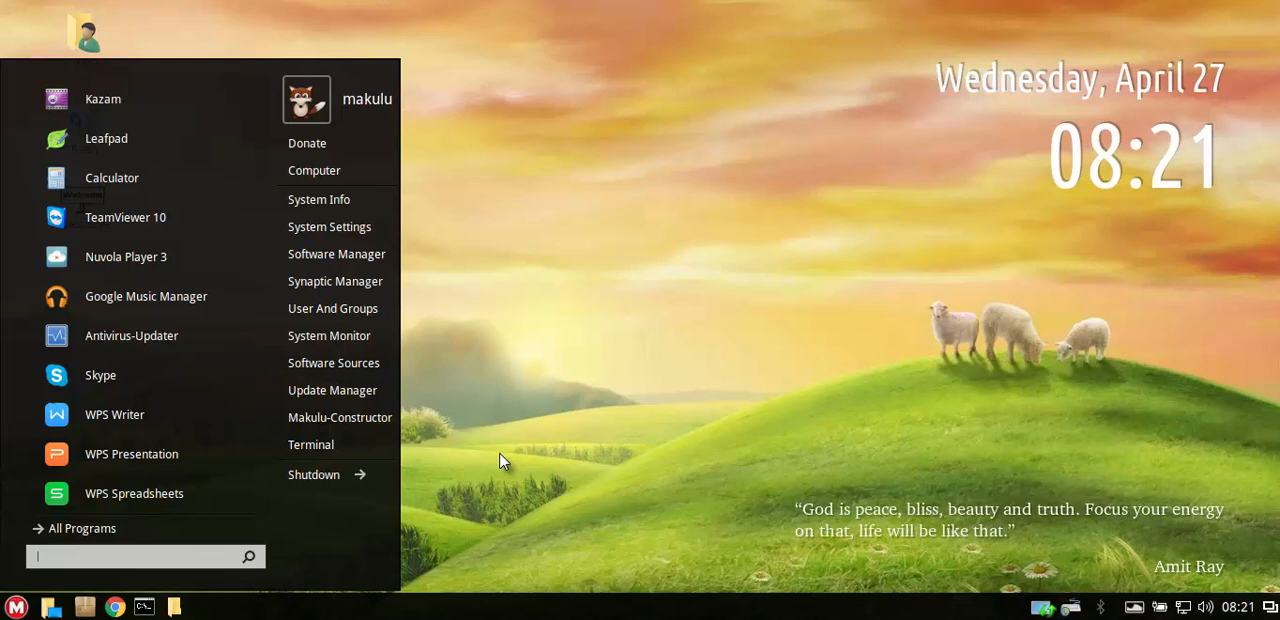
mouse_move(514, 468)
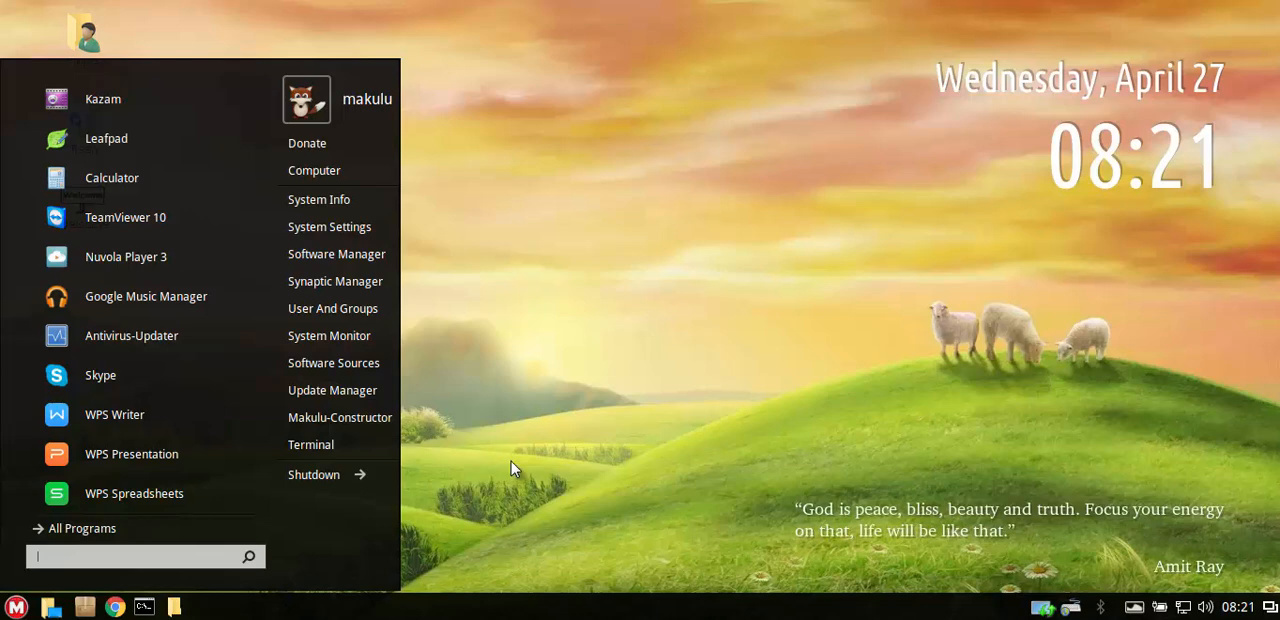
click(512, 468)
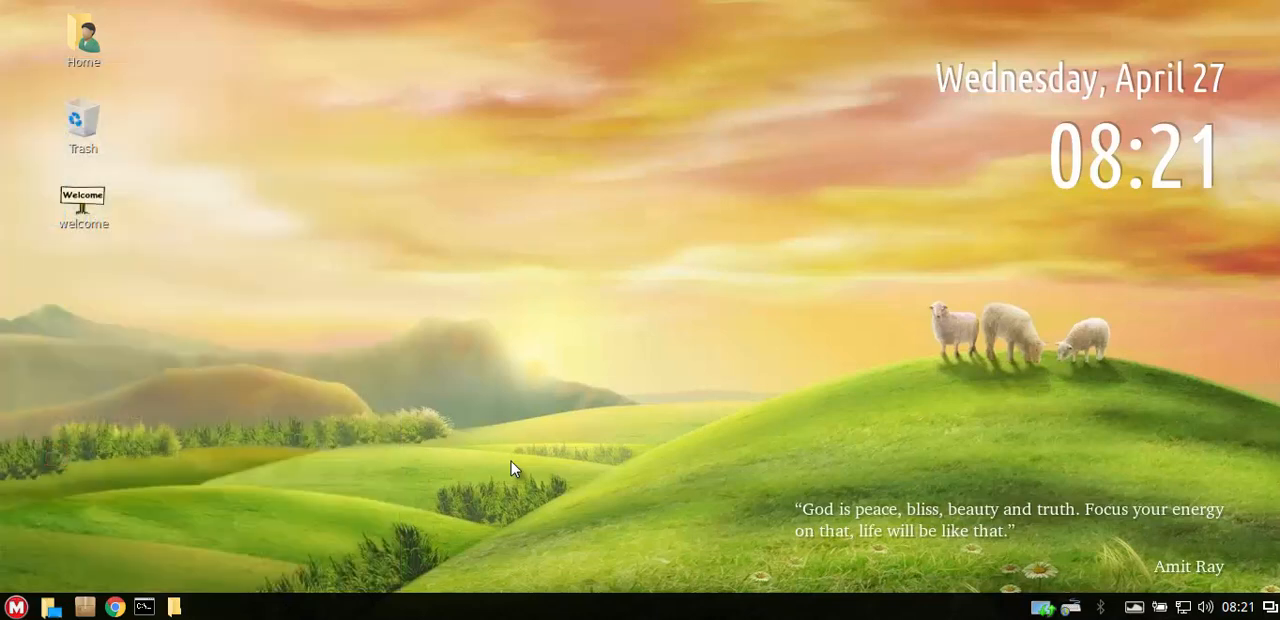
click(16, 606)
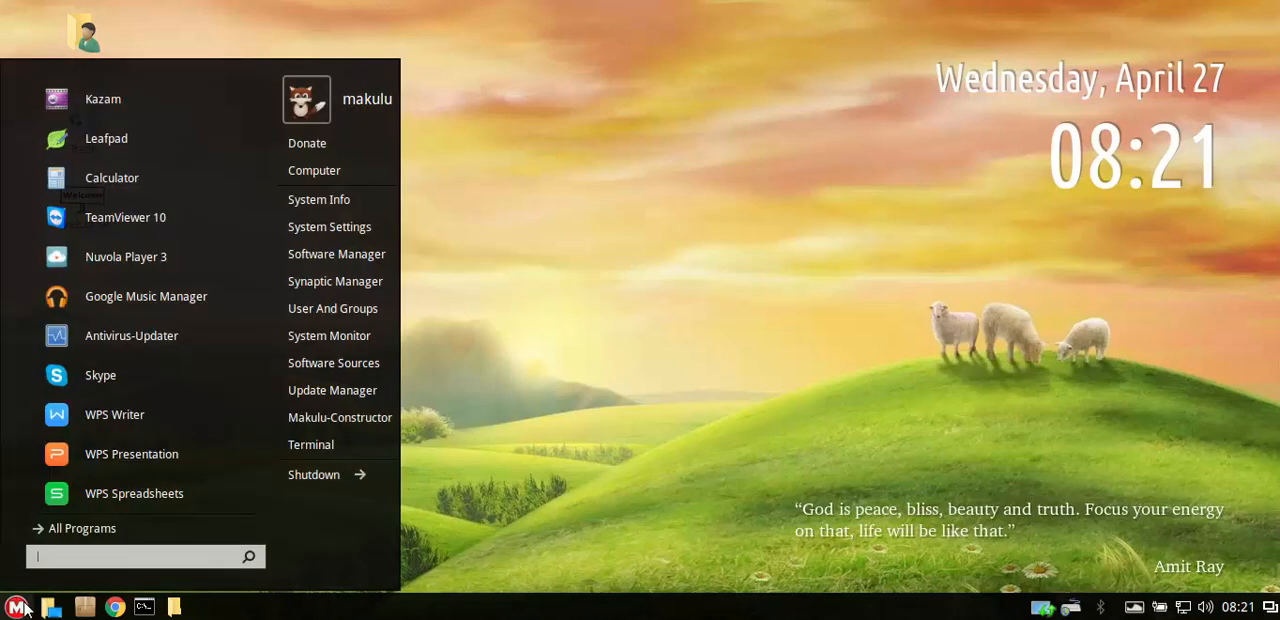
mouse_move(328, 336)
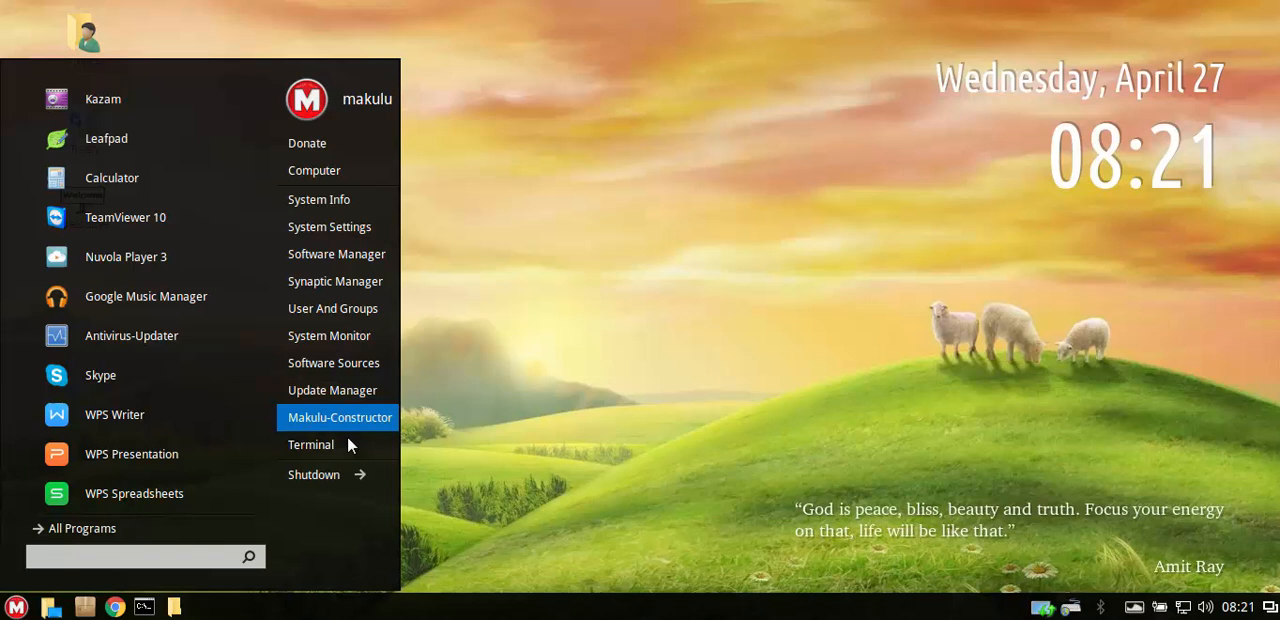
mouse_move(340, 476)
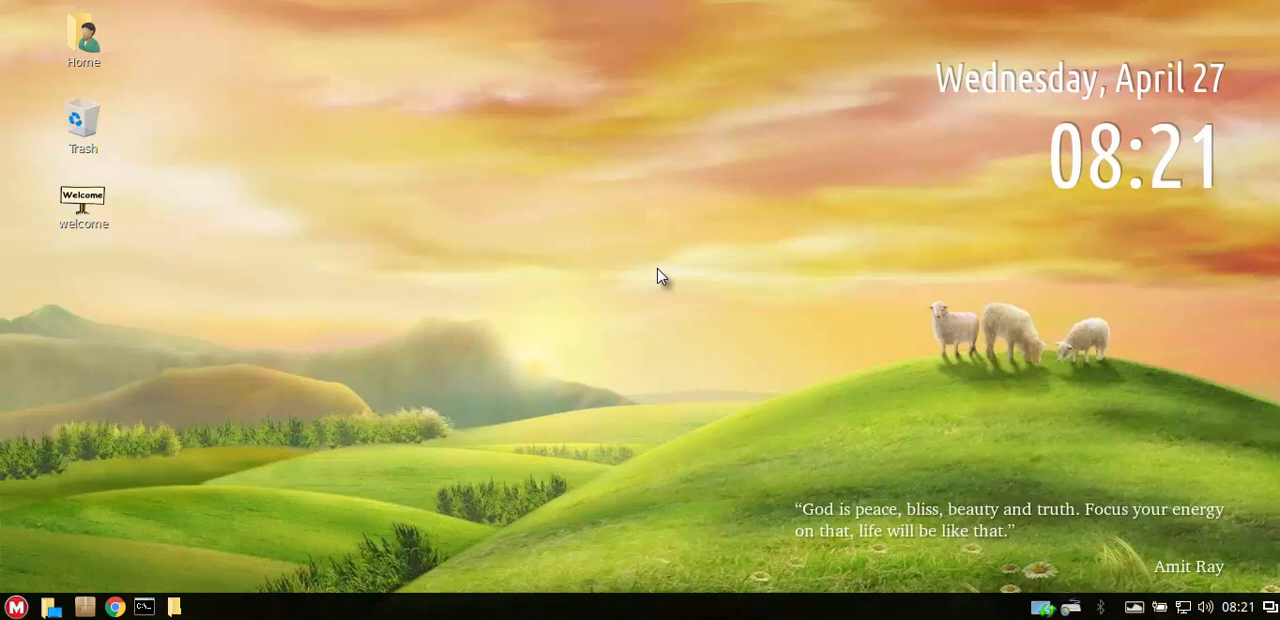
mouse_move(728, 348)
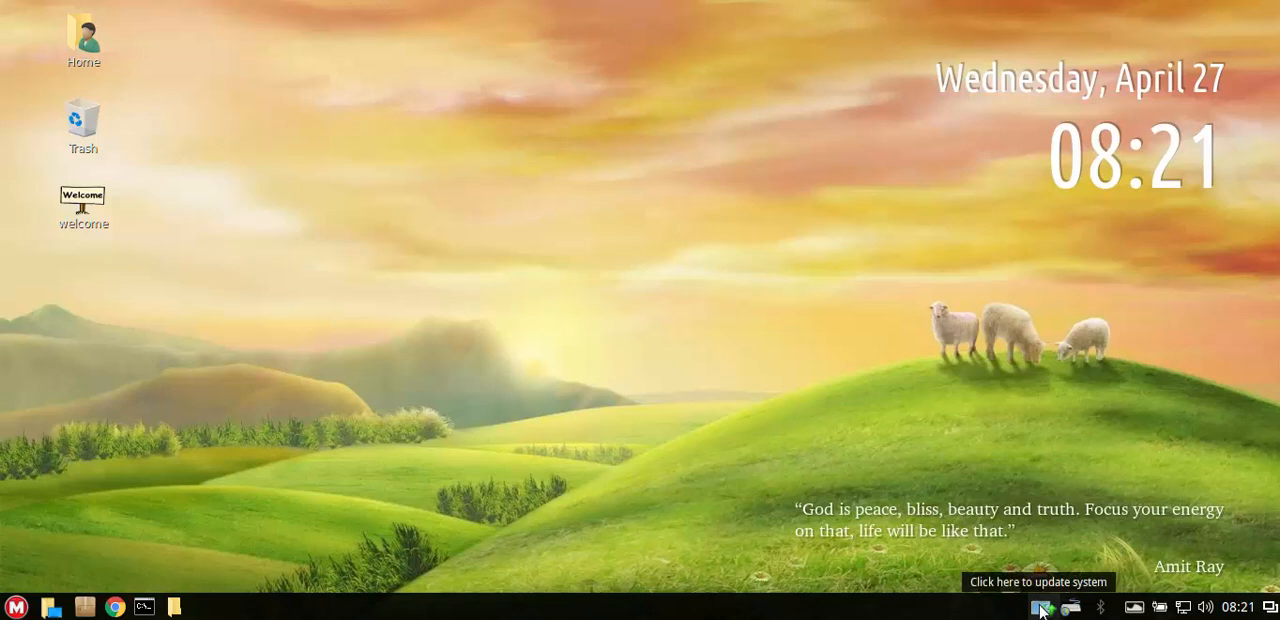
click(1044, 608)
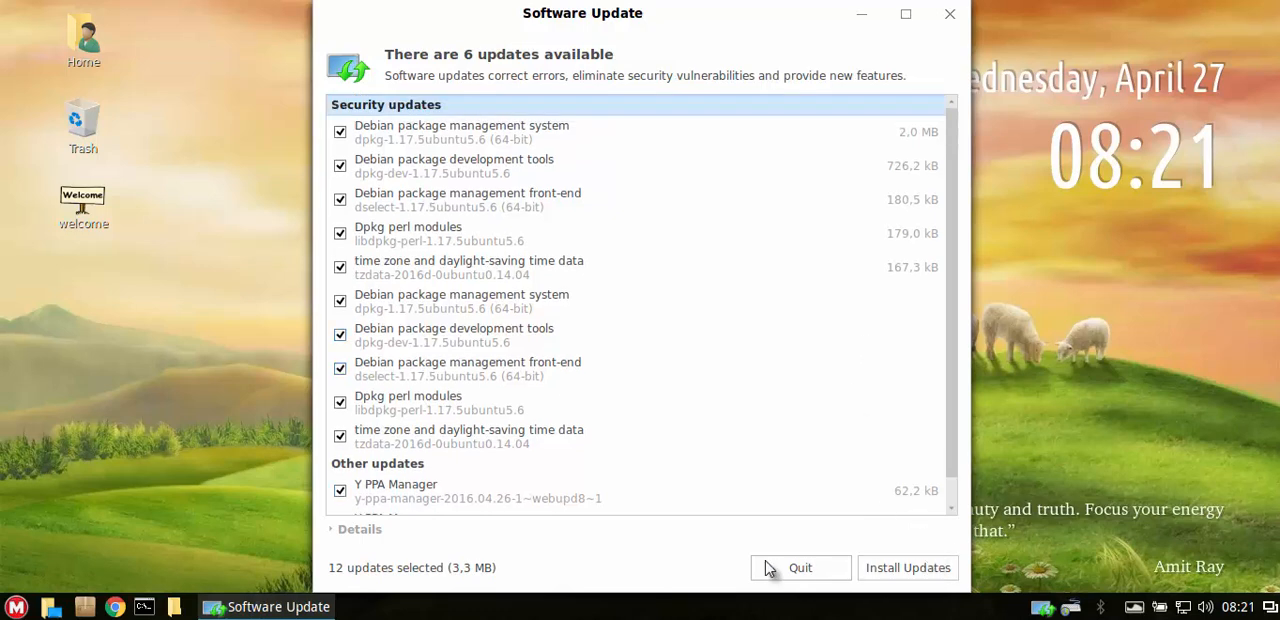
click(800, 568)
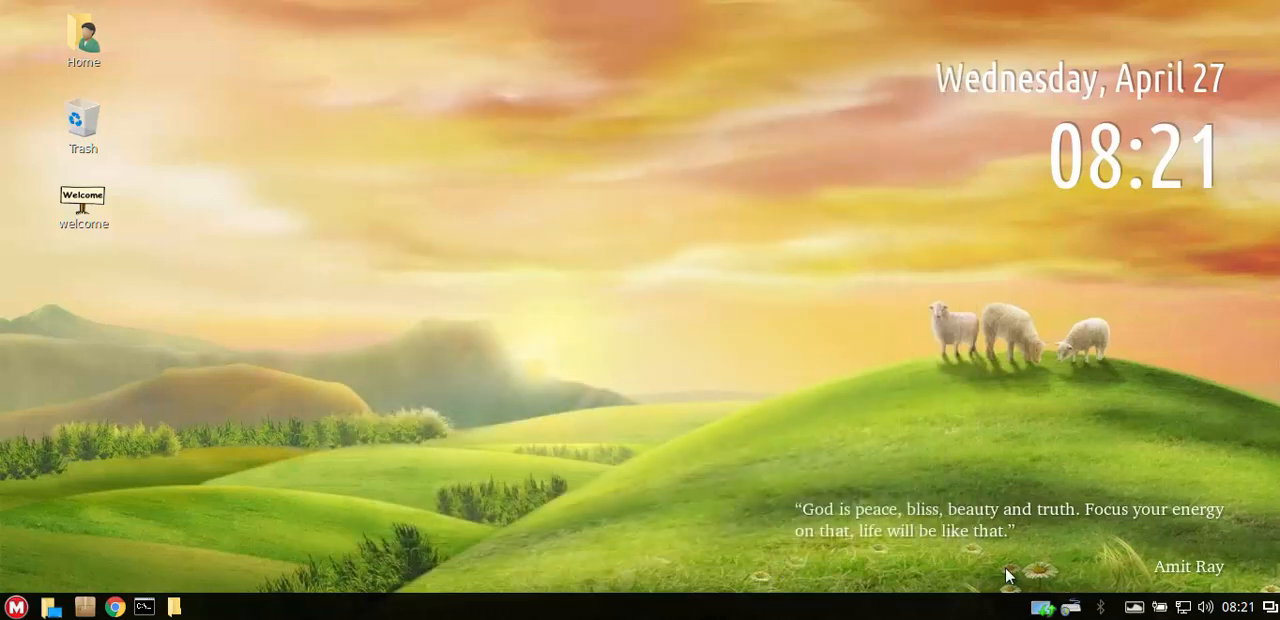
mouse_move(1044, 608)
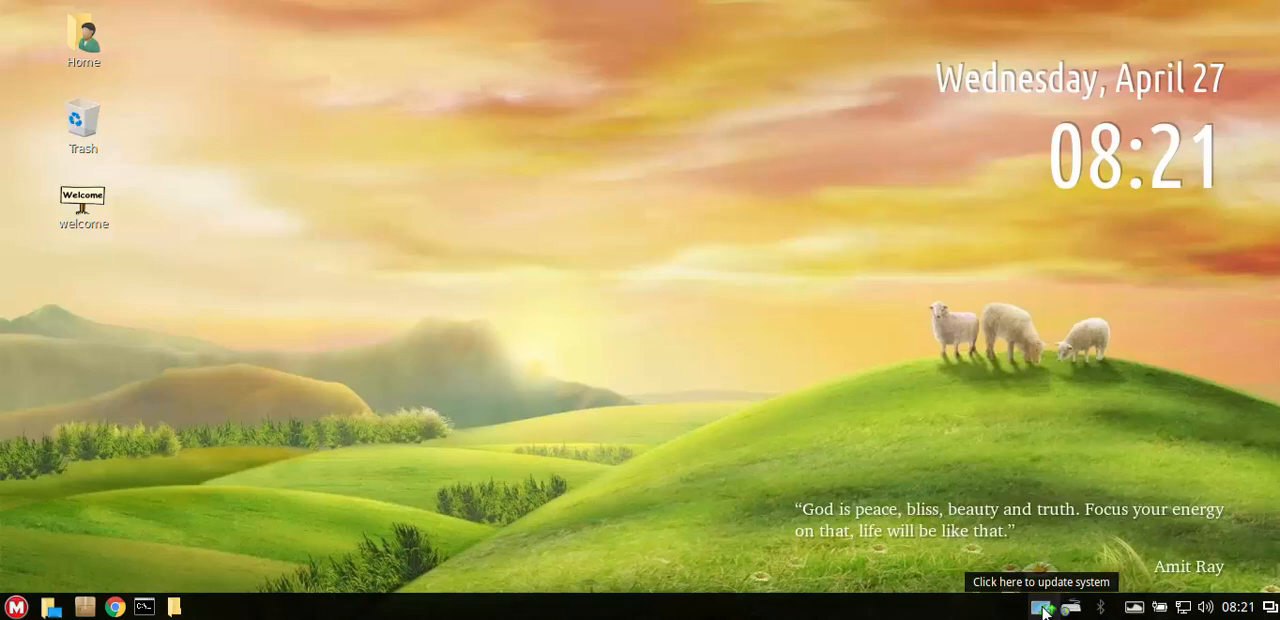
click(1048, 608)
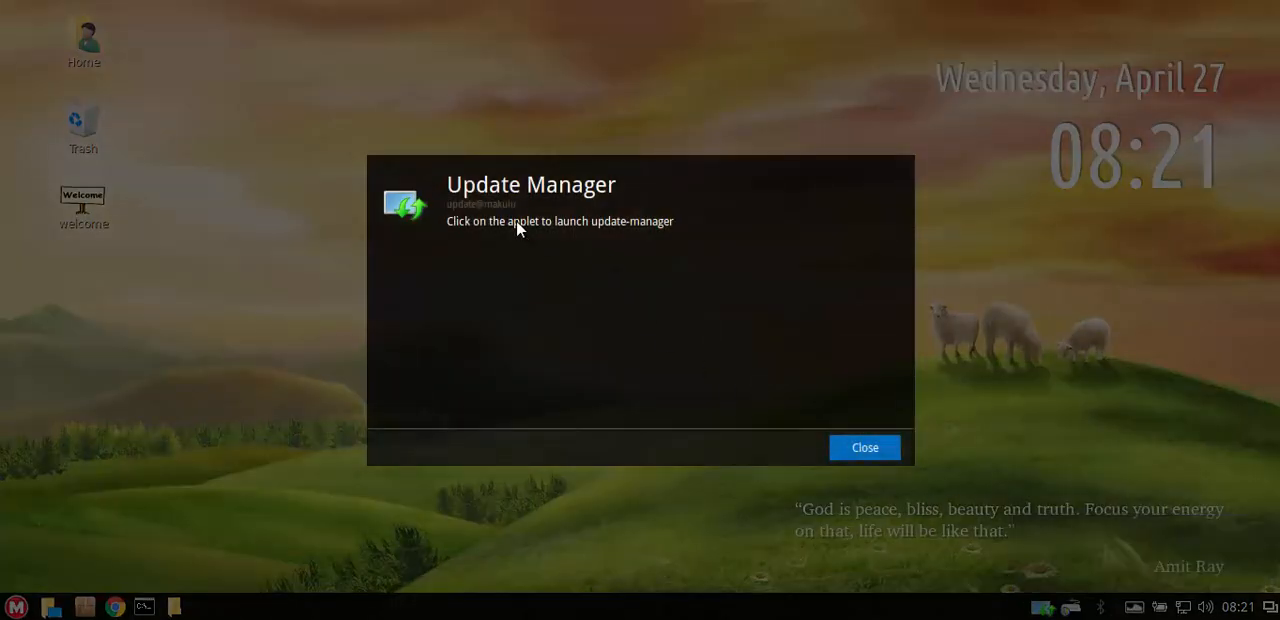
mouse_move(500, 240)
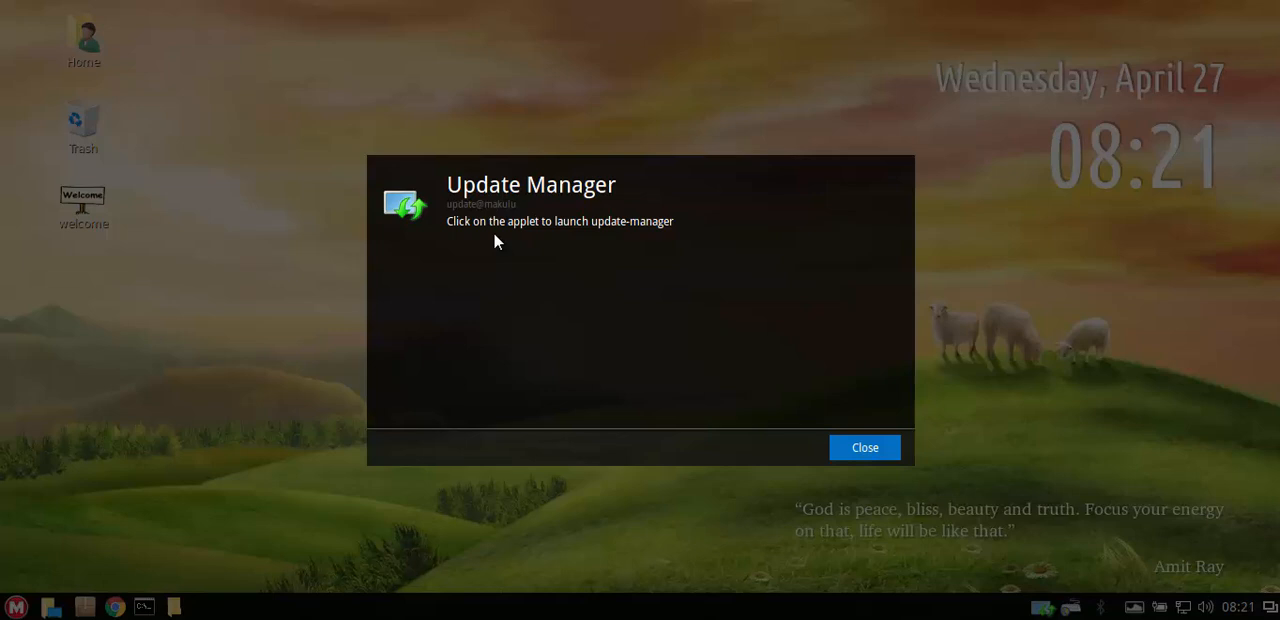
mouse_move(842, 428)
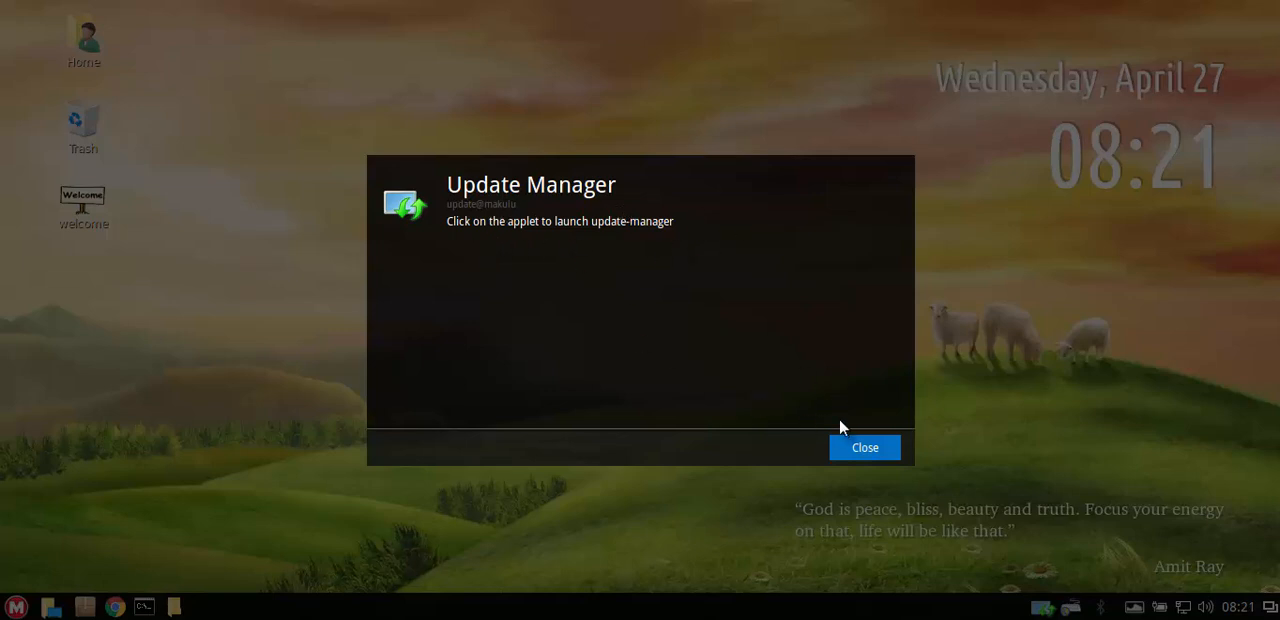
mouse_move(872, 452)
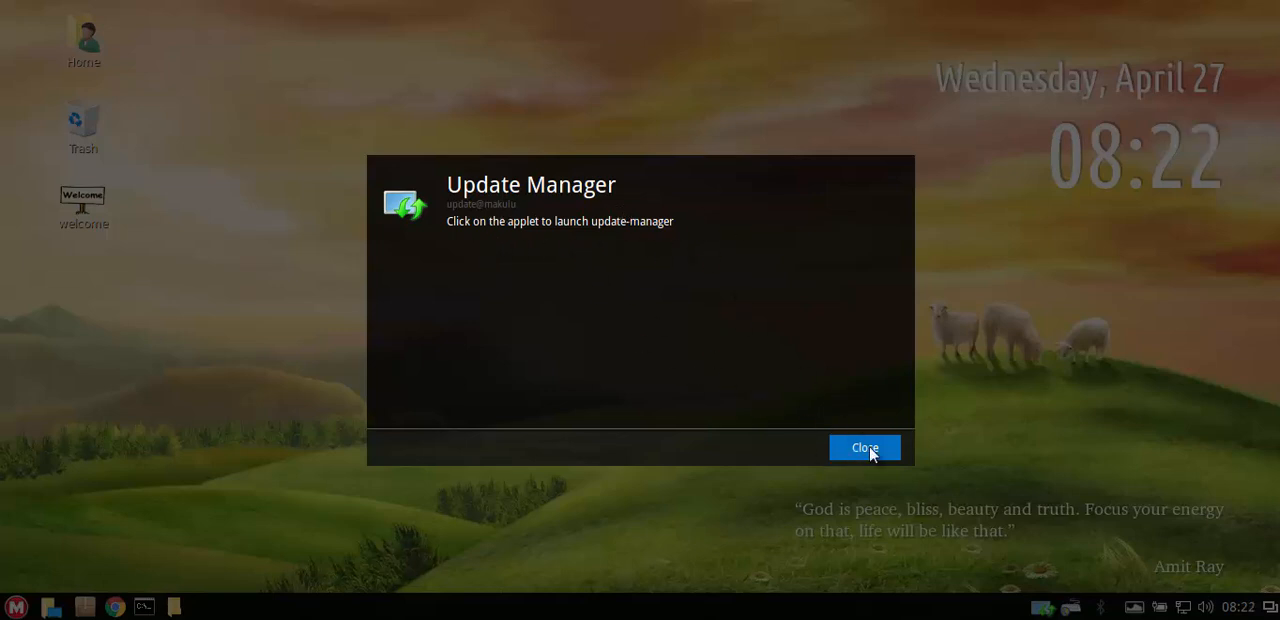
click(864, 448)
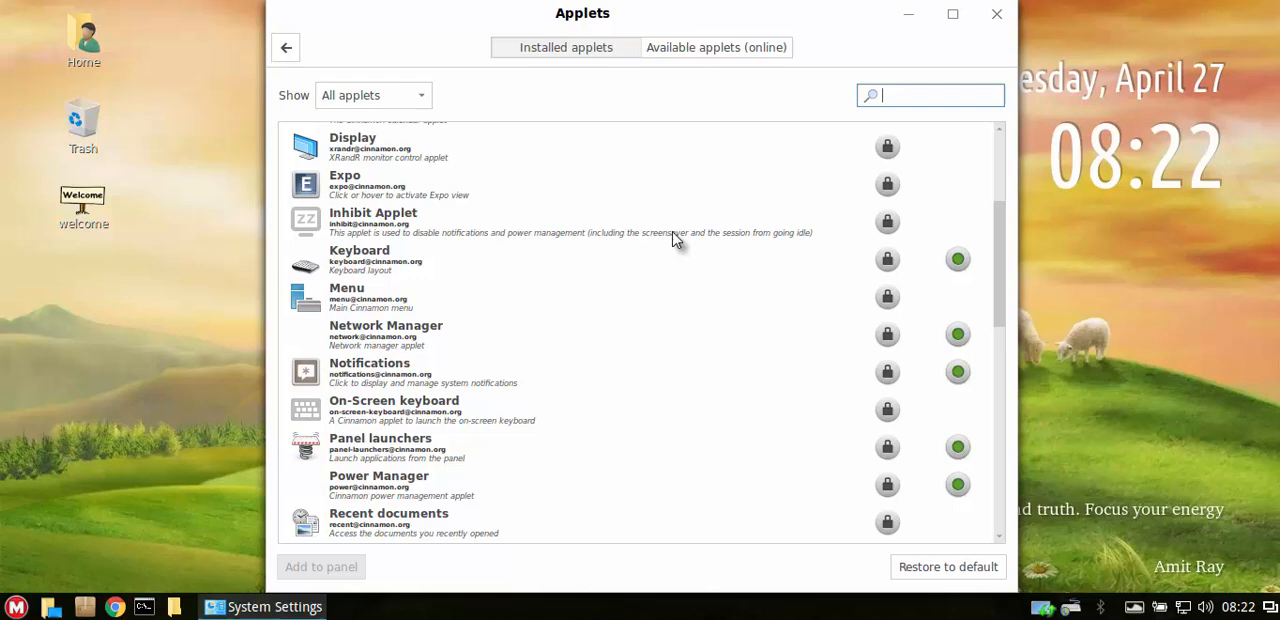
Browse the installed applets list, selecting Update Manager and then makulu-menu.
scroll(down, 3)
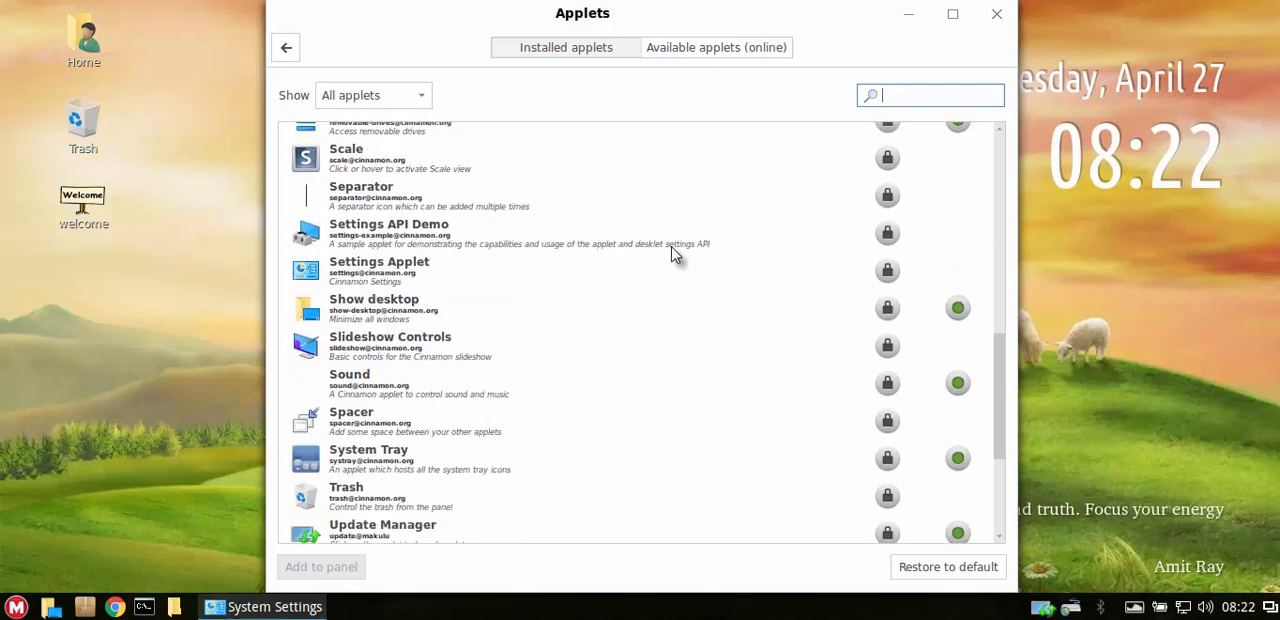
scroll(down, 3)
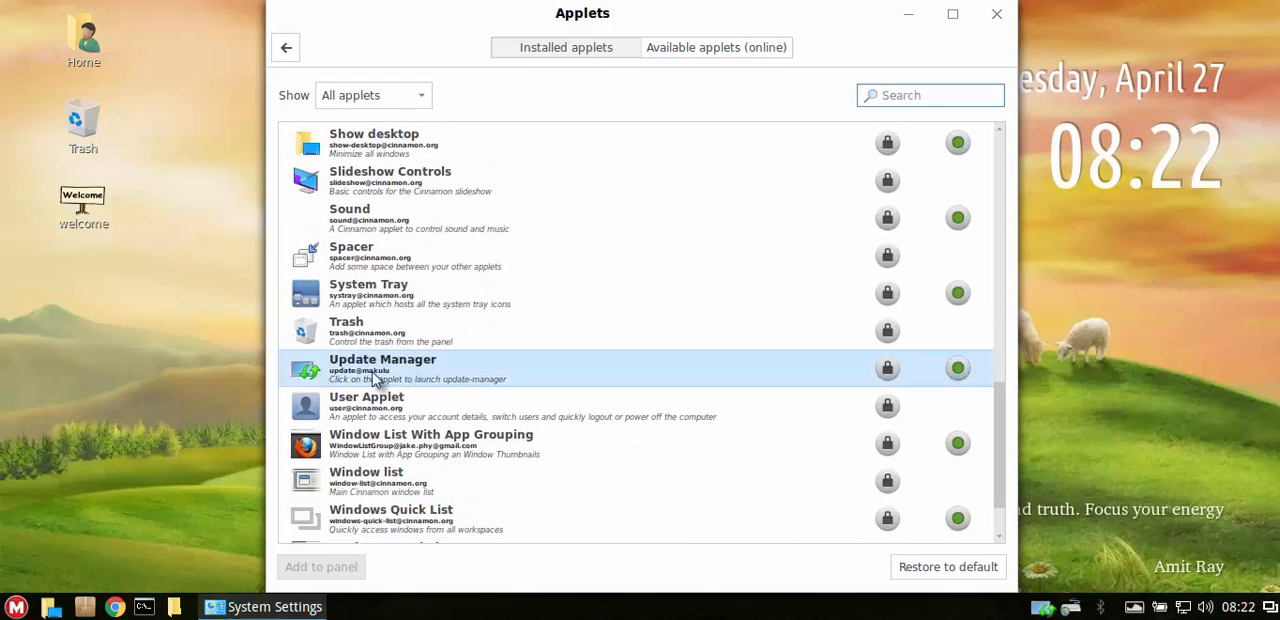
mouse_move(588, 372)
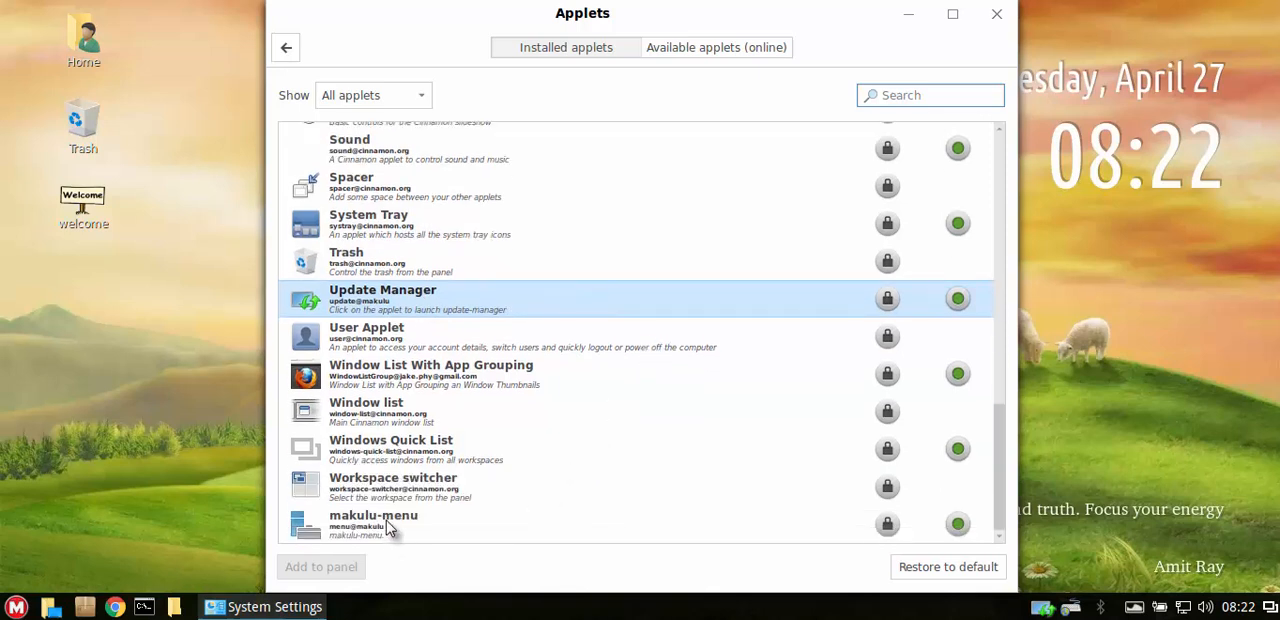
click(388, 538)
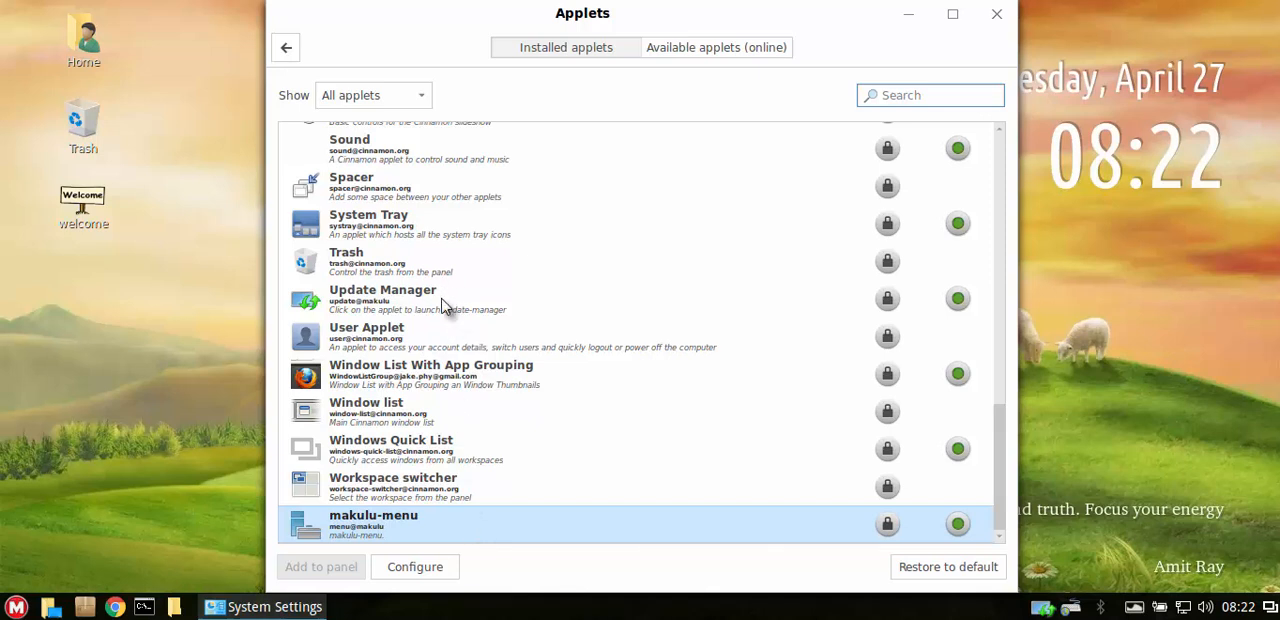
click(480, 300)
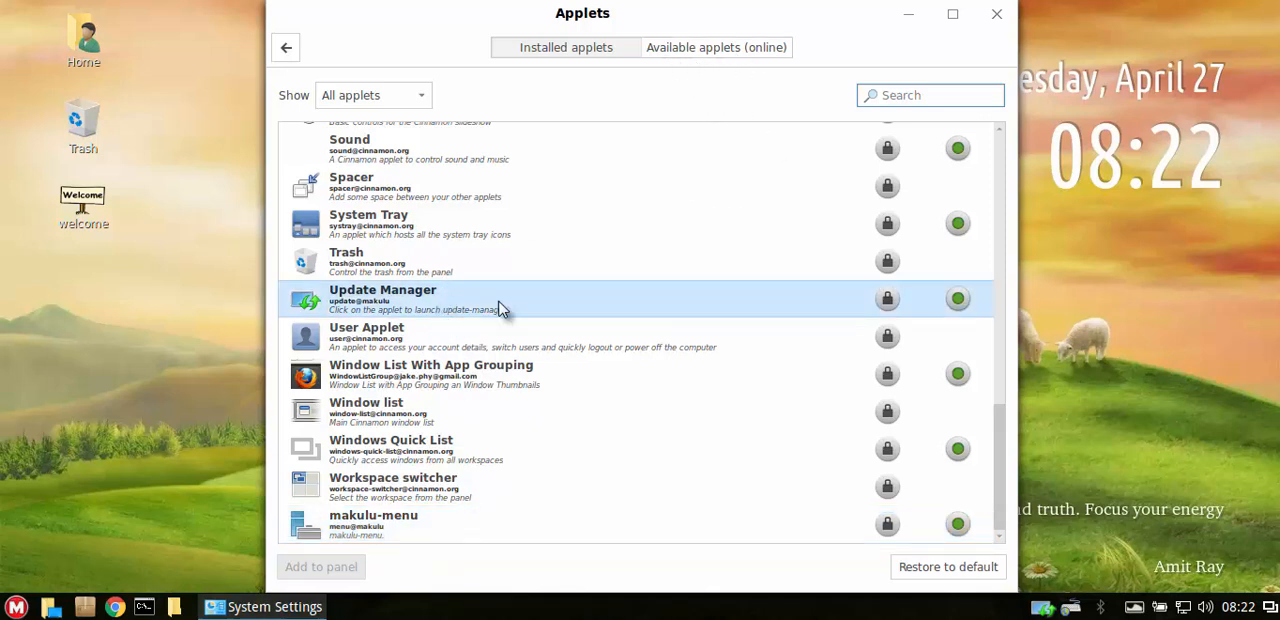
mouse_move(828, 96)
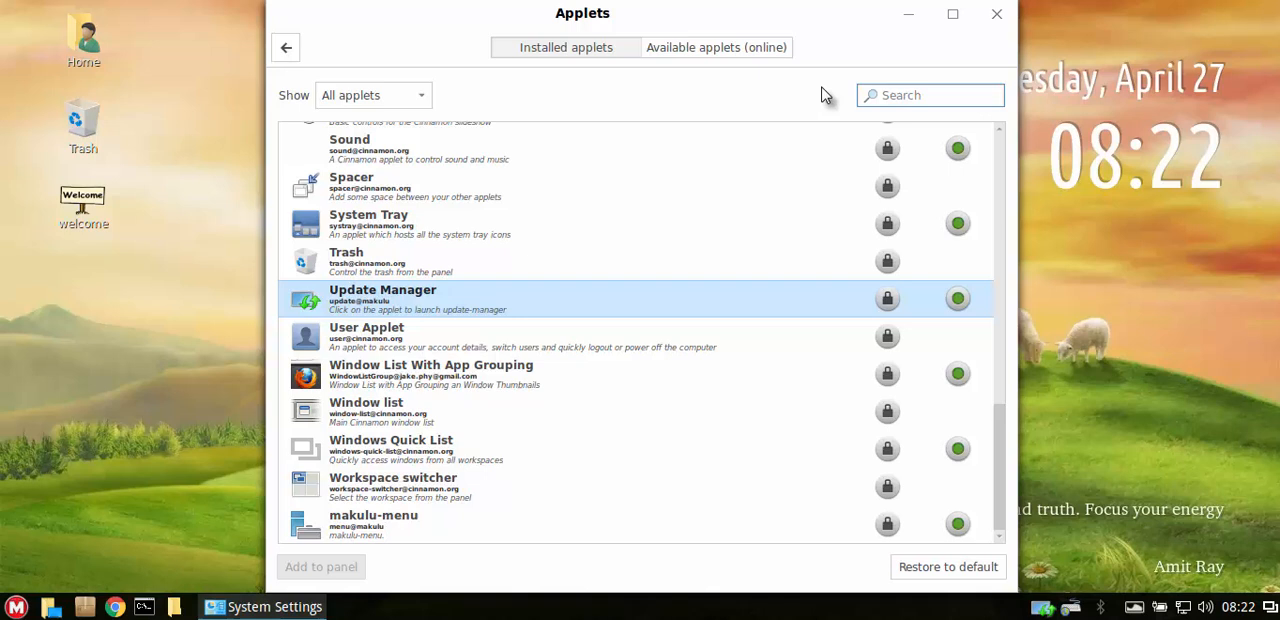
mouse_move(716, 56)
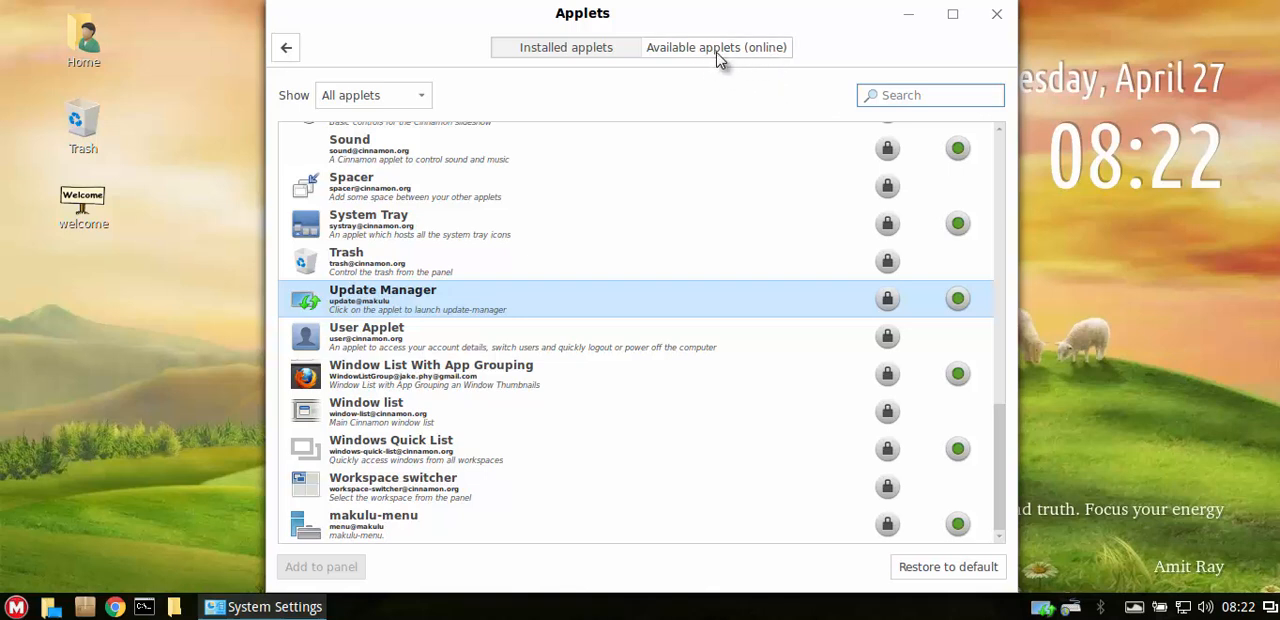
mouse_move(356, 304)
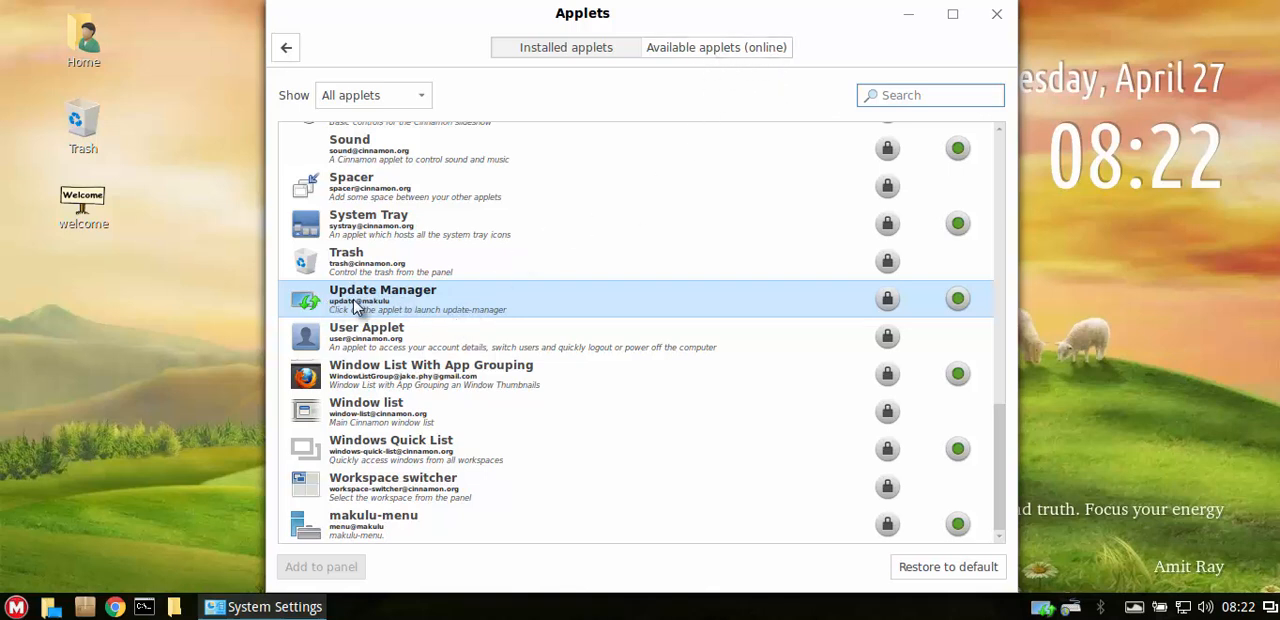
mouse_move(428, 308)
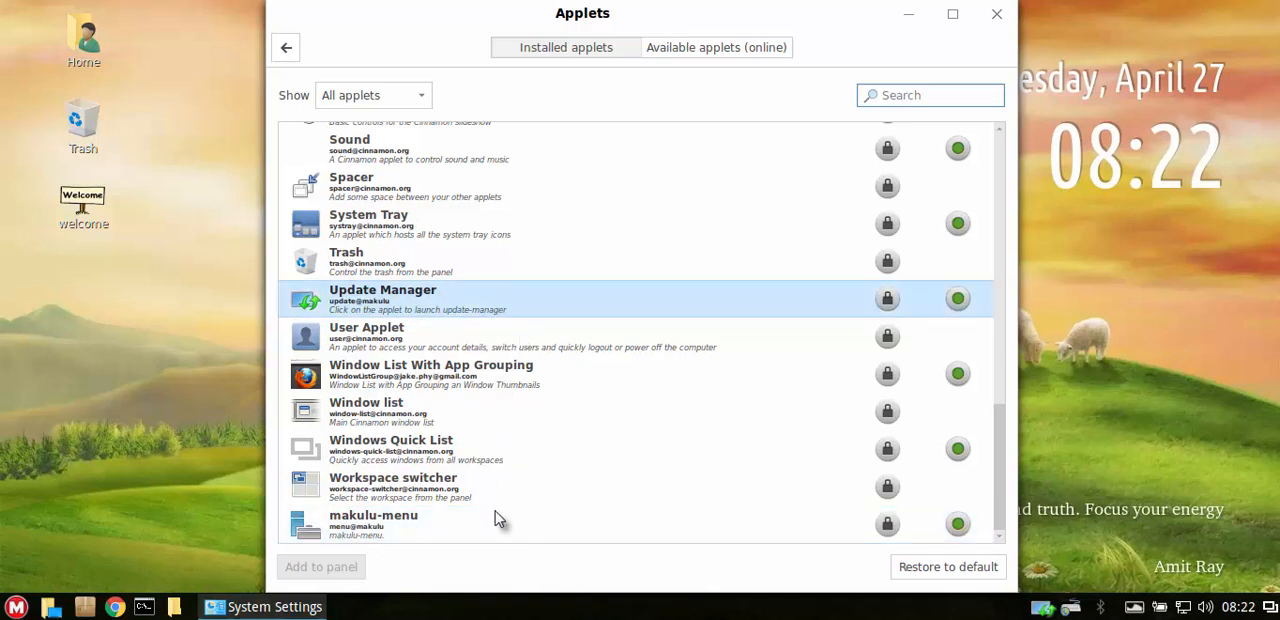
click(372, 524)
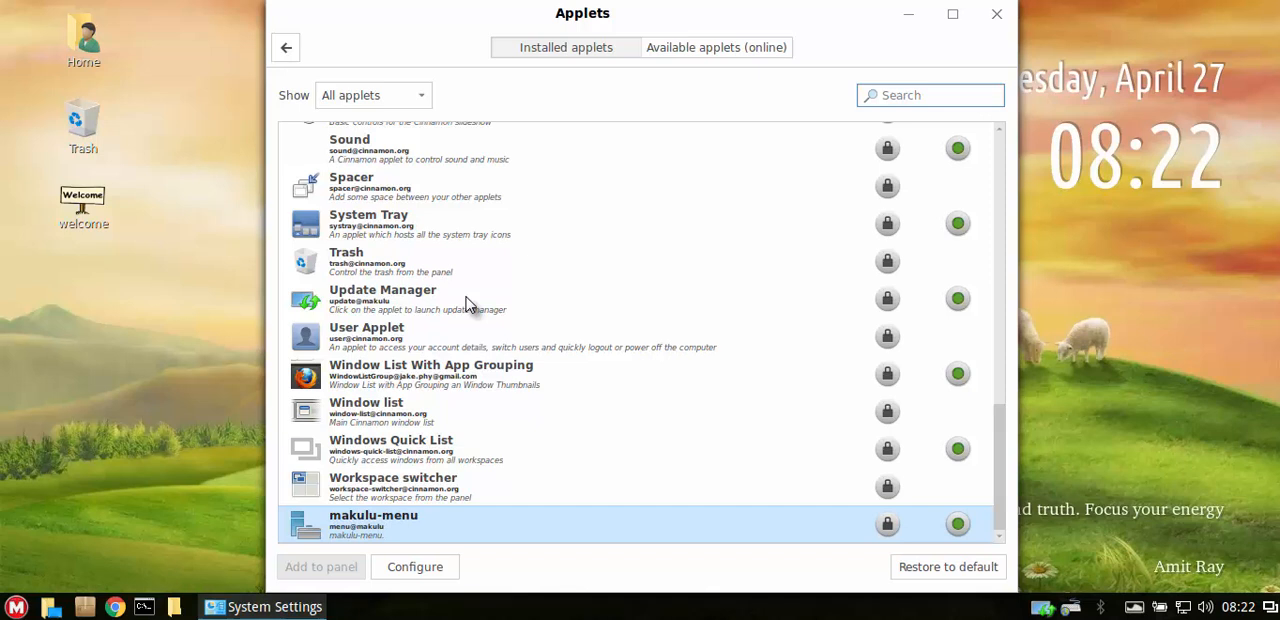
mouse_move(692, 140)
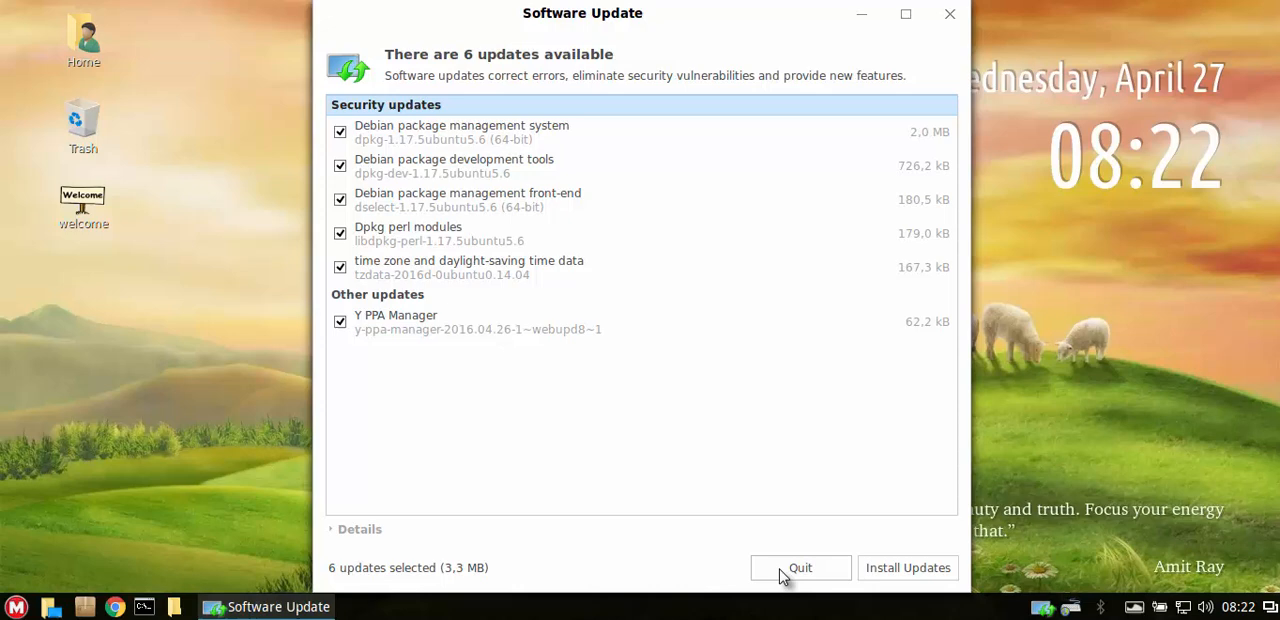
Quit the Software Update window without installing the 6 updates.
click(800, 568)
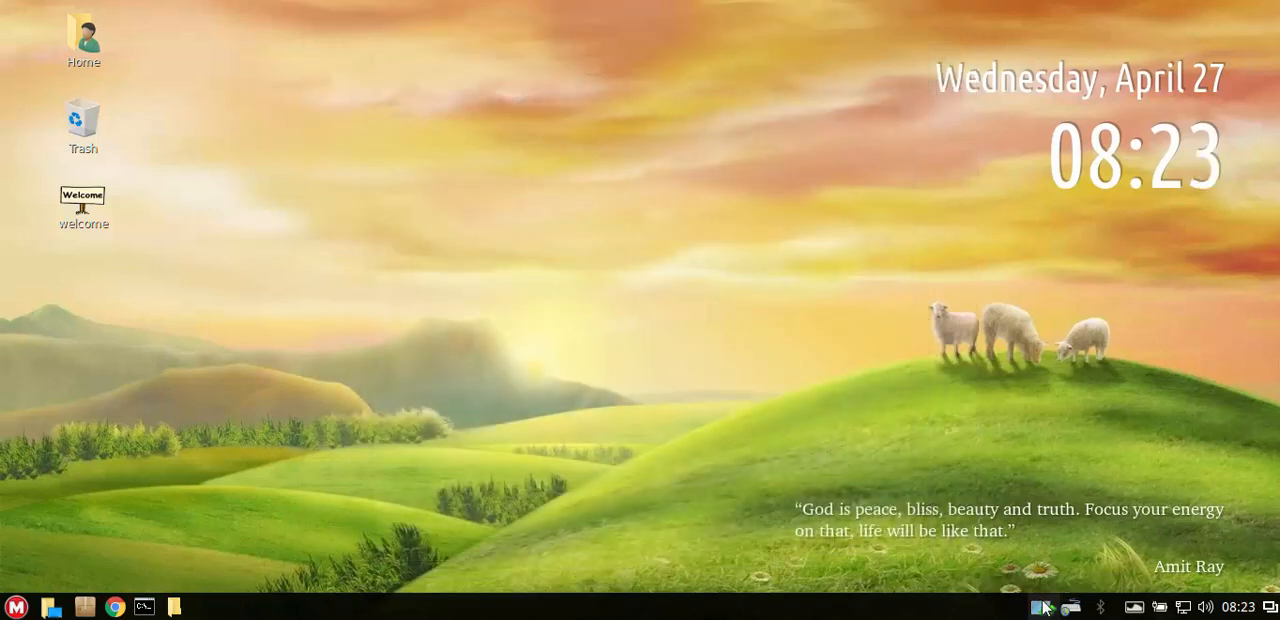
mouse_move(1044, 608)
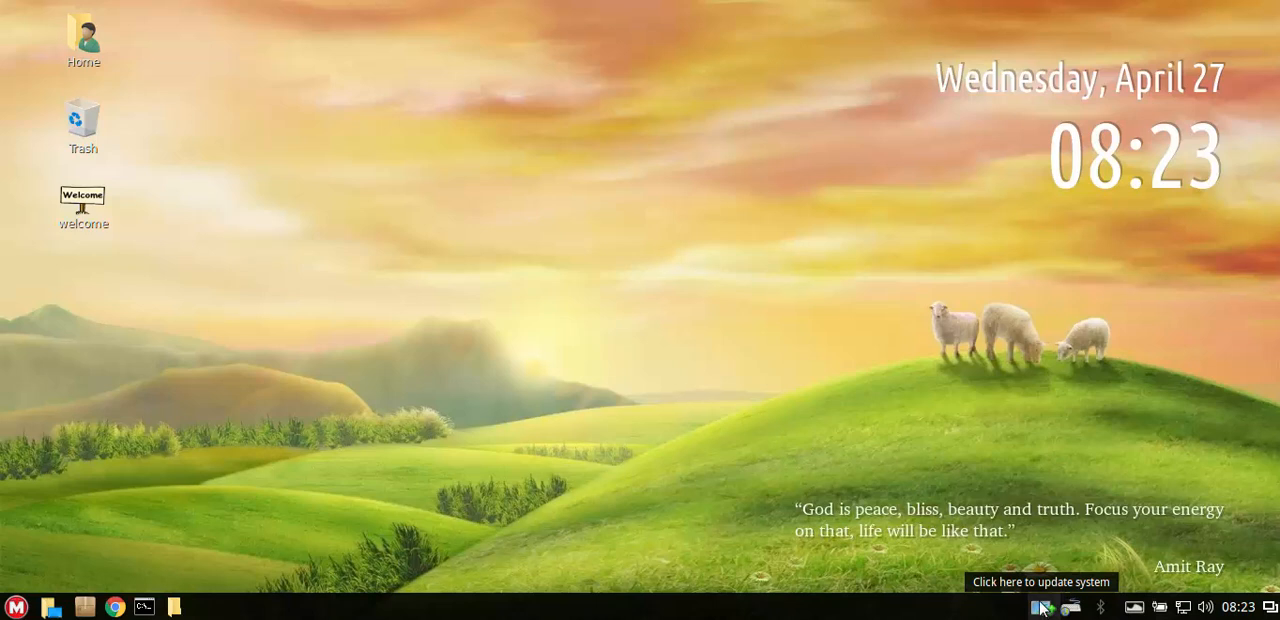
mouse_move(228, 486)
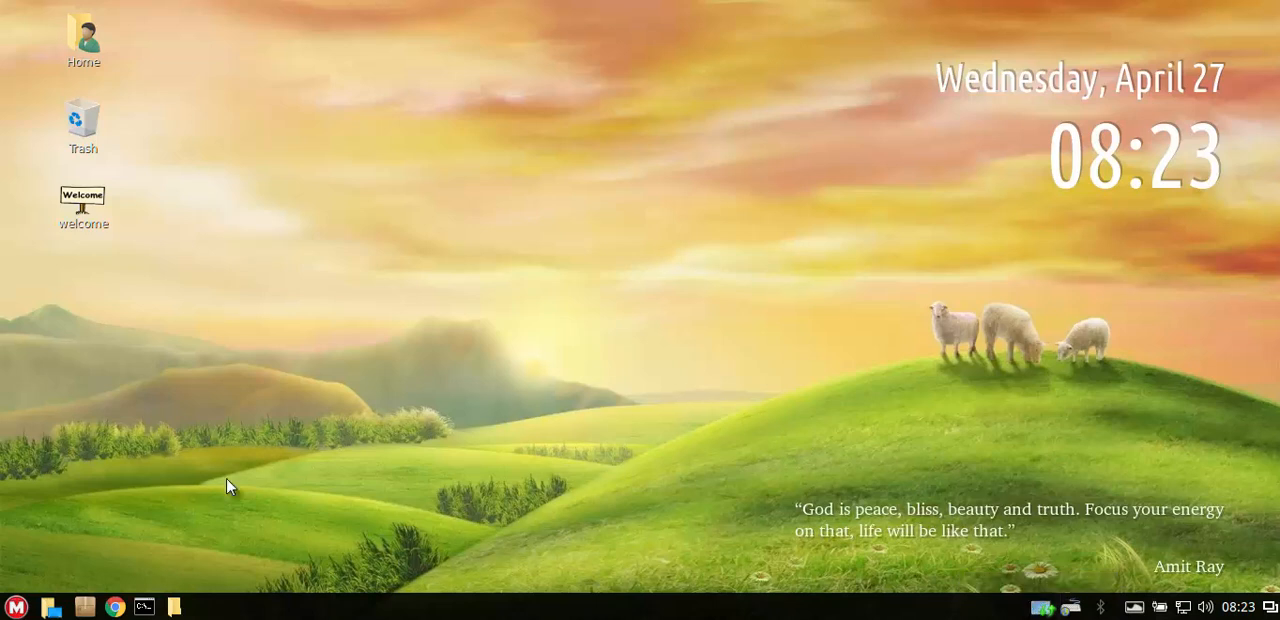
click(14, 604)
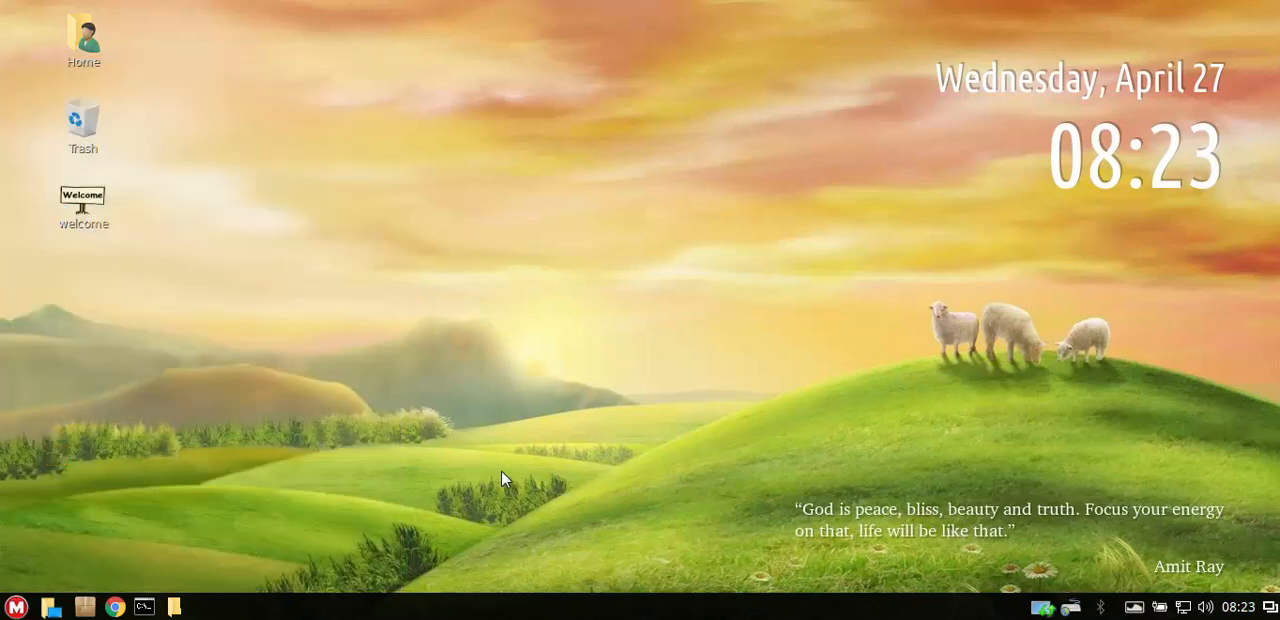
mouse_move(726, 414)
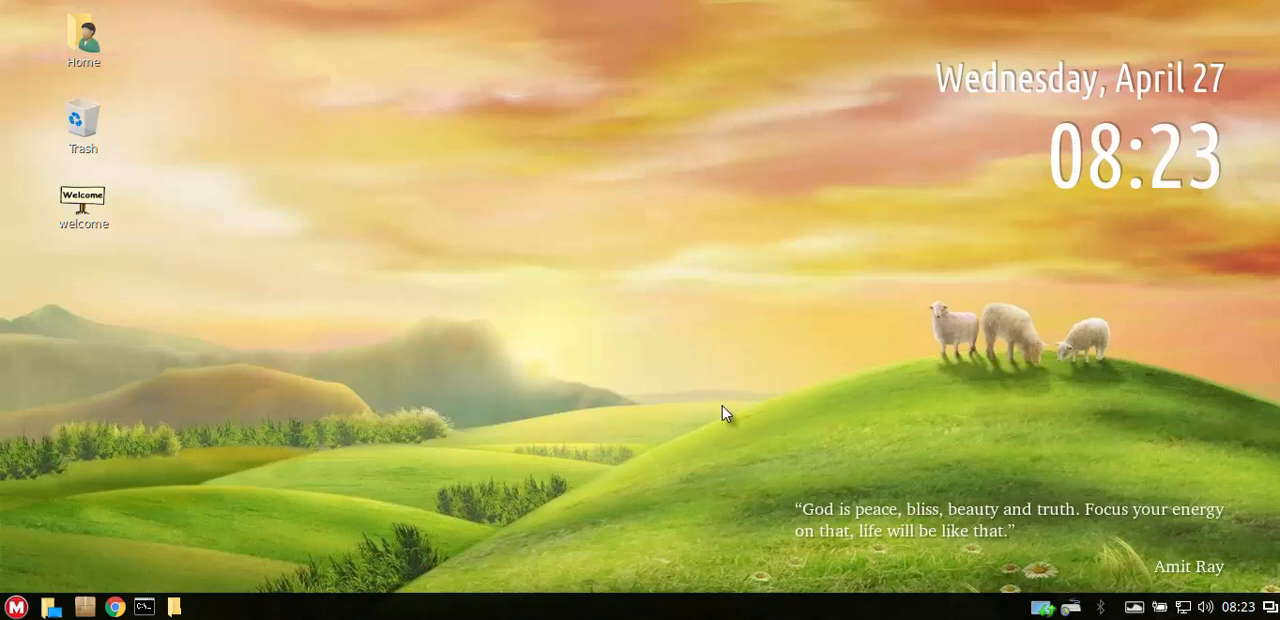
mouse_move(38, 572)
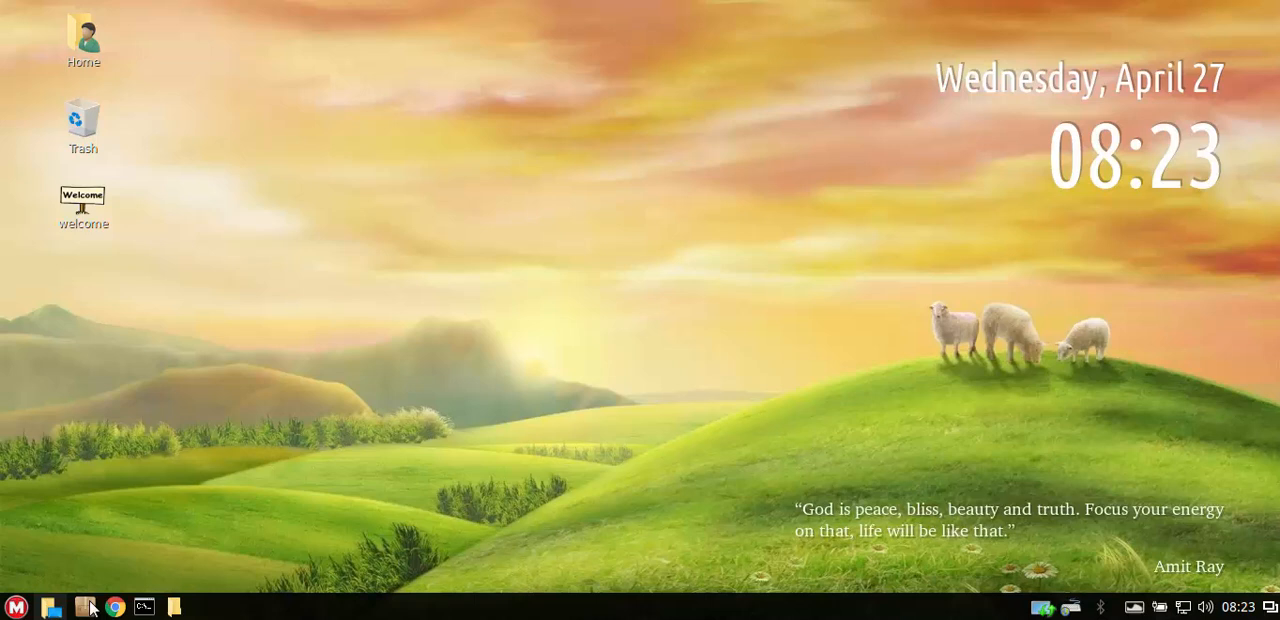
mouse_move(260, 388)
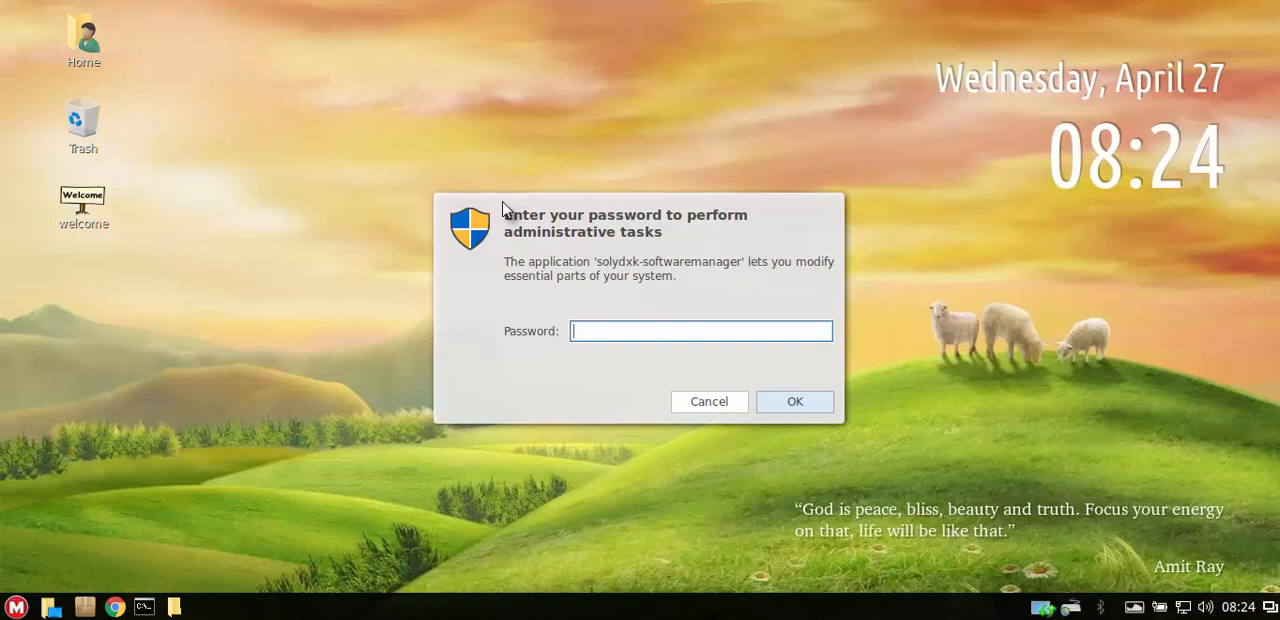
Enter the administrator password to authorize the software manager.
text(••)
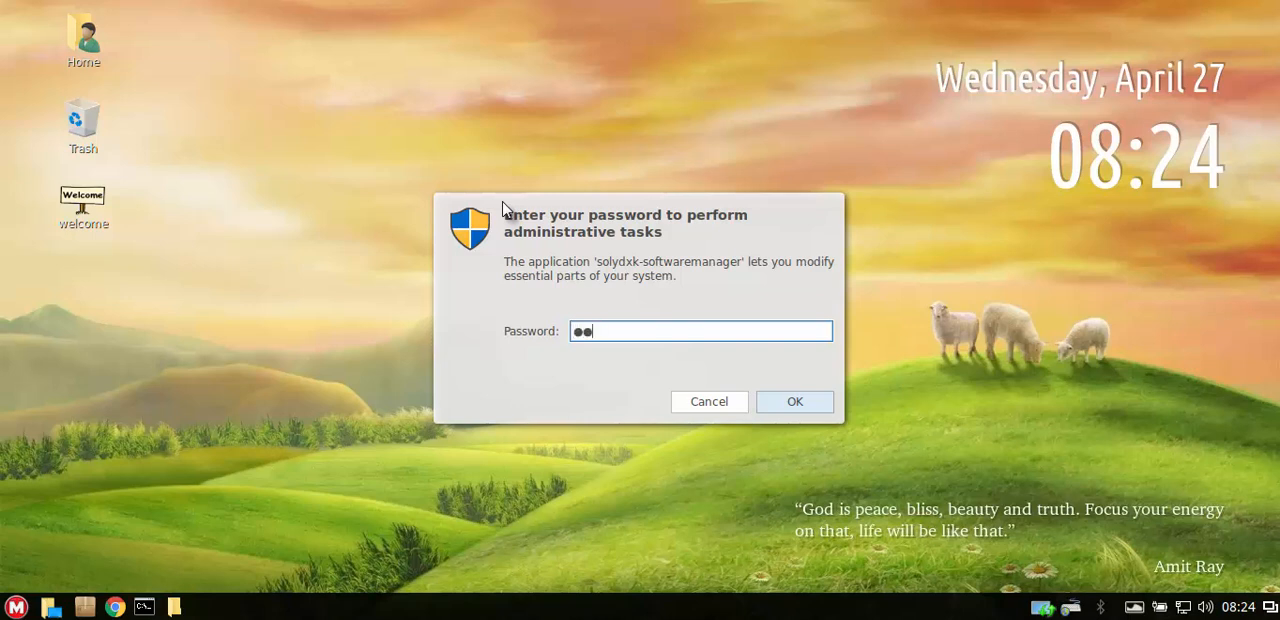
click(794, 400)
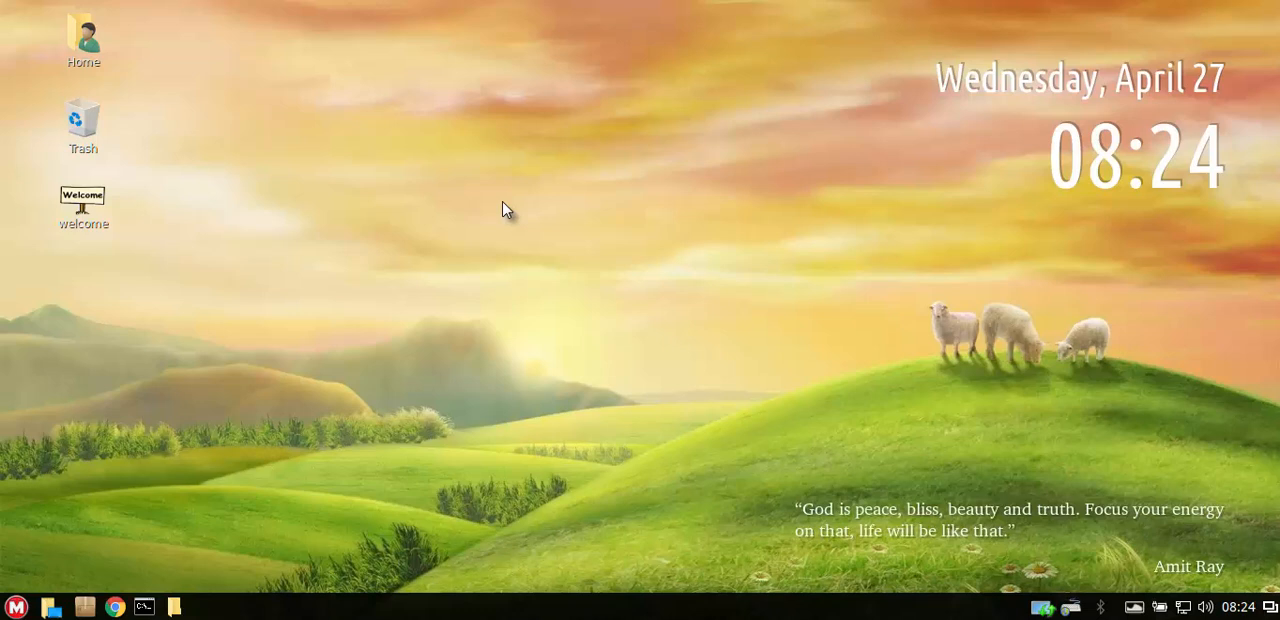
mouse_move(204, 416)
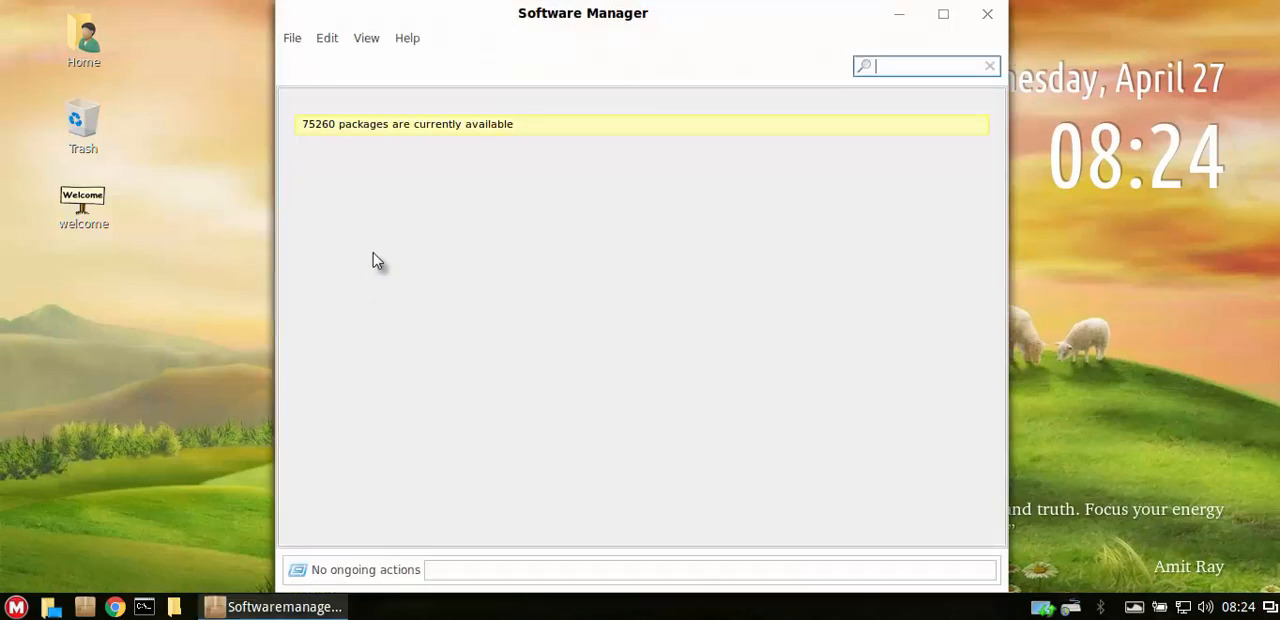
mouse_move(660, 228)
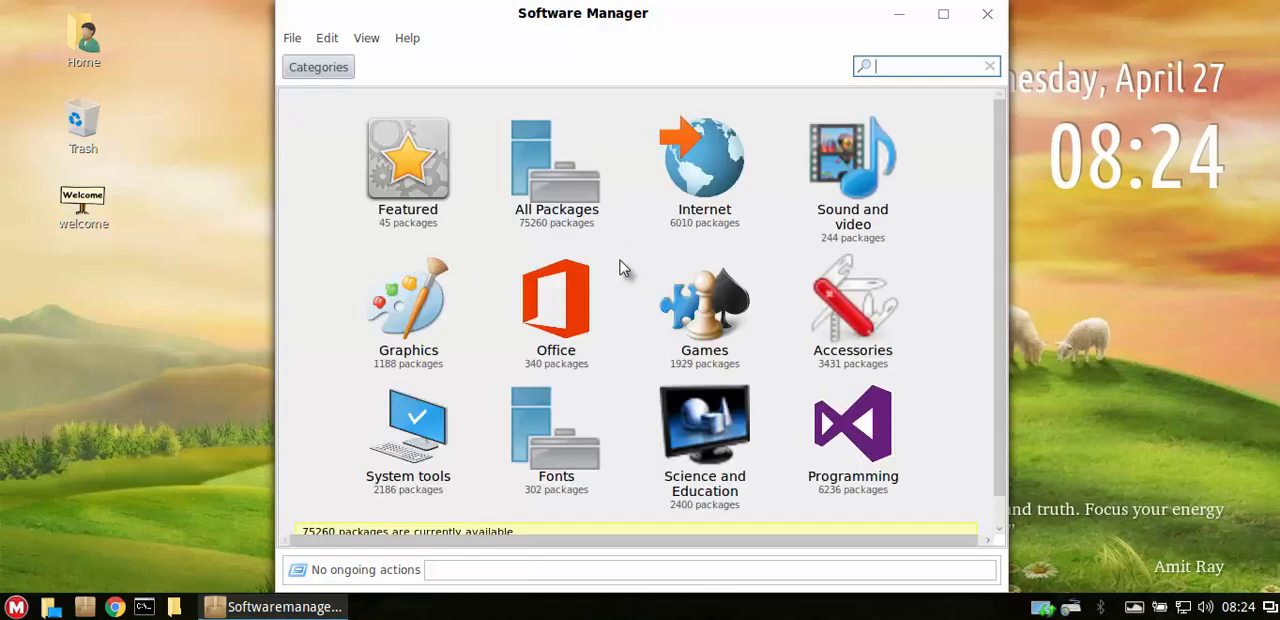
mouse_move(964, 252)
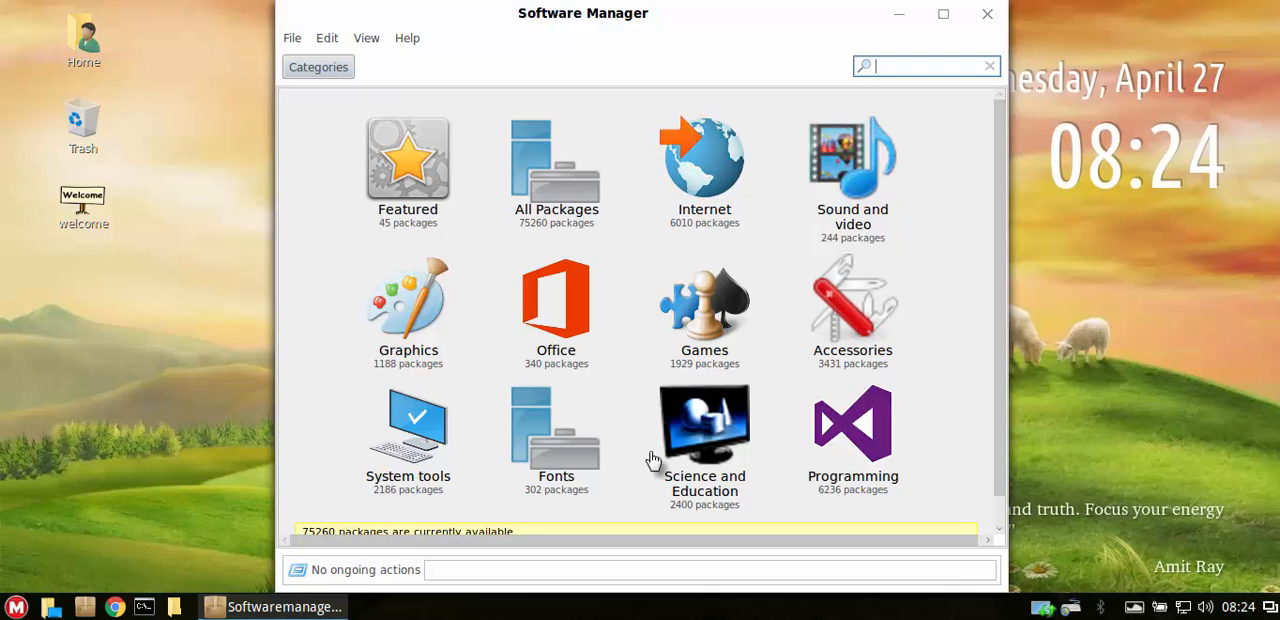
mouse_move(748, 278)
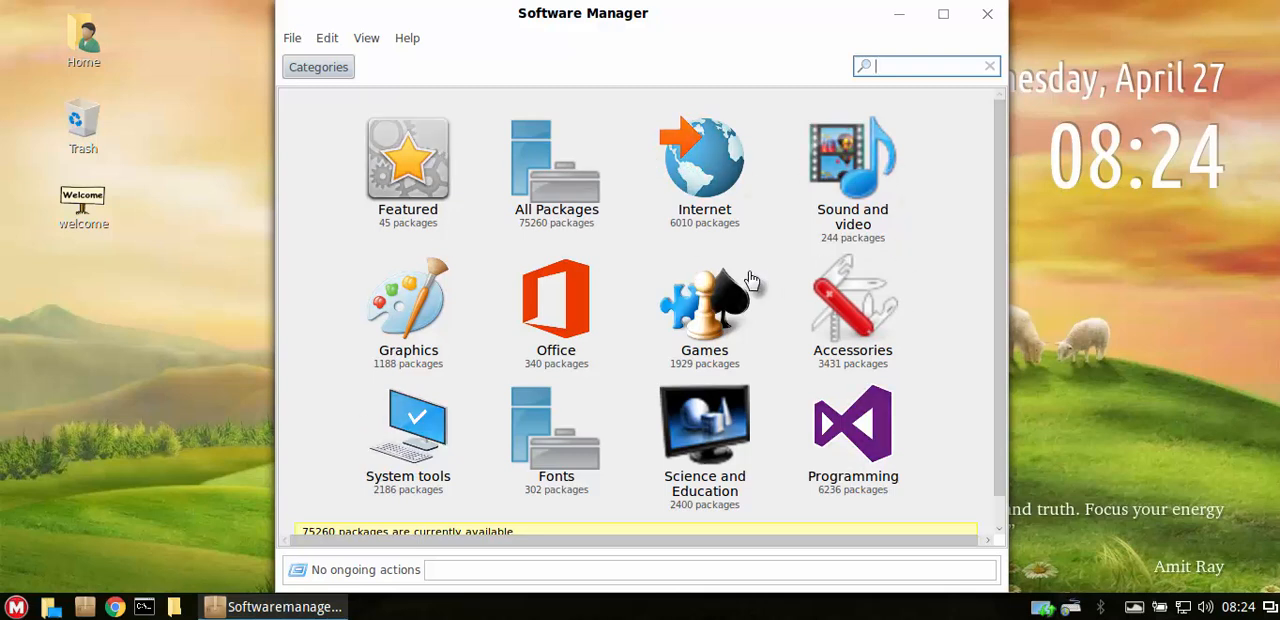
mouse_move(636, 202)
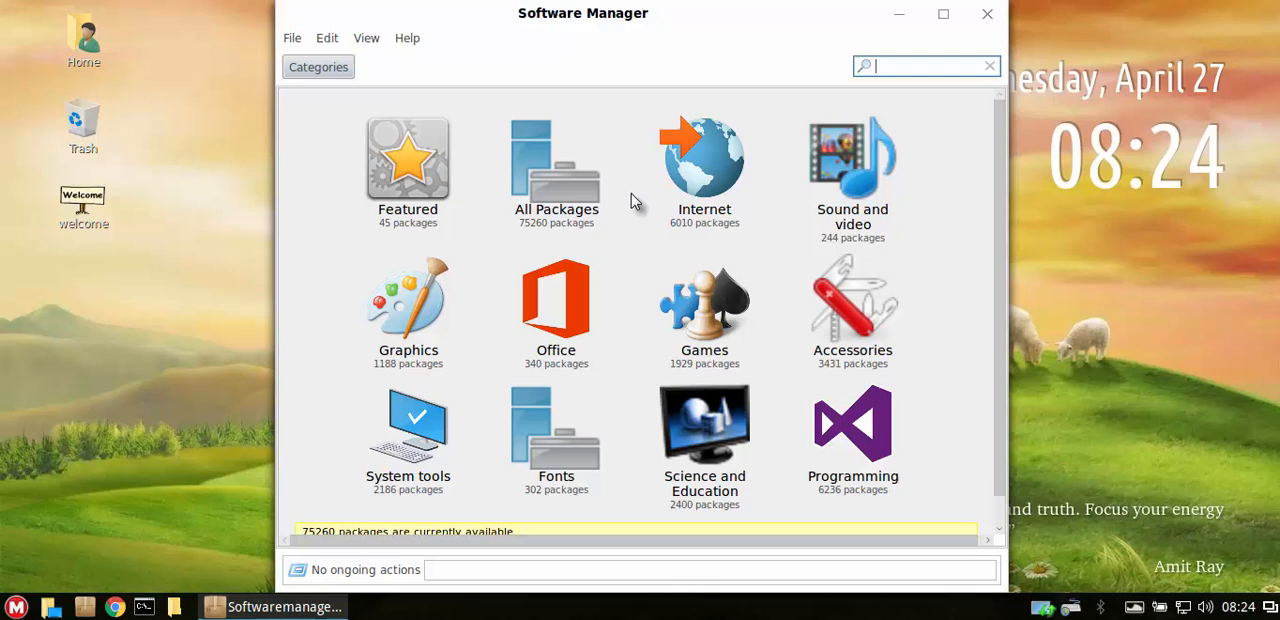
Browse the Software Manager categories and enter the Internet category.
scroll(down, 3)
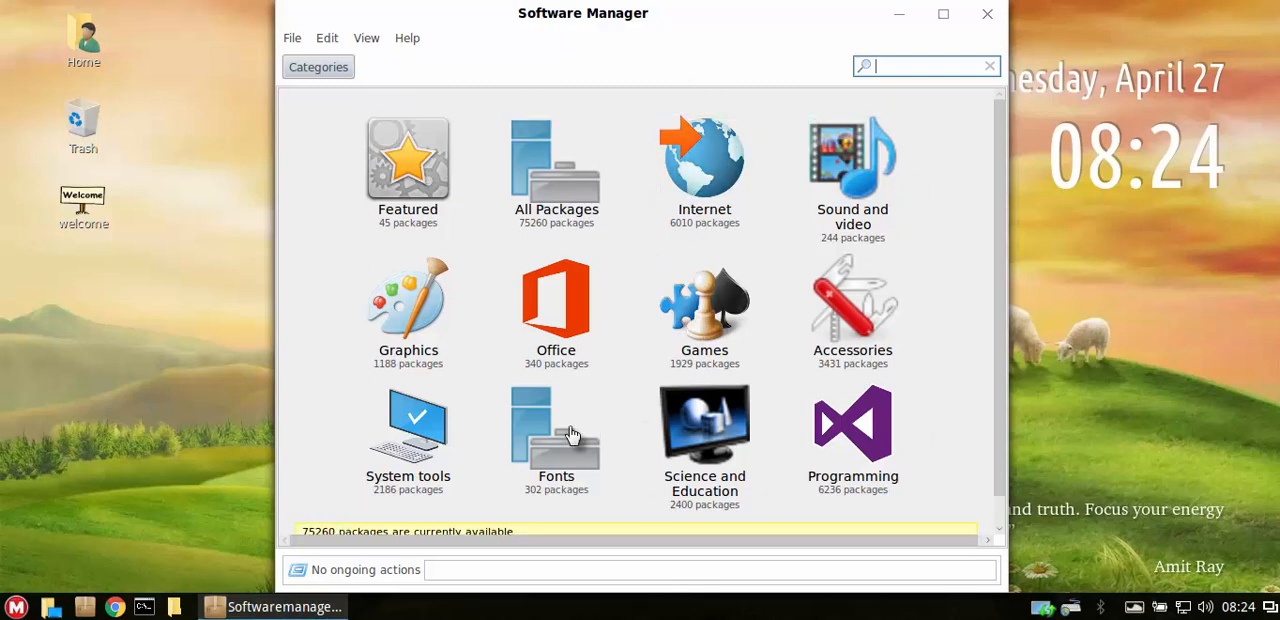
scroll(down, 3)
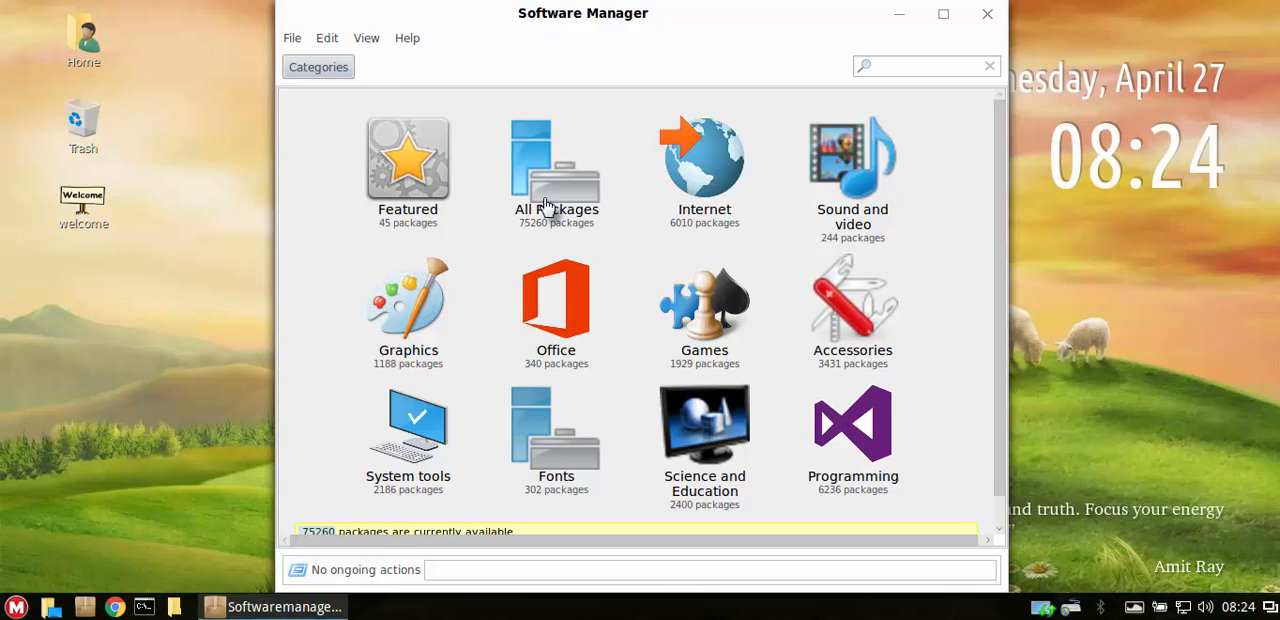
mouse_move(840, 202)
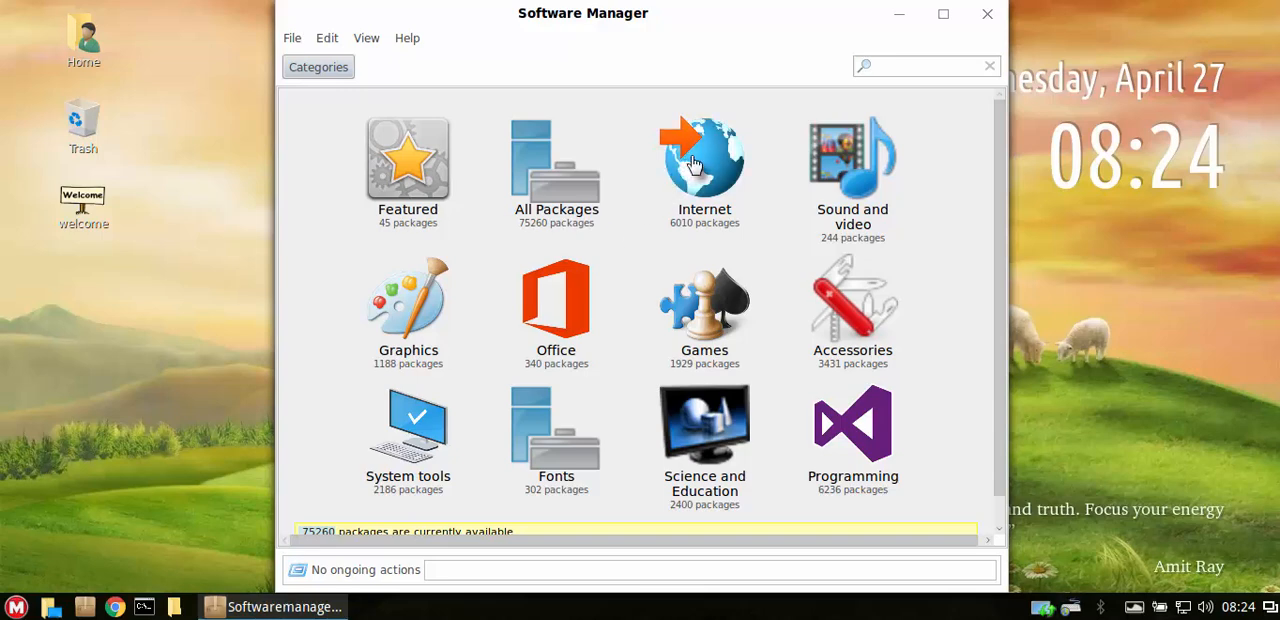
click(704, 160)
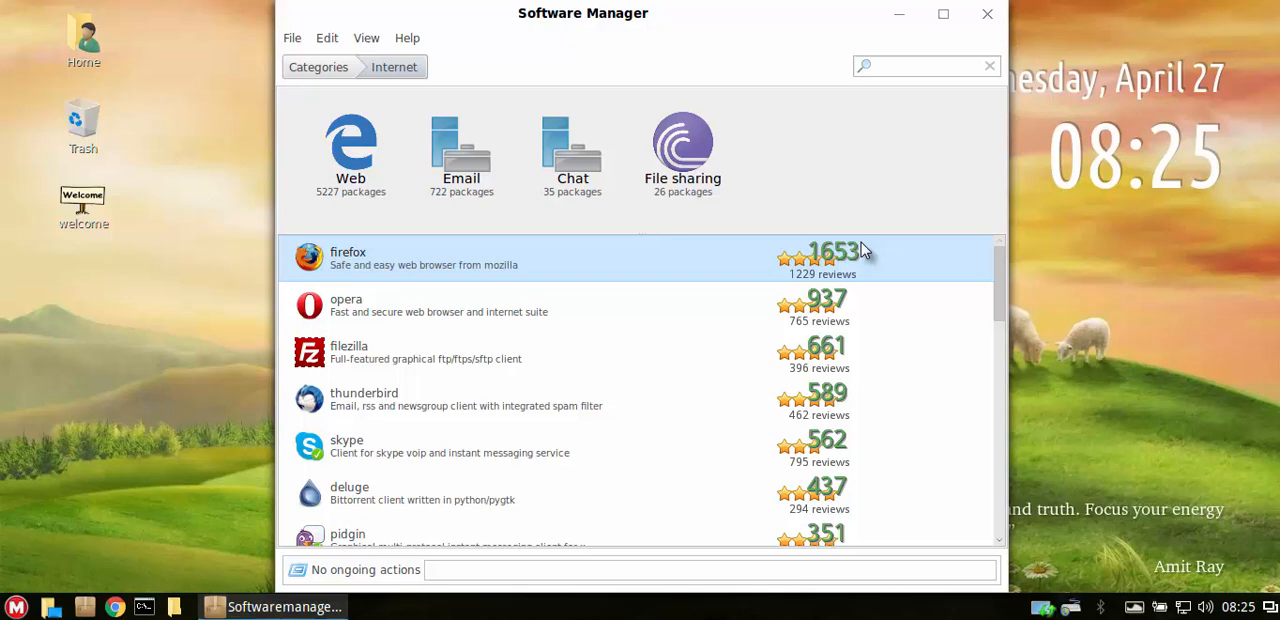
Review Firefox's details page showing it not installed, then close the Software Manager.
double_click(348, 258)
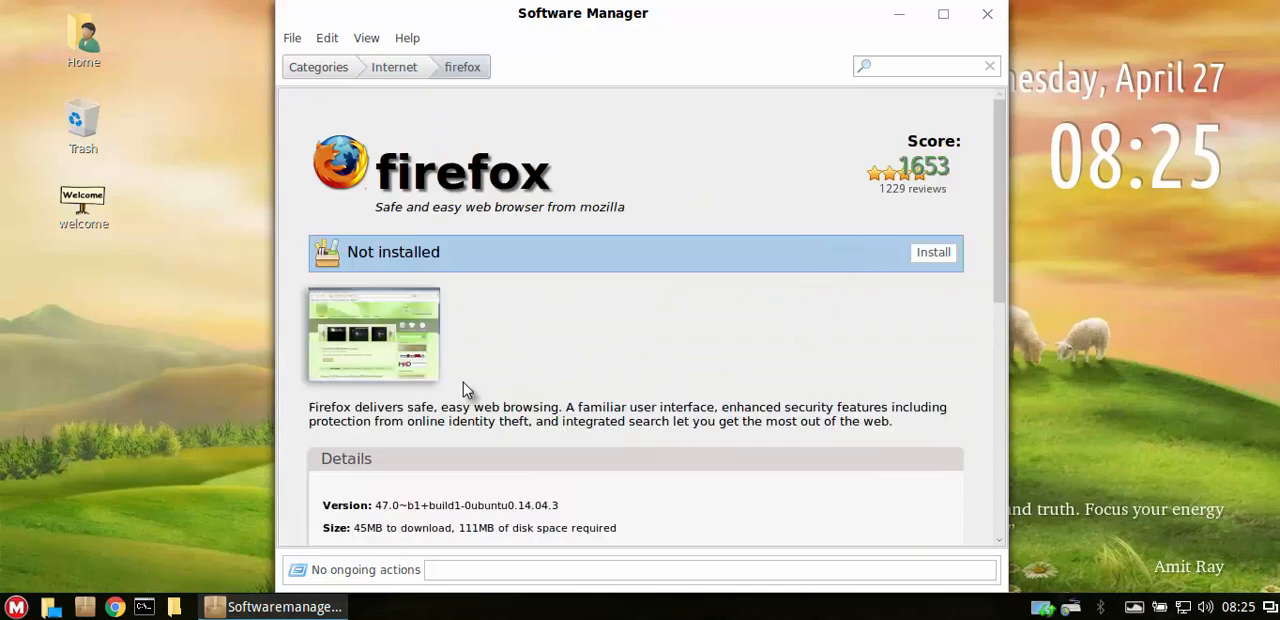
scroll(down, 3)
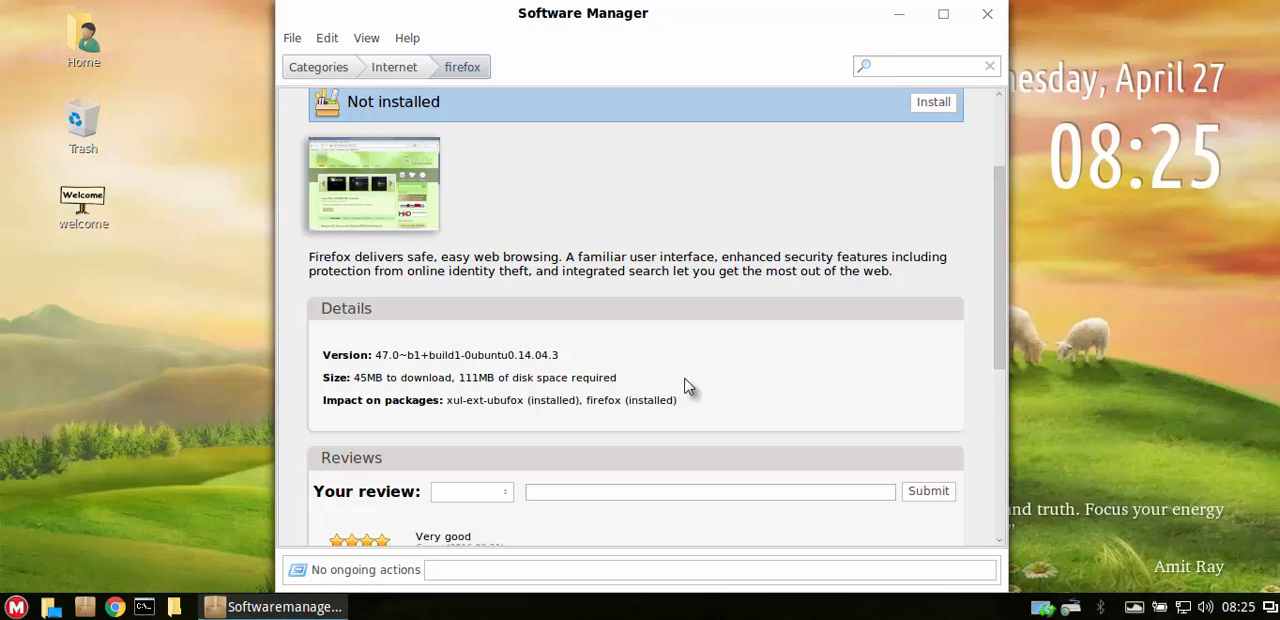
scroll(down, 3)
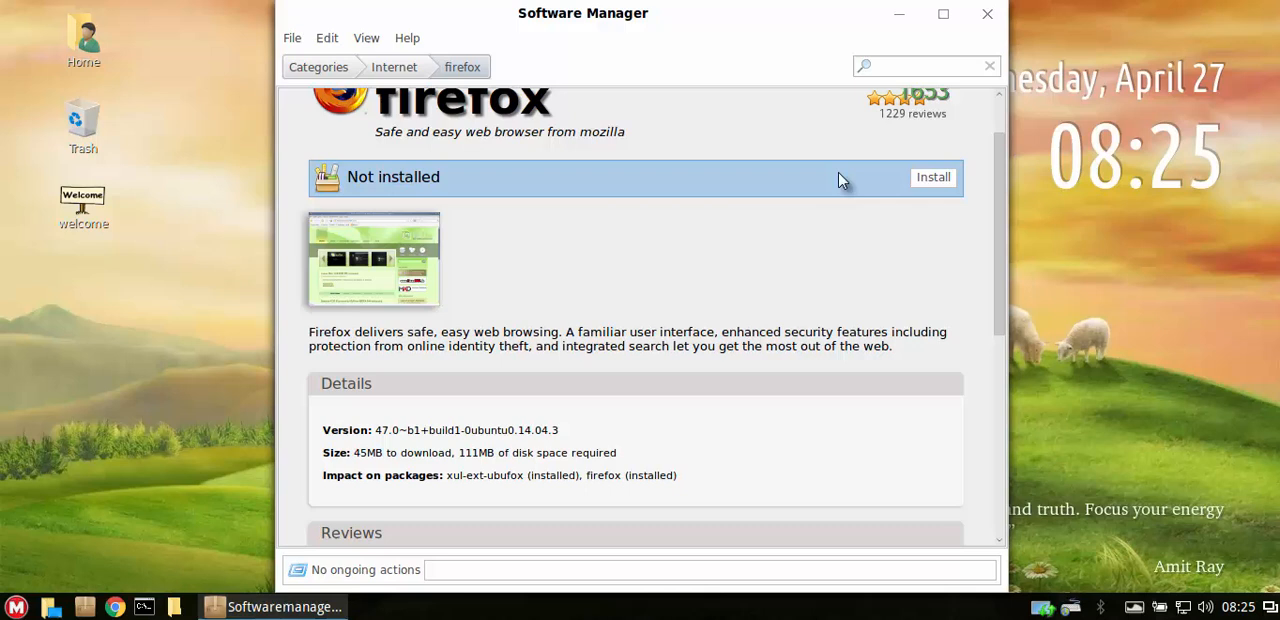
mouse_move(932, 184)
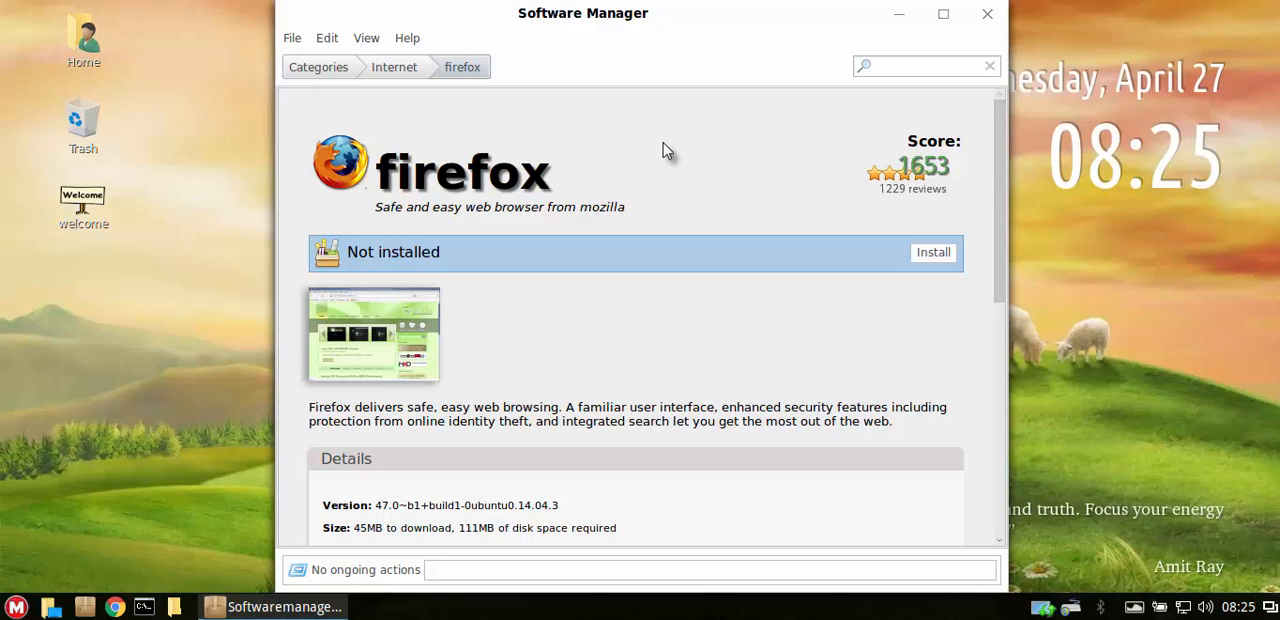
mouse_move(980, 14)
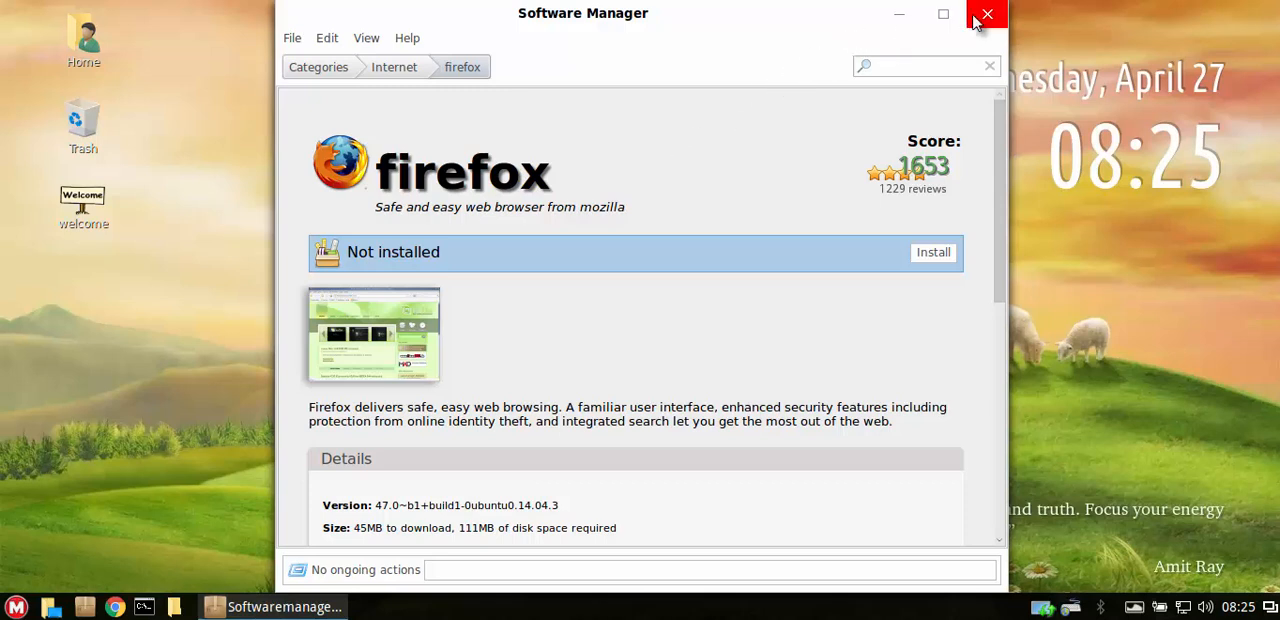
mouse_move(982, 14)
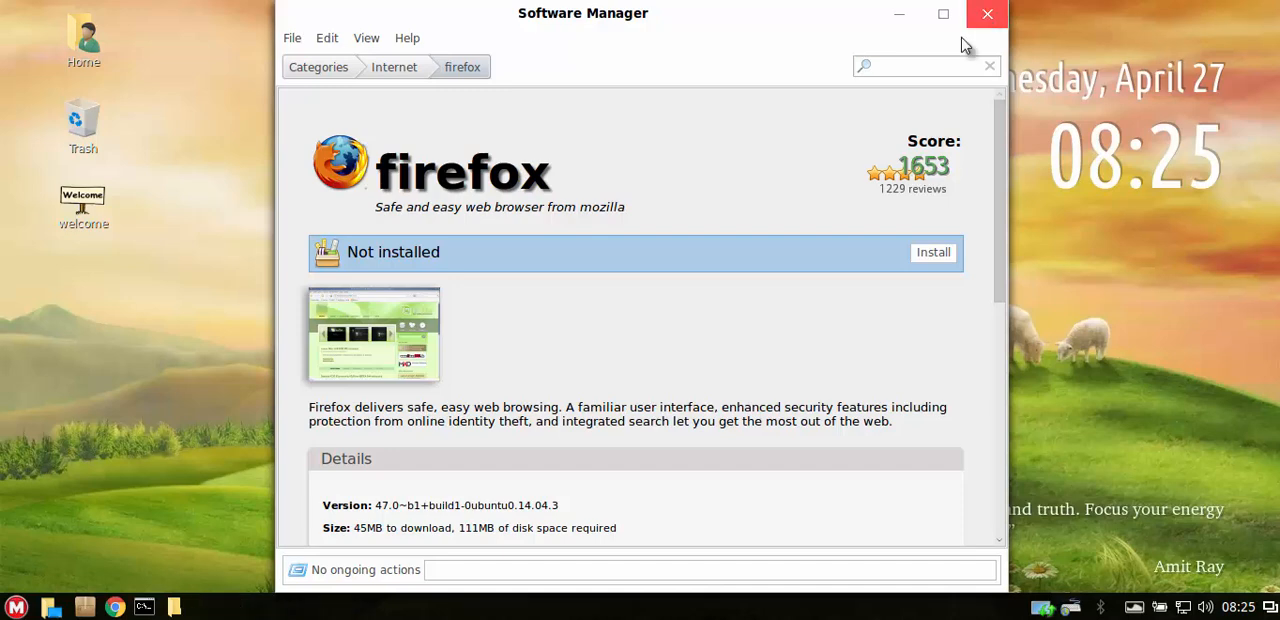
click(984, 14)
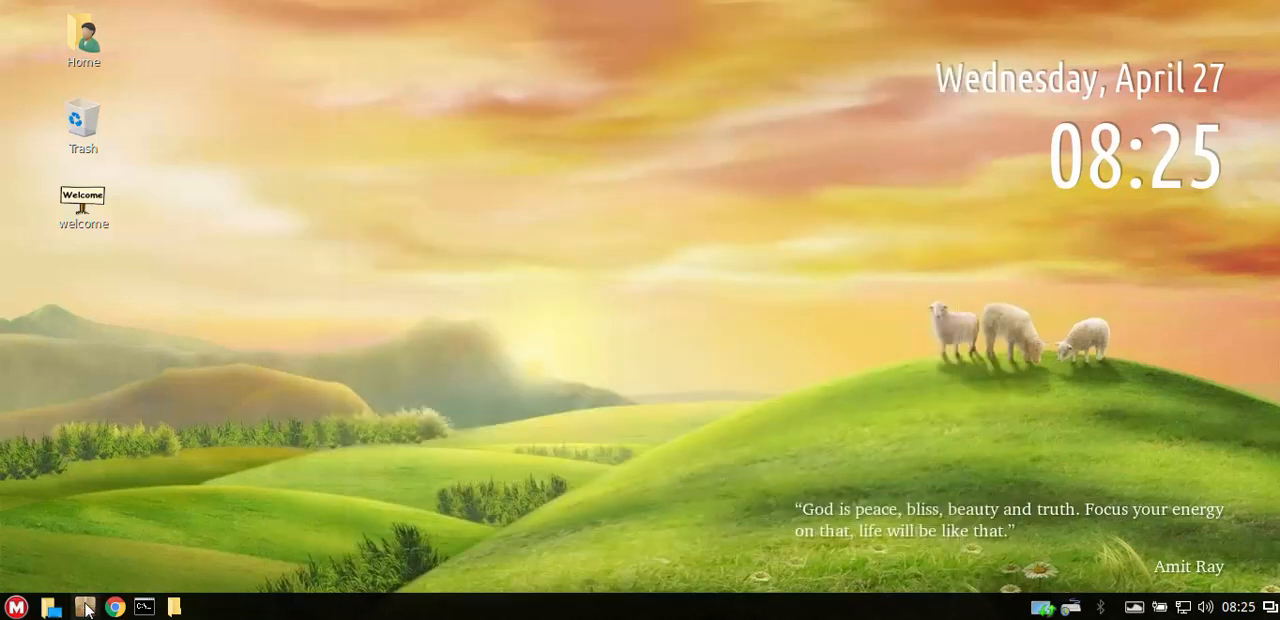
mouse_move(88, 604)
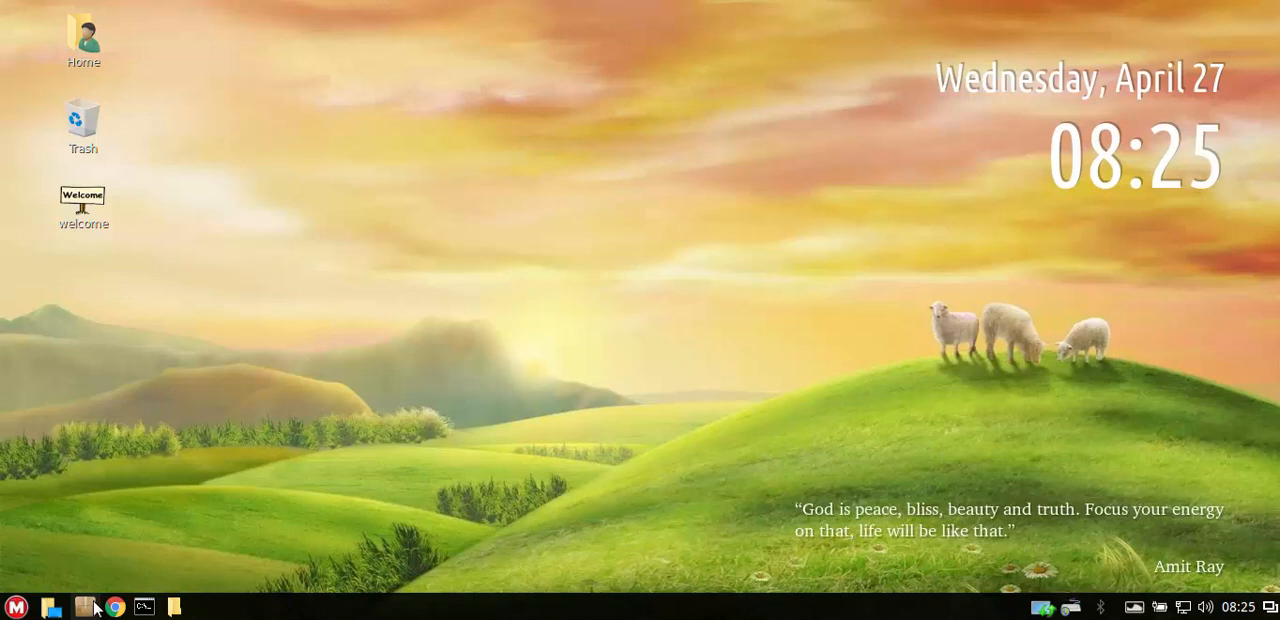
Launch the Software Manager from the Makulu menu.
click(16, 604)
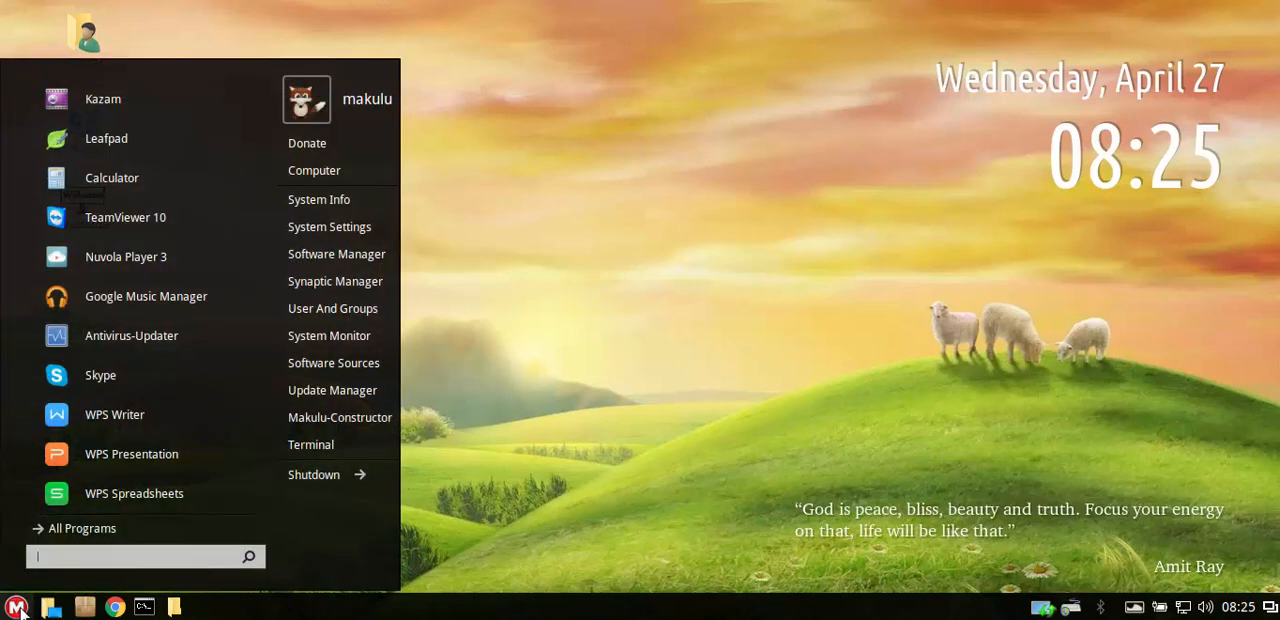
mouse_move(316, 260)
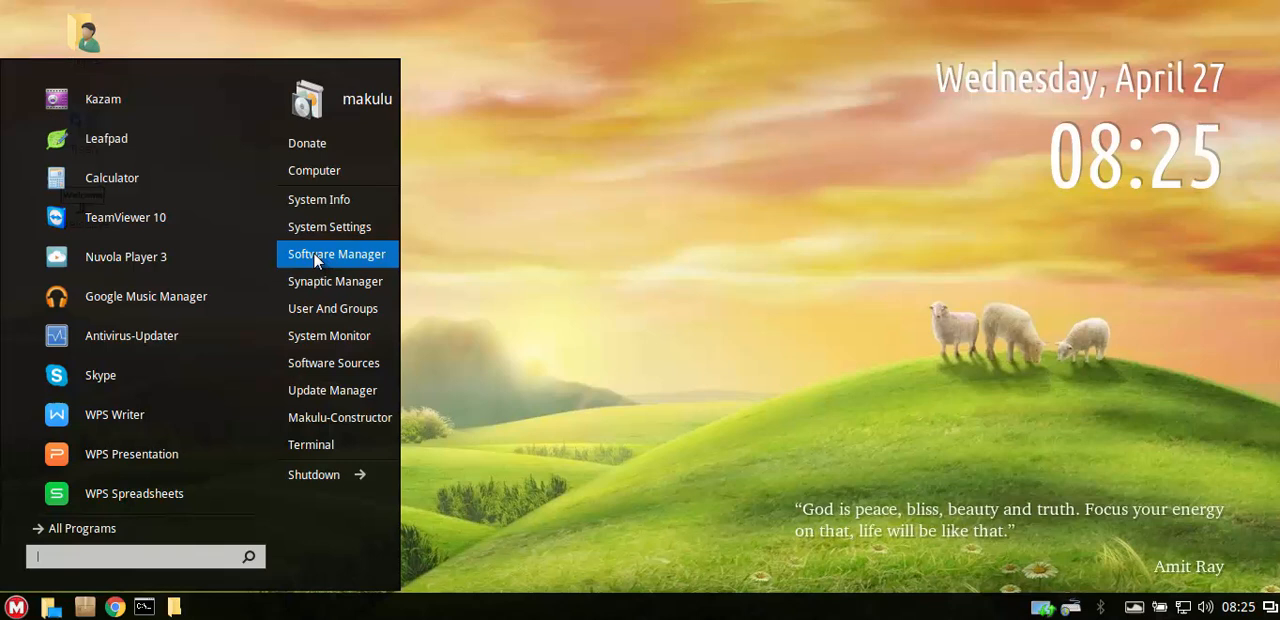
mouse_move(348, 262)
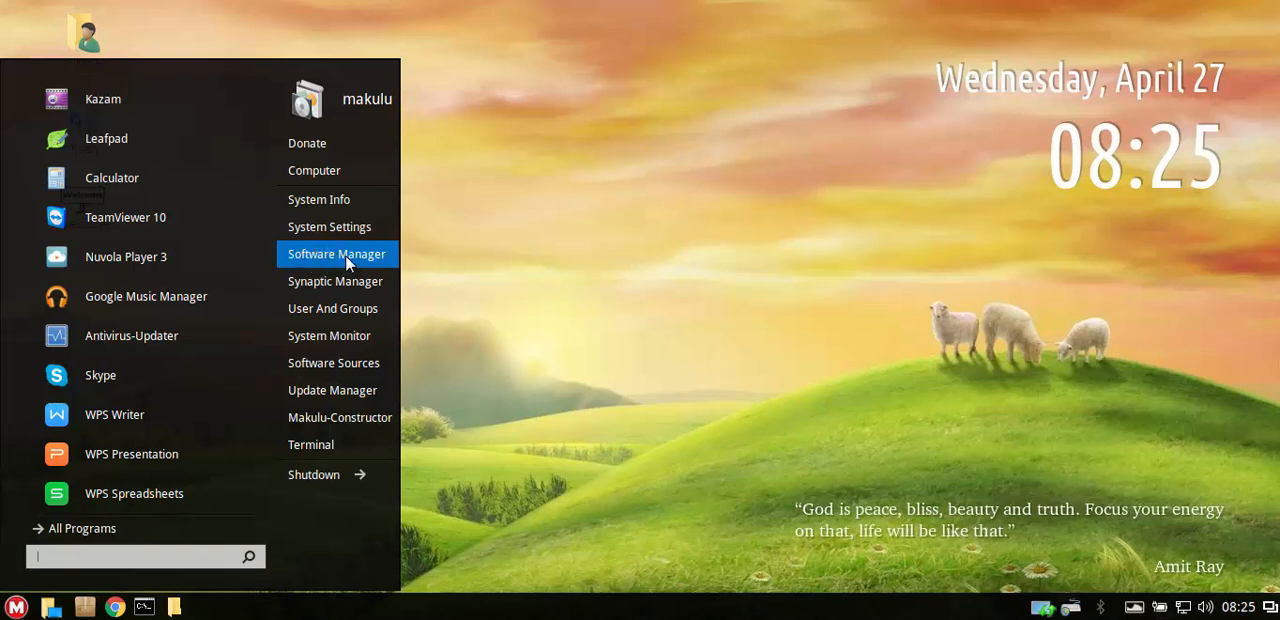
click(336, 252)
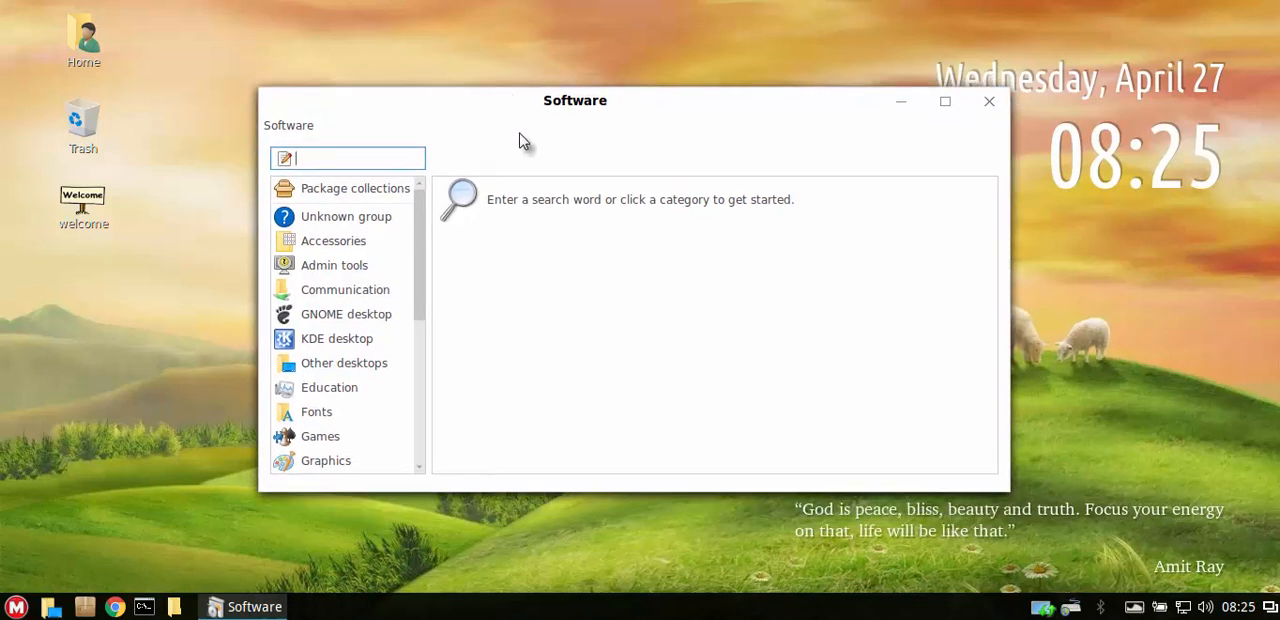
Browse the Games category packages including 0 A.D., then switch to Accessories.
scroll(down, 3)
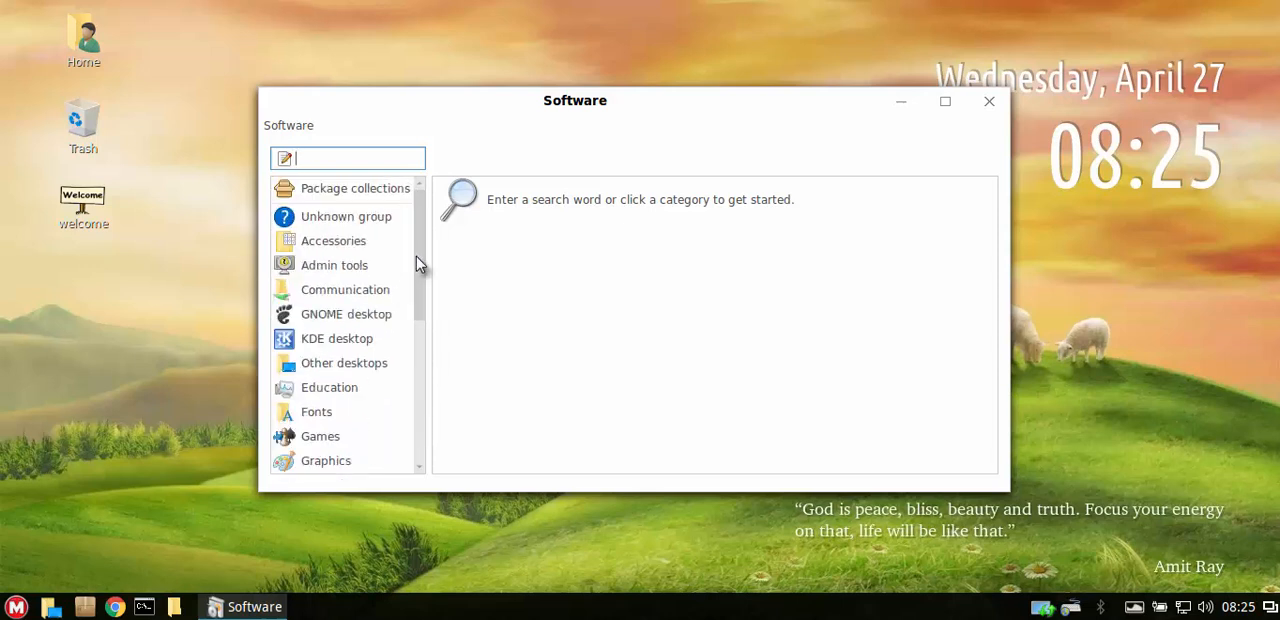
scroll(down, 3)
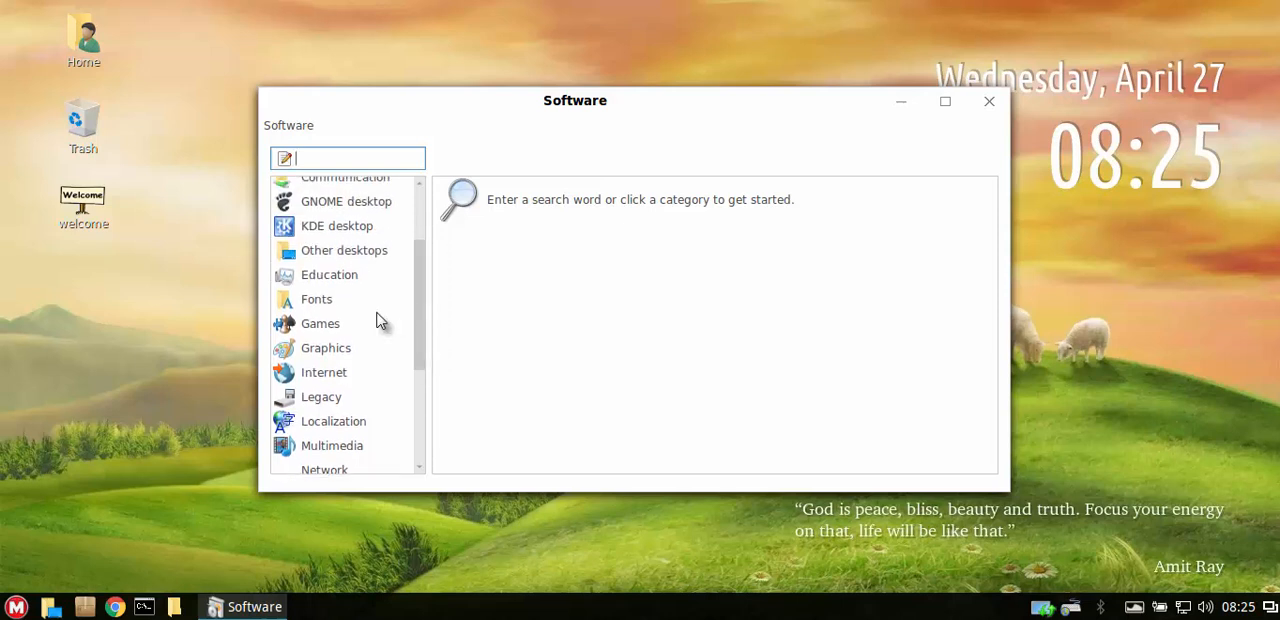
click(320, 324)
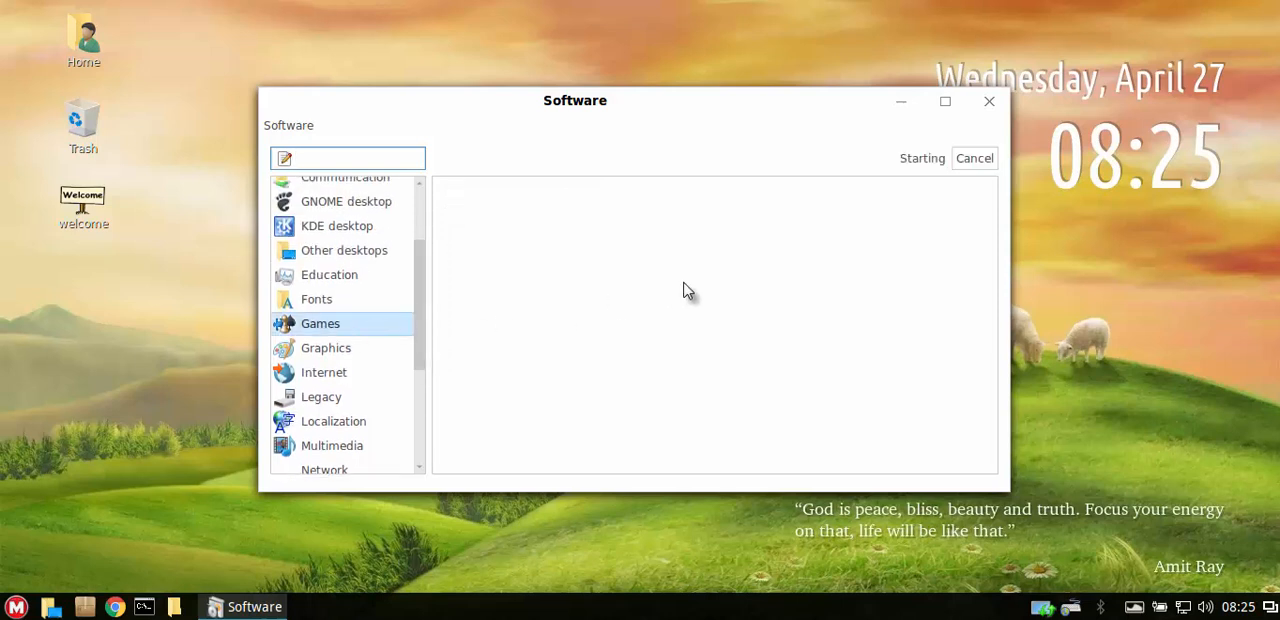
mouse_move(698, 280)
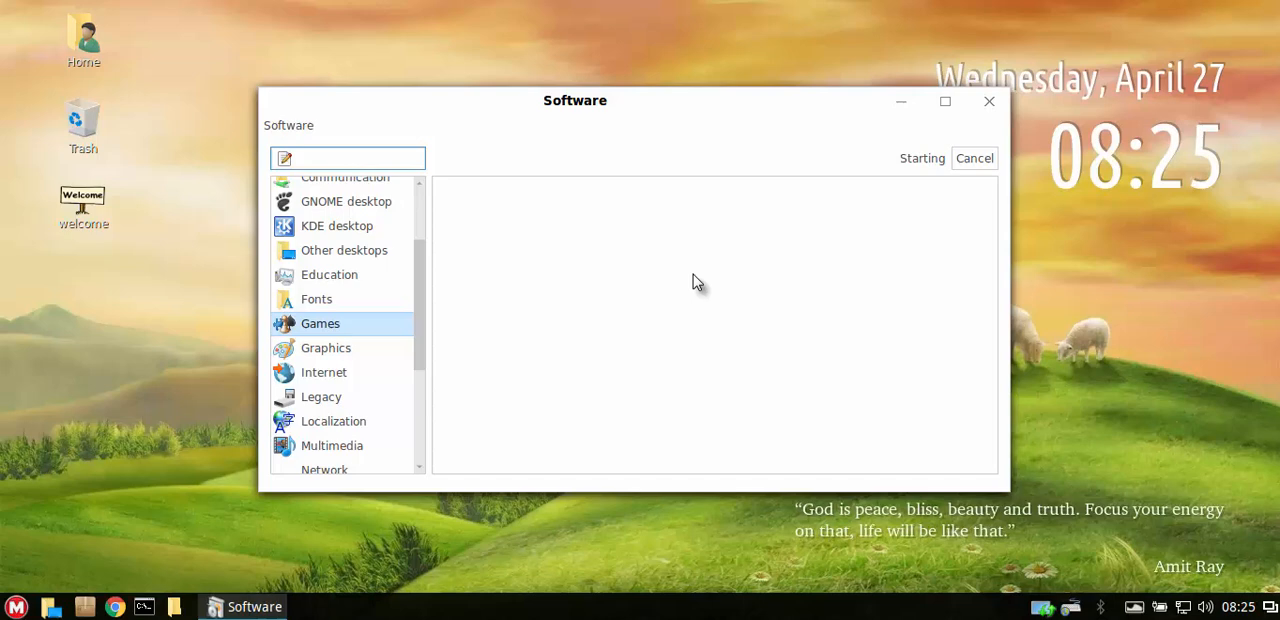
mouse_move(620, 300)
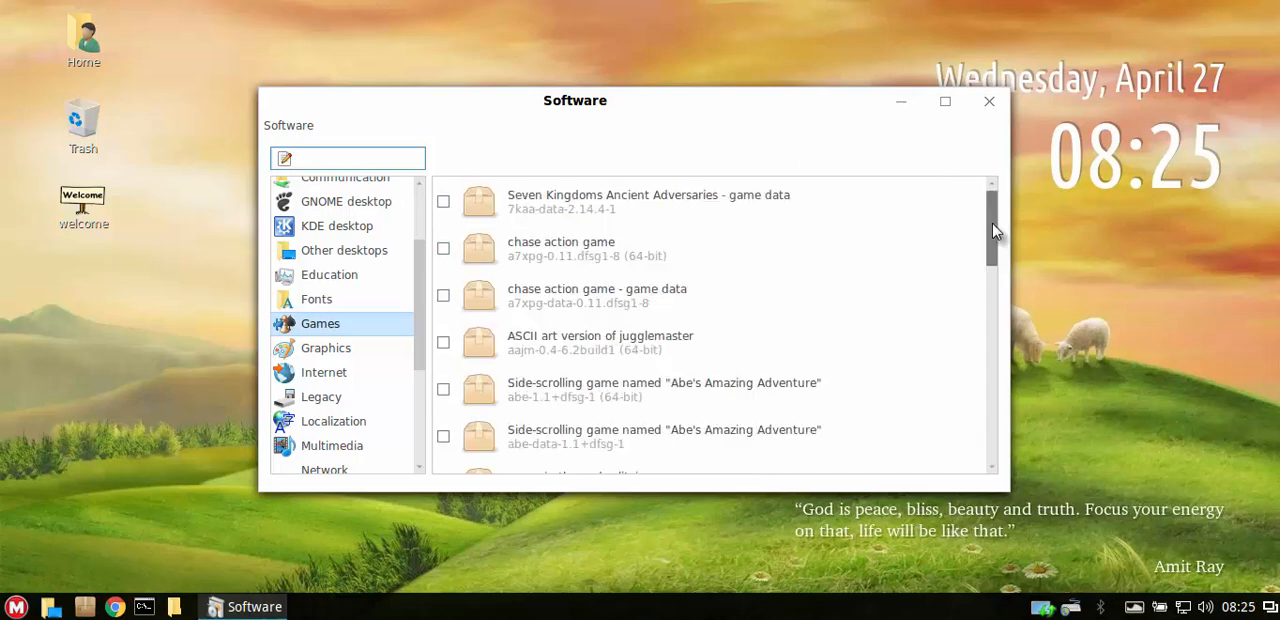
scroll(down, 3)
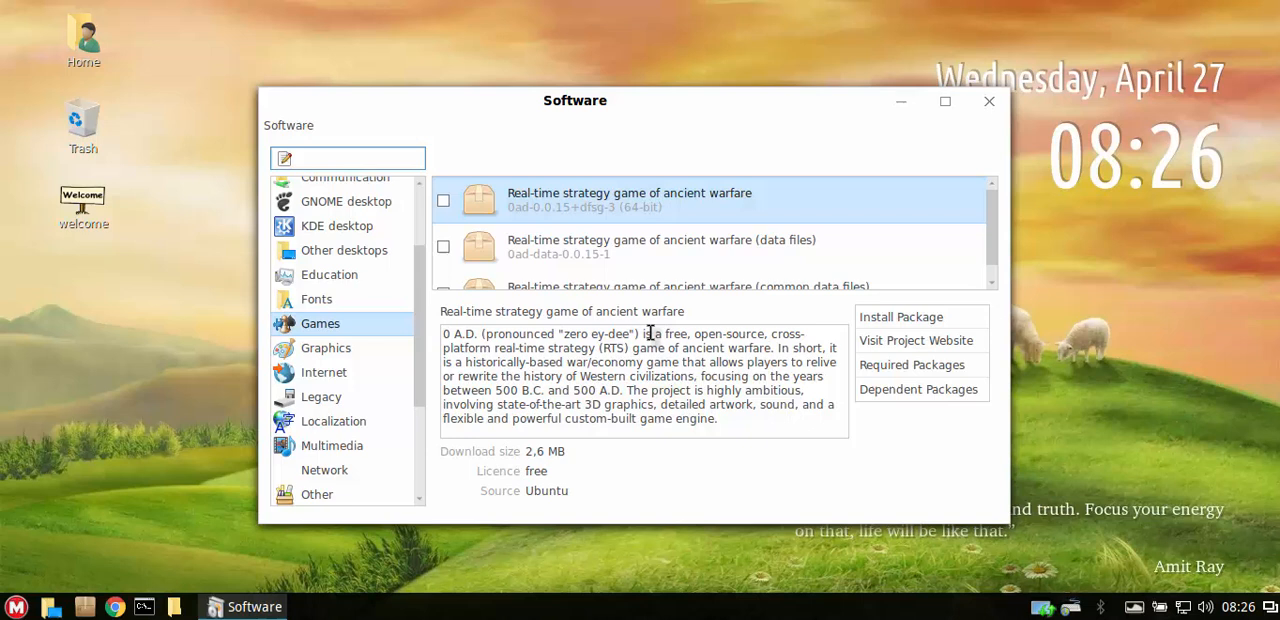
mouse_move(598, 462)
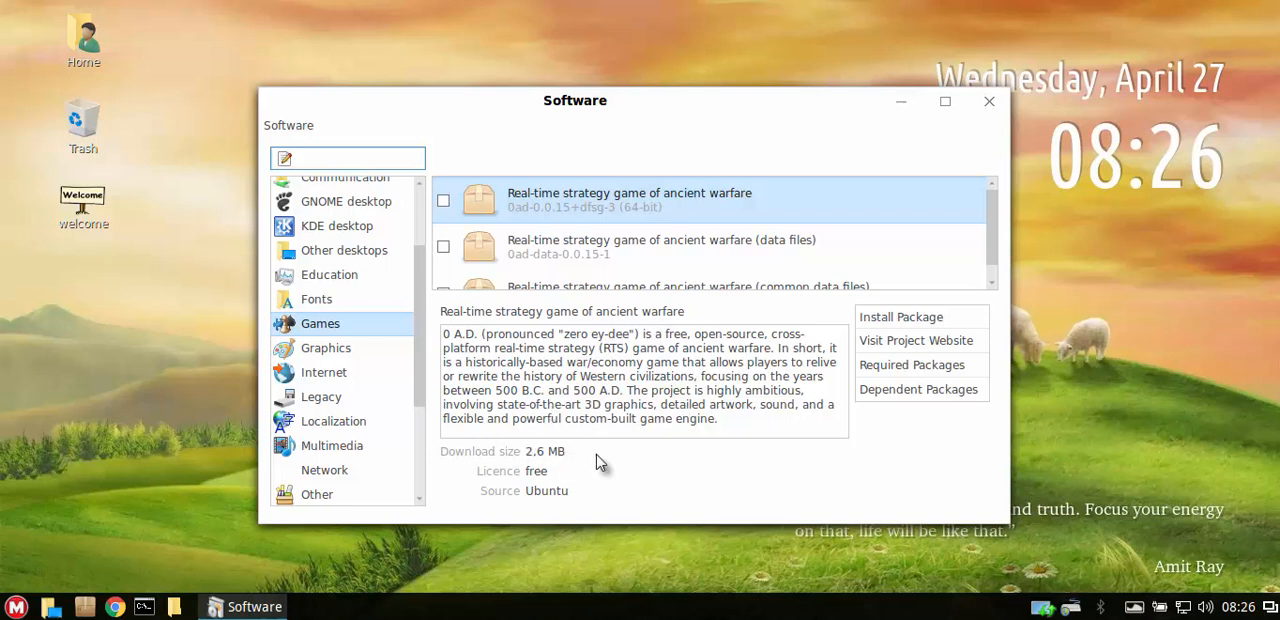
mouse_move(604, 460)
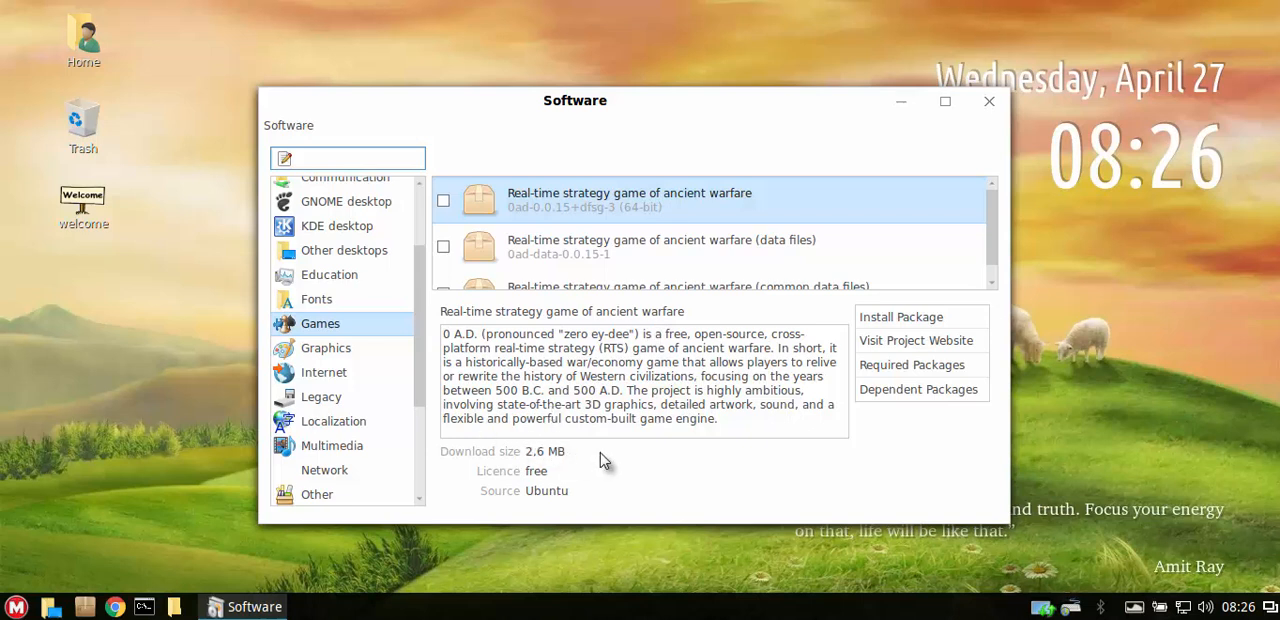
mouse_move(640, 370)
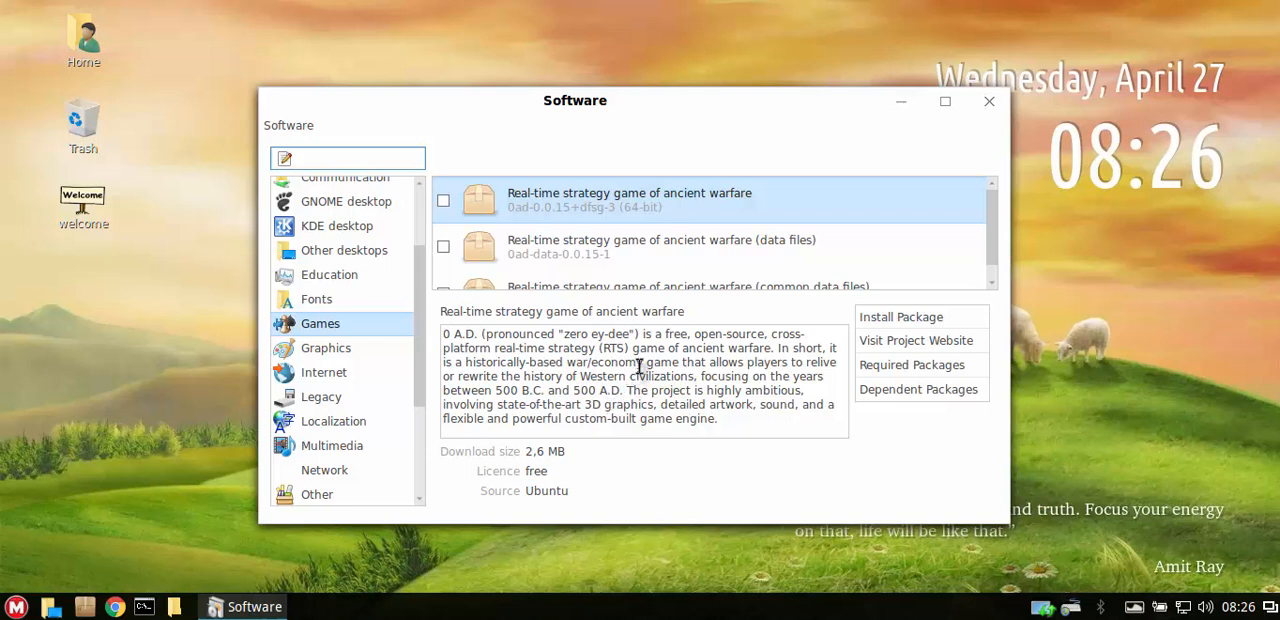
mouse_move(808, 402)
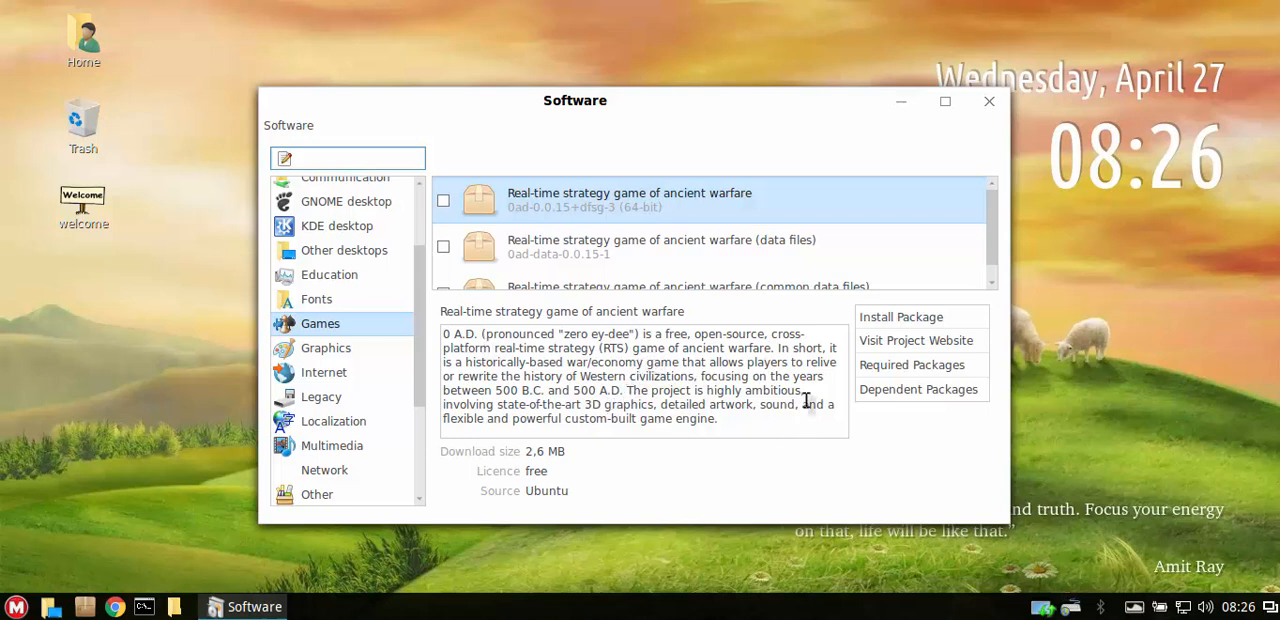
mouse_move(932, 402)
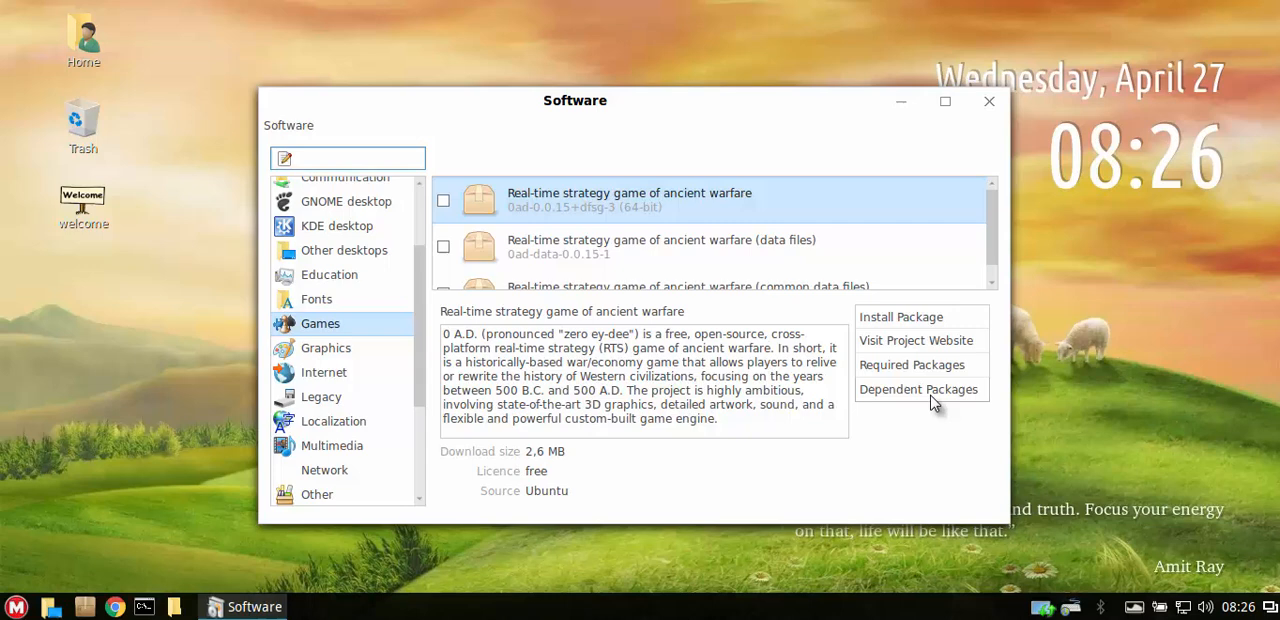
mouse_move(602, 424)
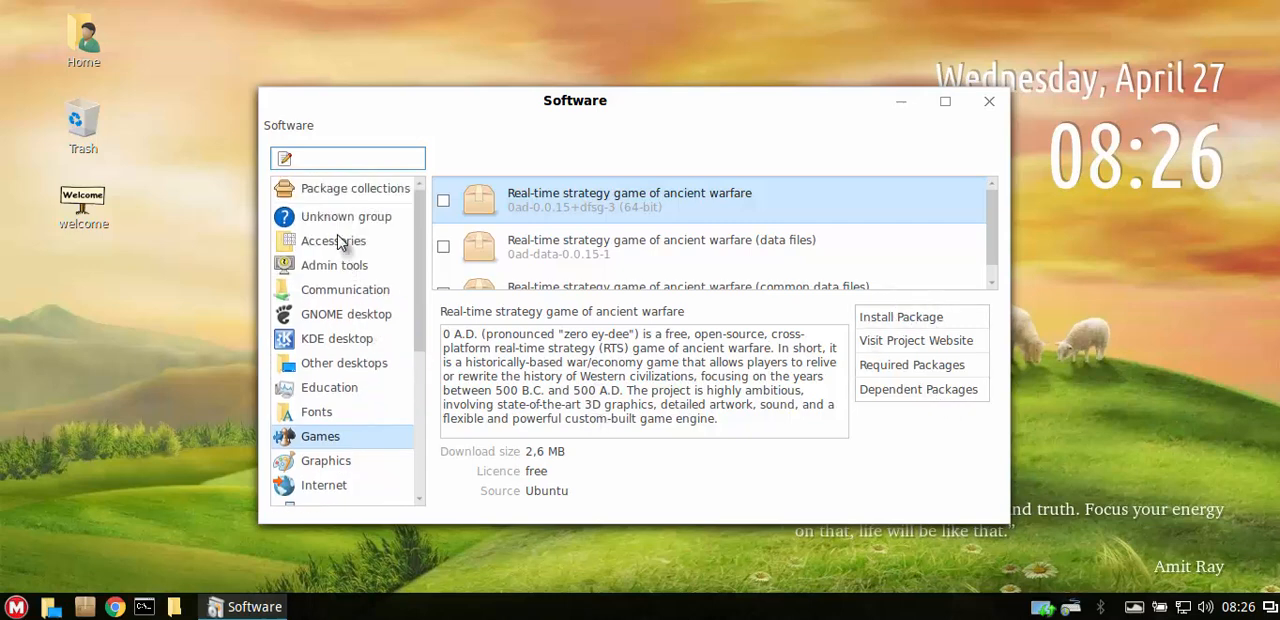
click(332, 240)
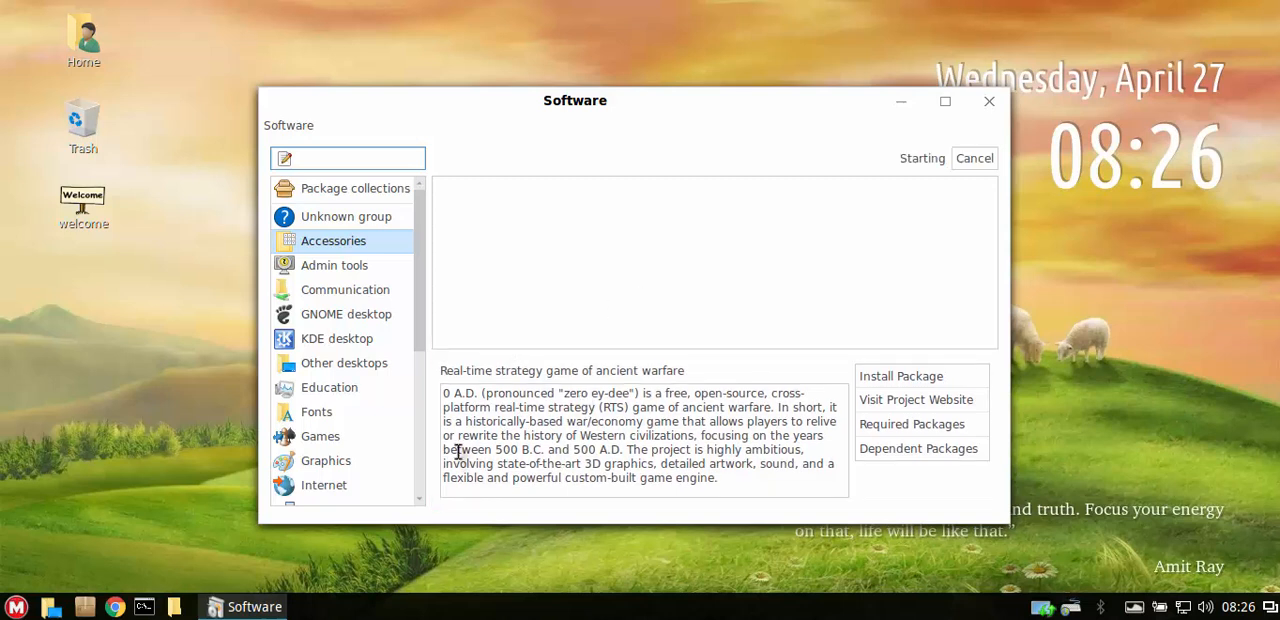
mouse_move(624, 296)
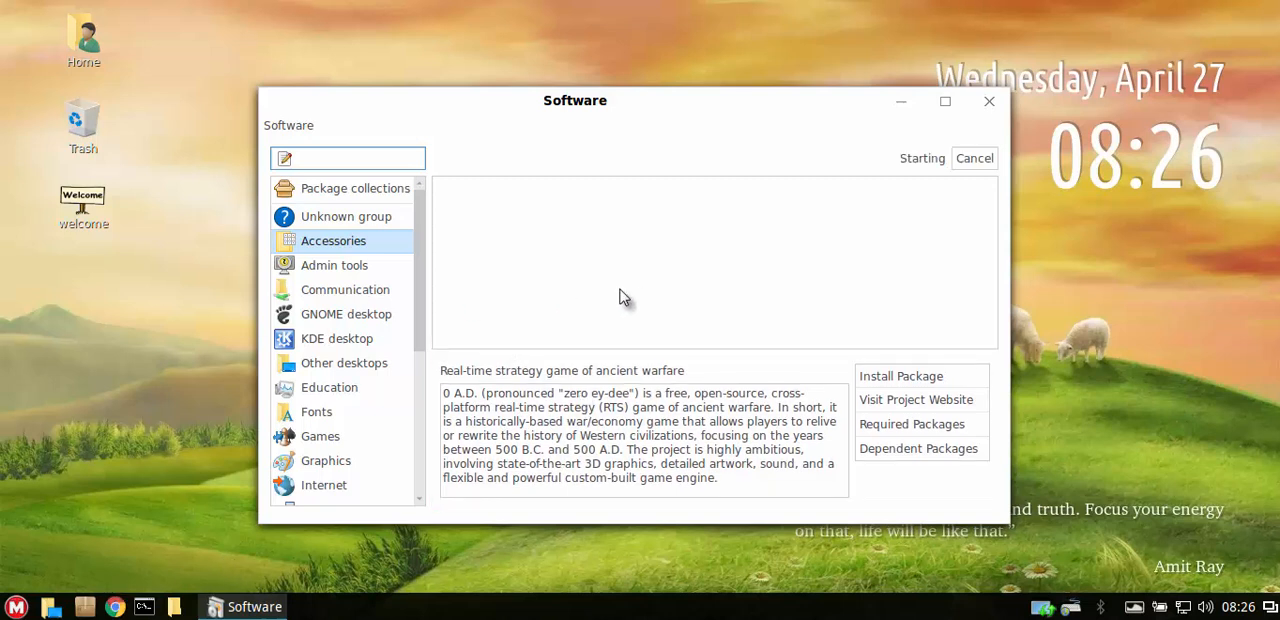
mouse_move(848, 168)
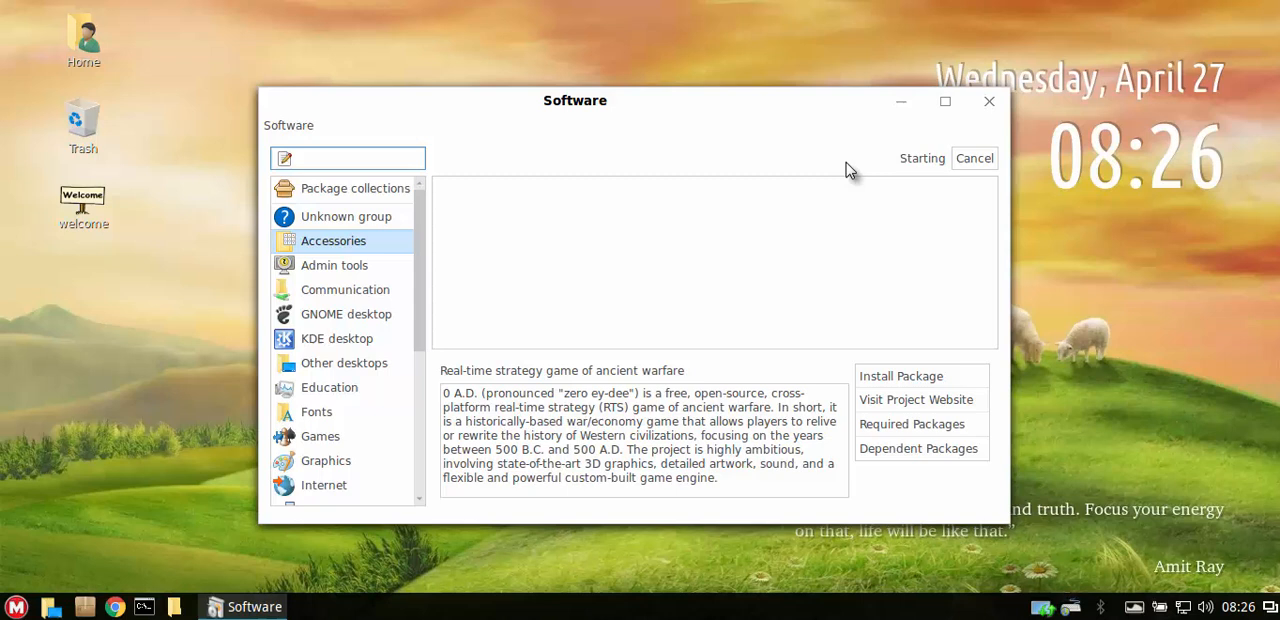
mouse_move(648, 264)
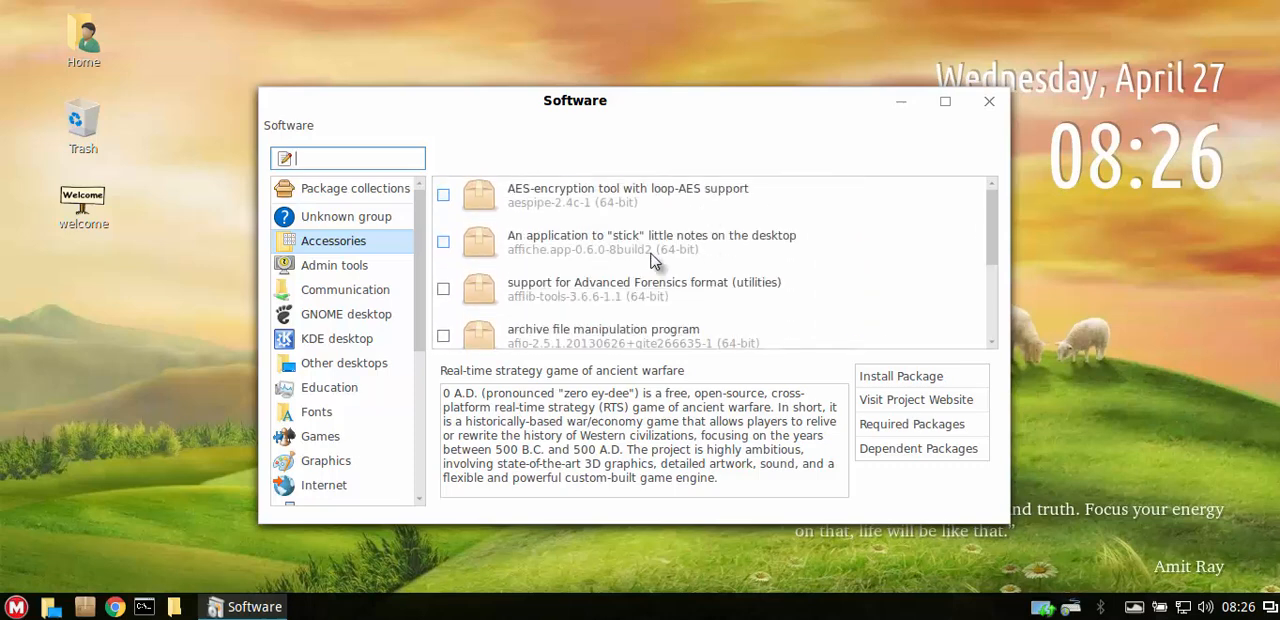
mouse_move(986, 104)
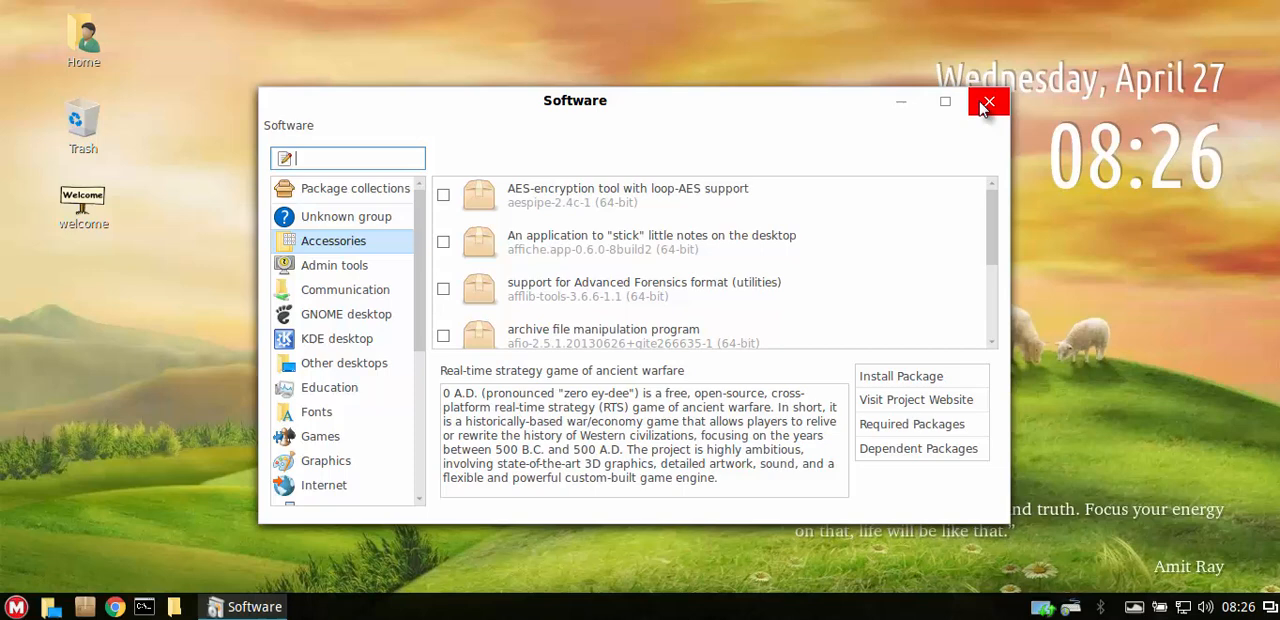
Close the Software window after the Accessories list loads.
click(984, 102)
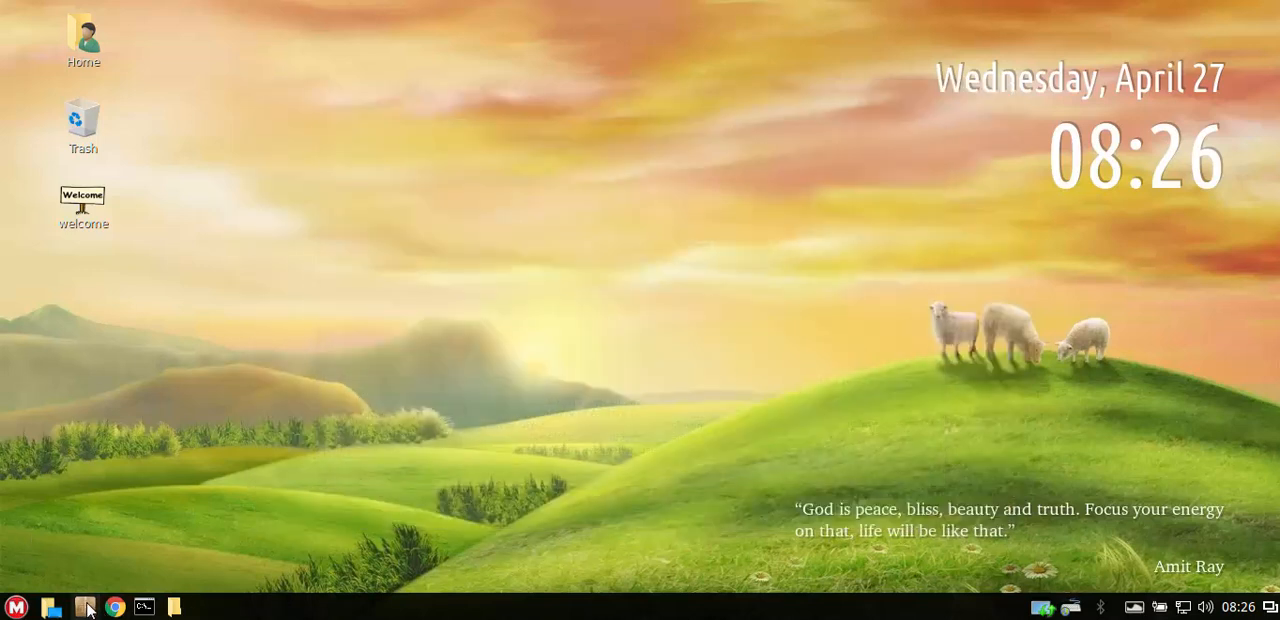
mouse_move(88, 604)
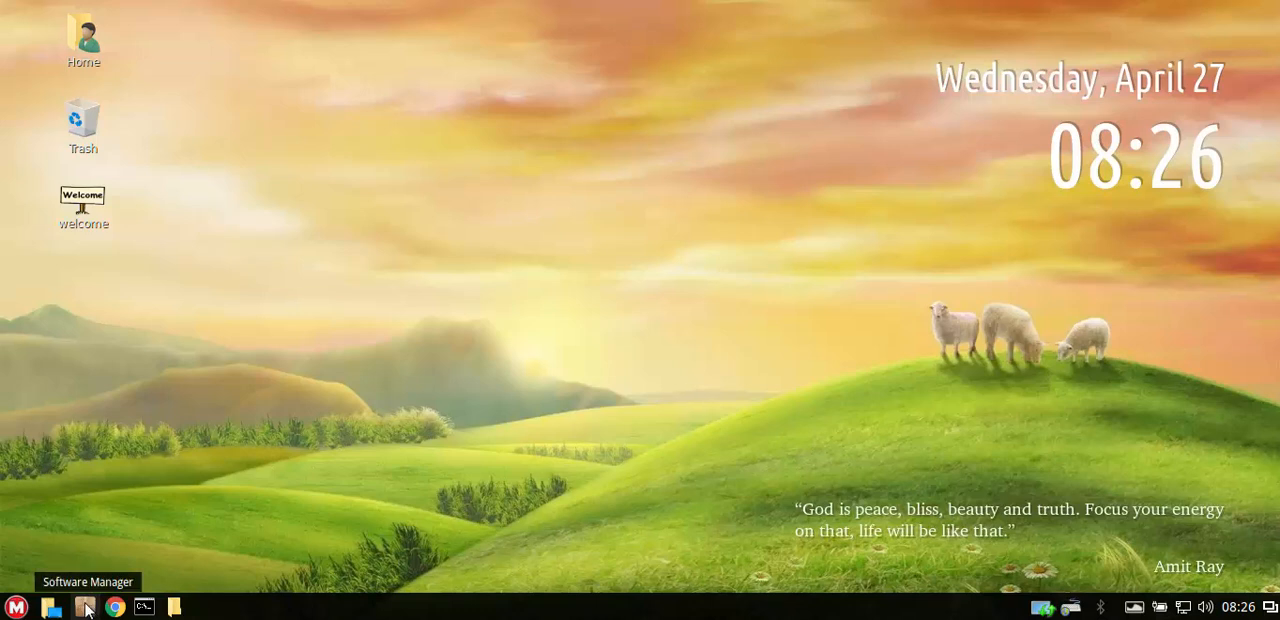
mouse_move(90, 604)
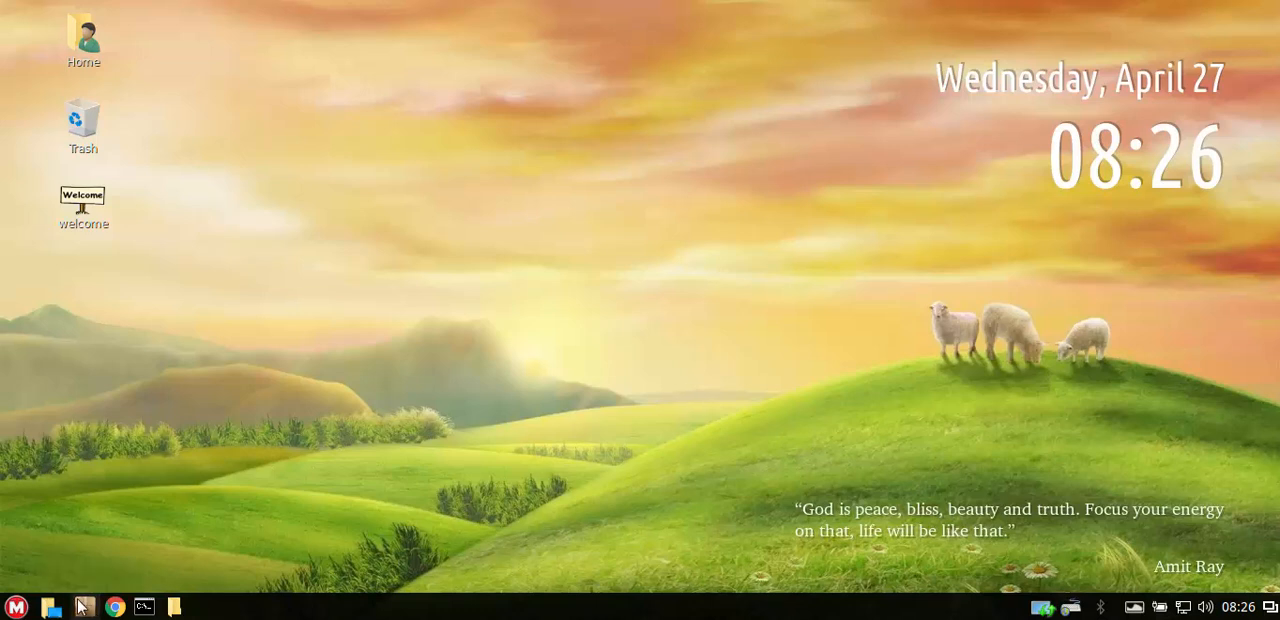
Relaunch the Software Manager from the main menu and browse its category list.
click(18, 606)
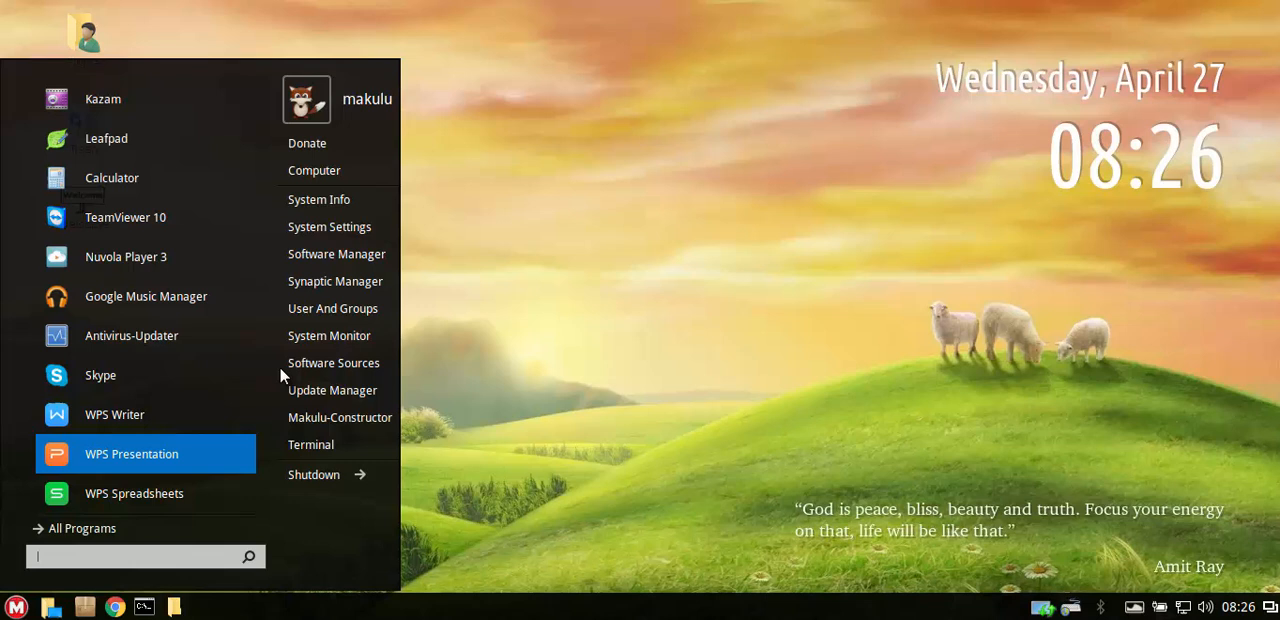
mouse_move(348, 256)
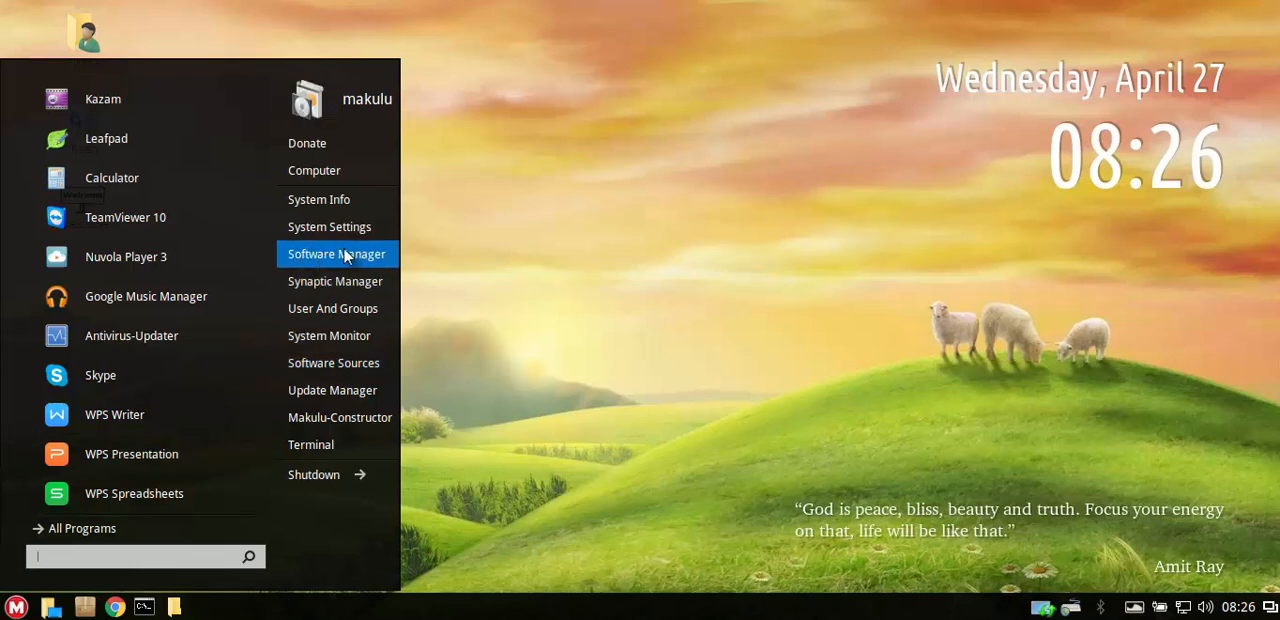
mouse_move(354, 260)
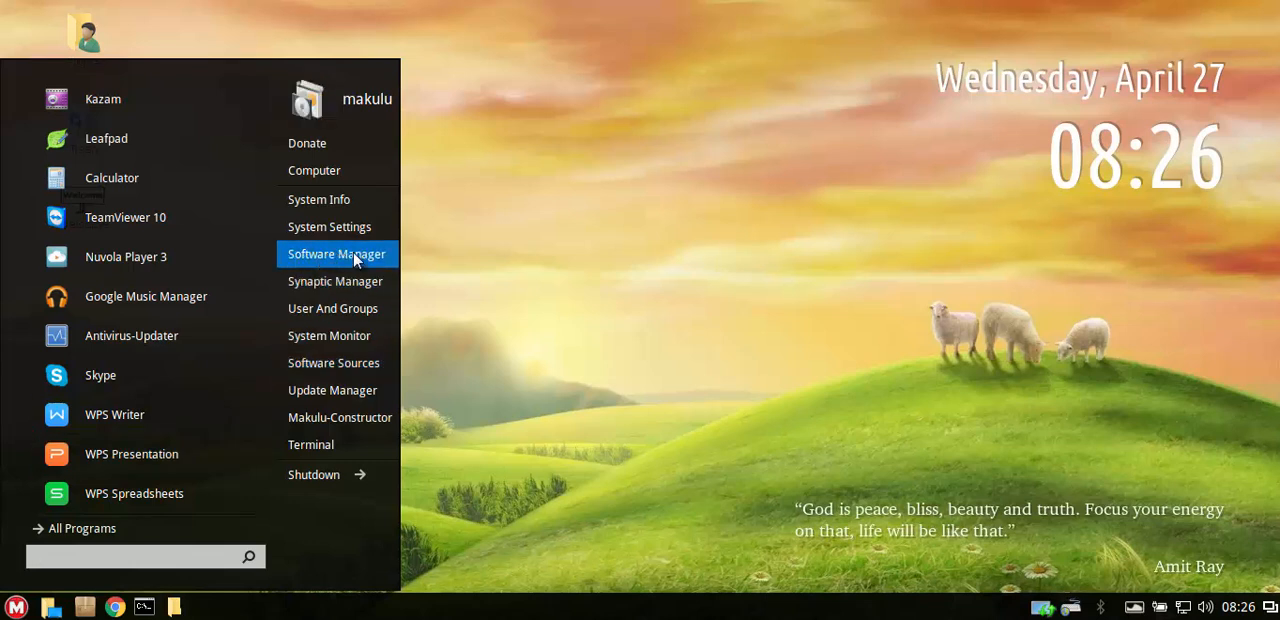
click(336, 252)
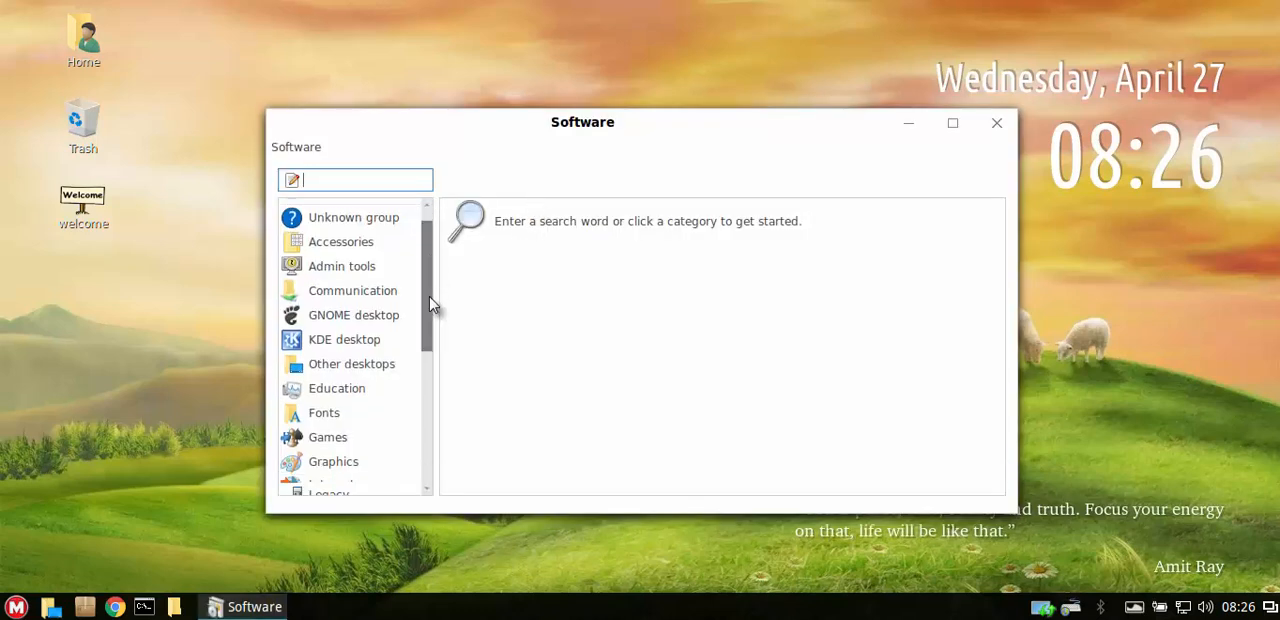
scroll(down, 3)
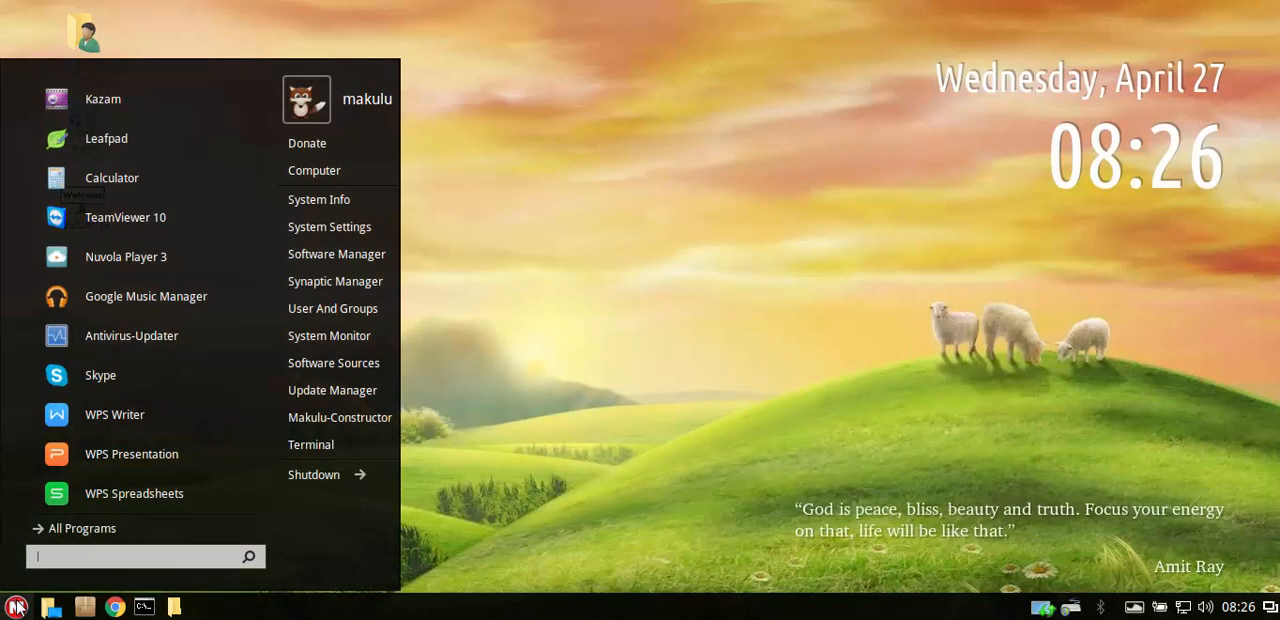
mouse_move(336, 280)
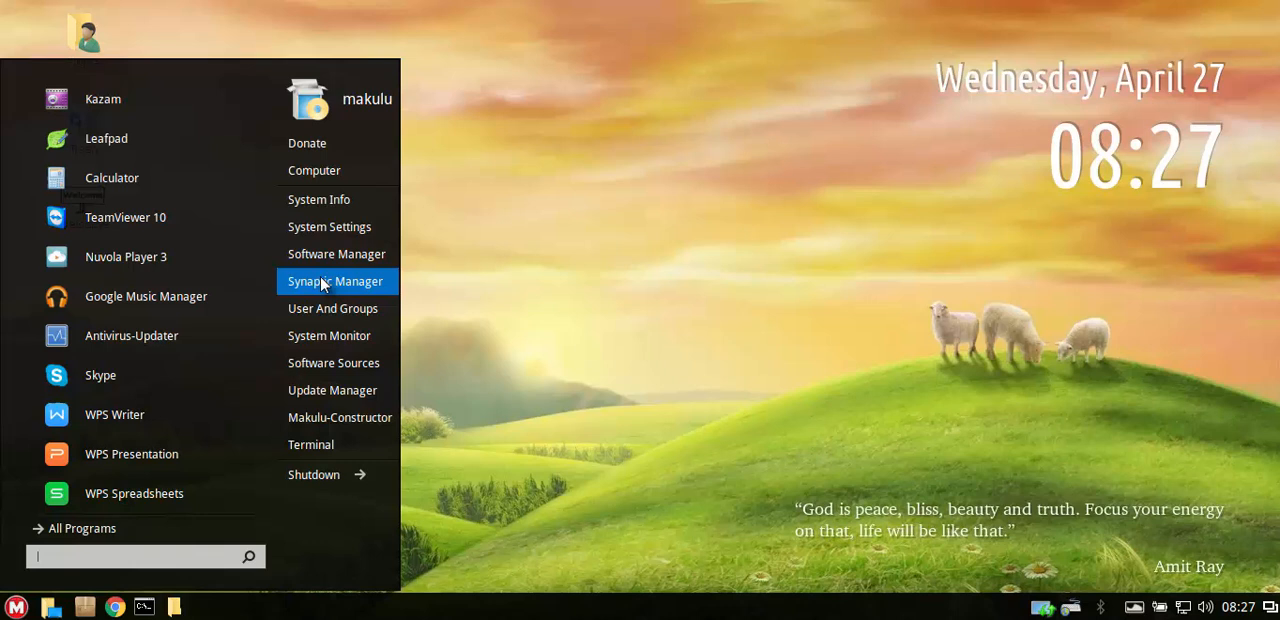
mouse_move(368, 288)
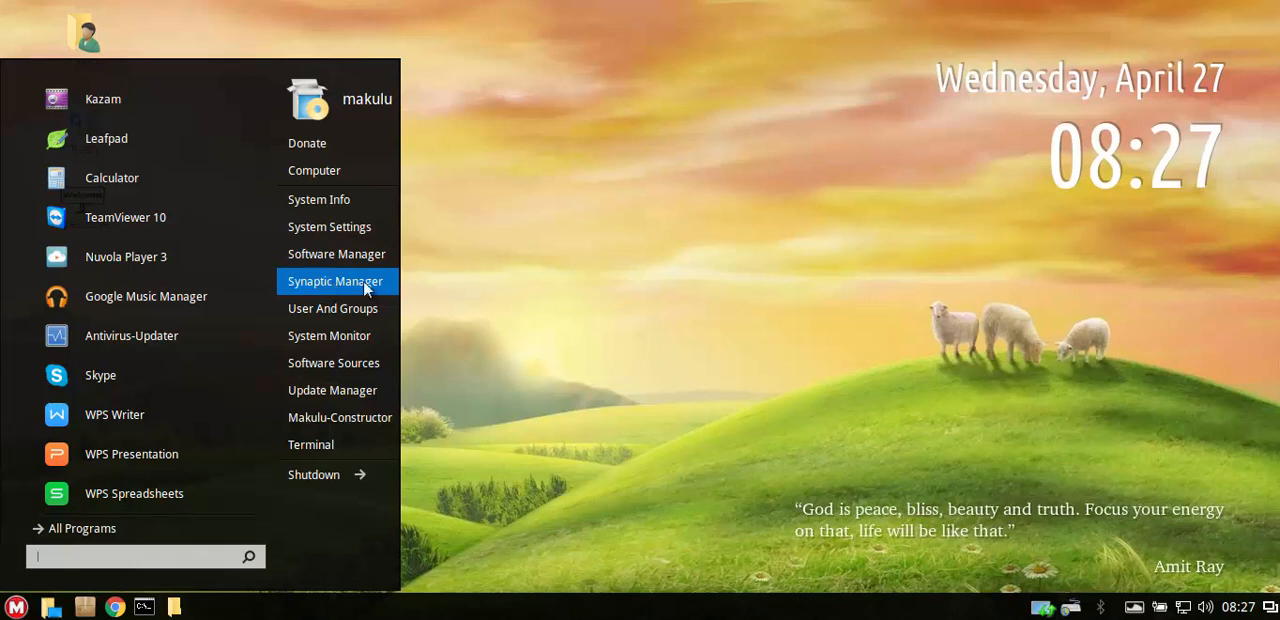
mouse_move(332, 204)
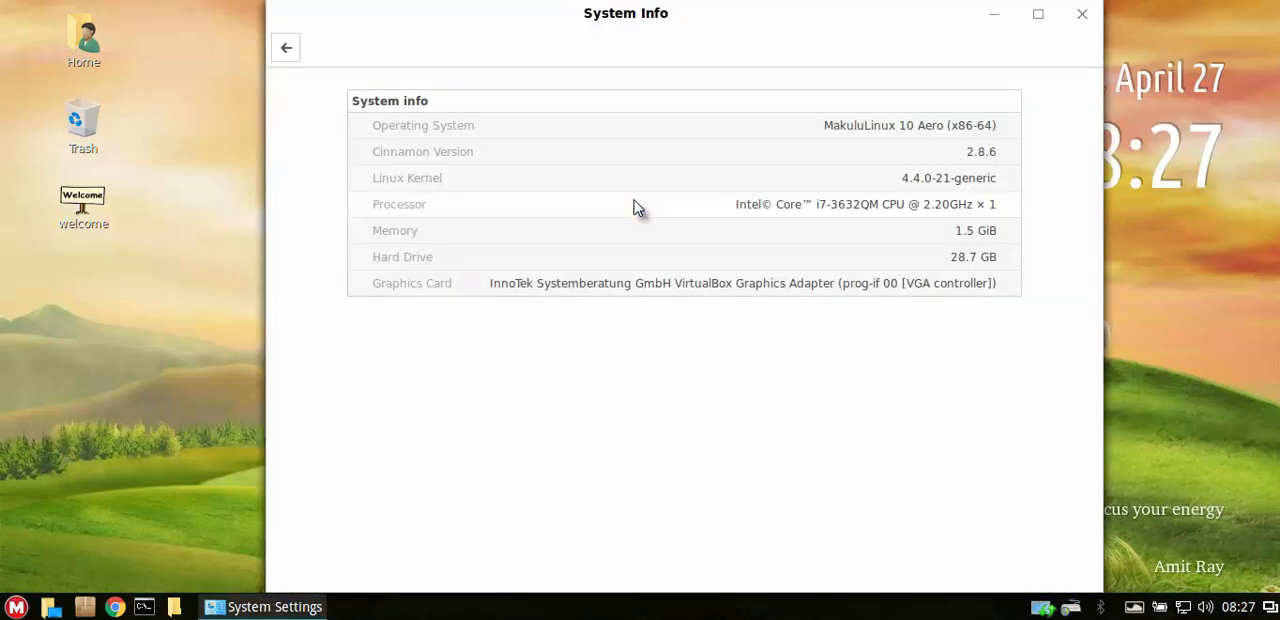
mouse_move(992, 164)
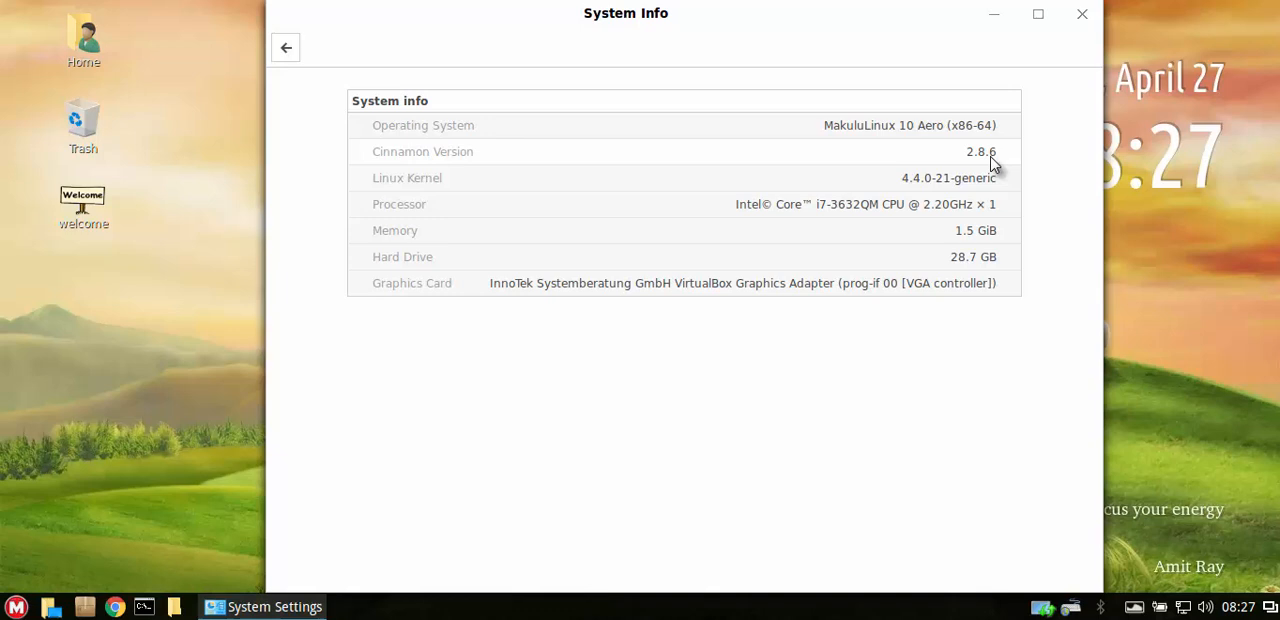
mouse_move(508, 154)
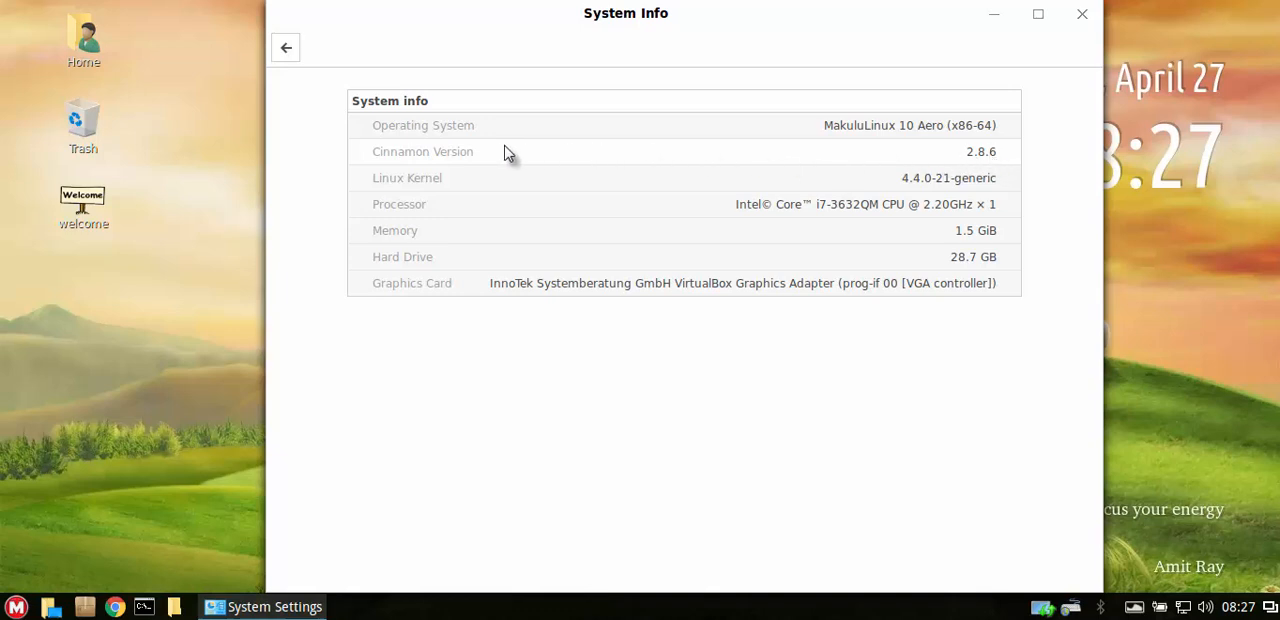
mouse_move(1006, 158)
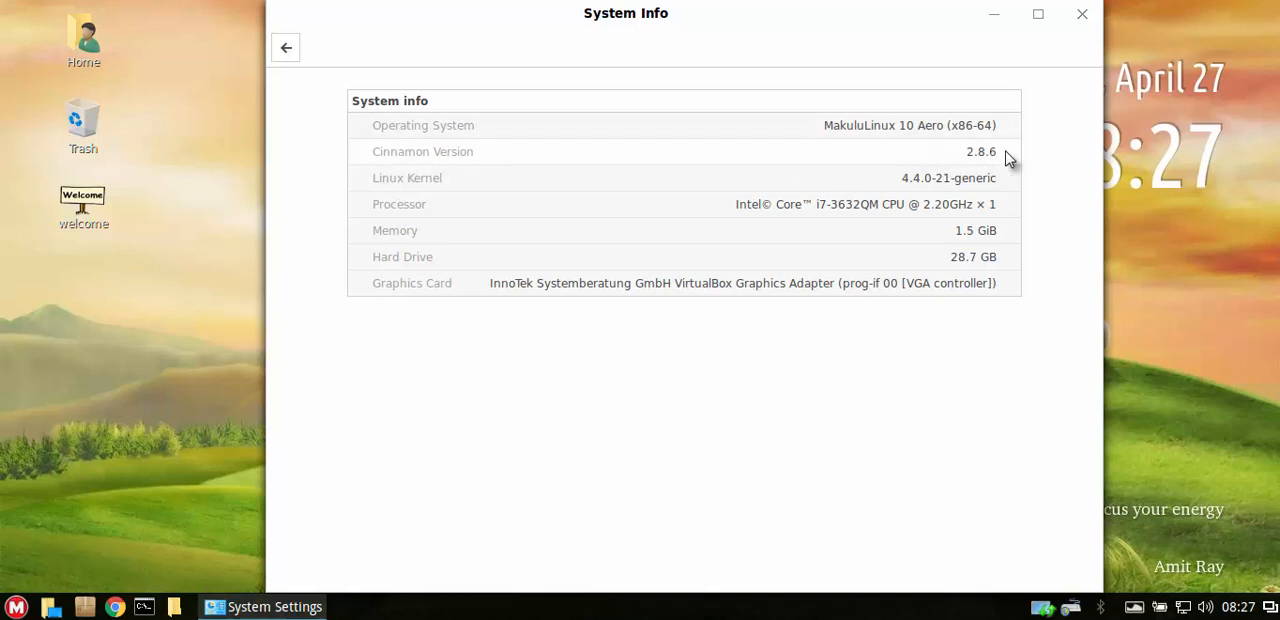
mouse_move(988, 160)
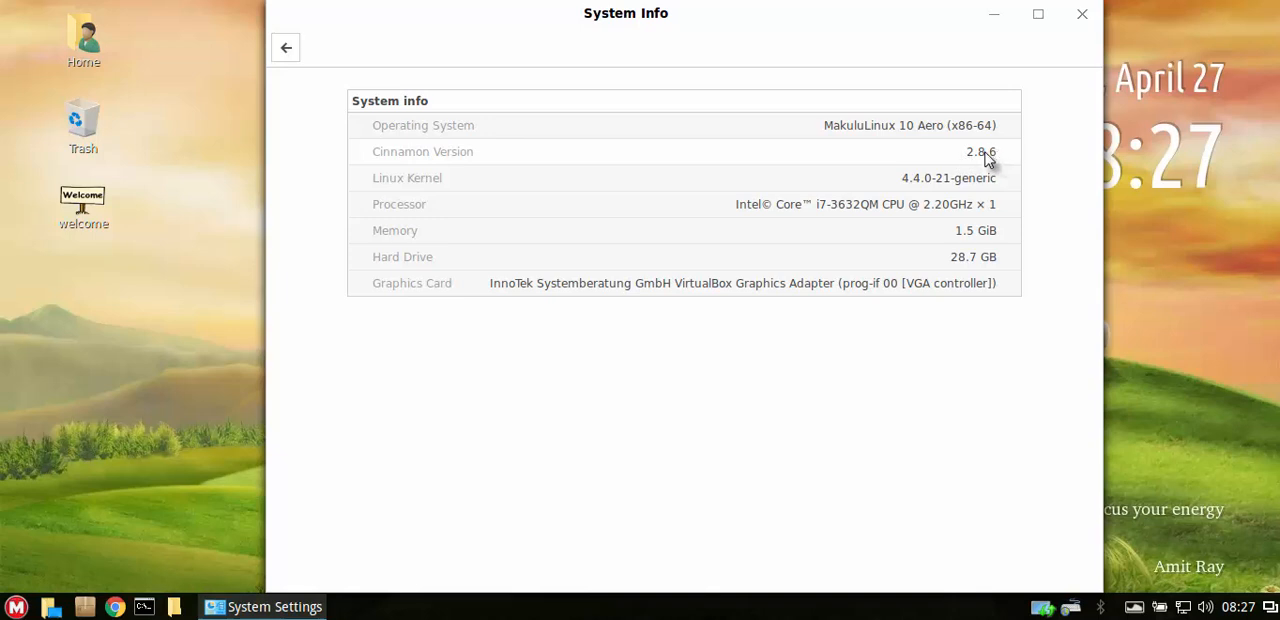
mouse_move(1036, 162)
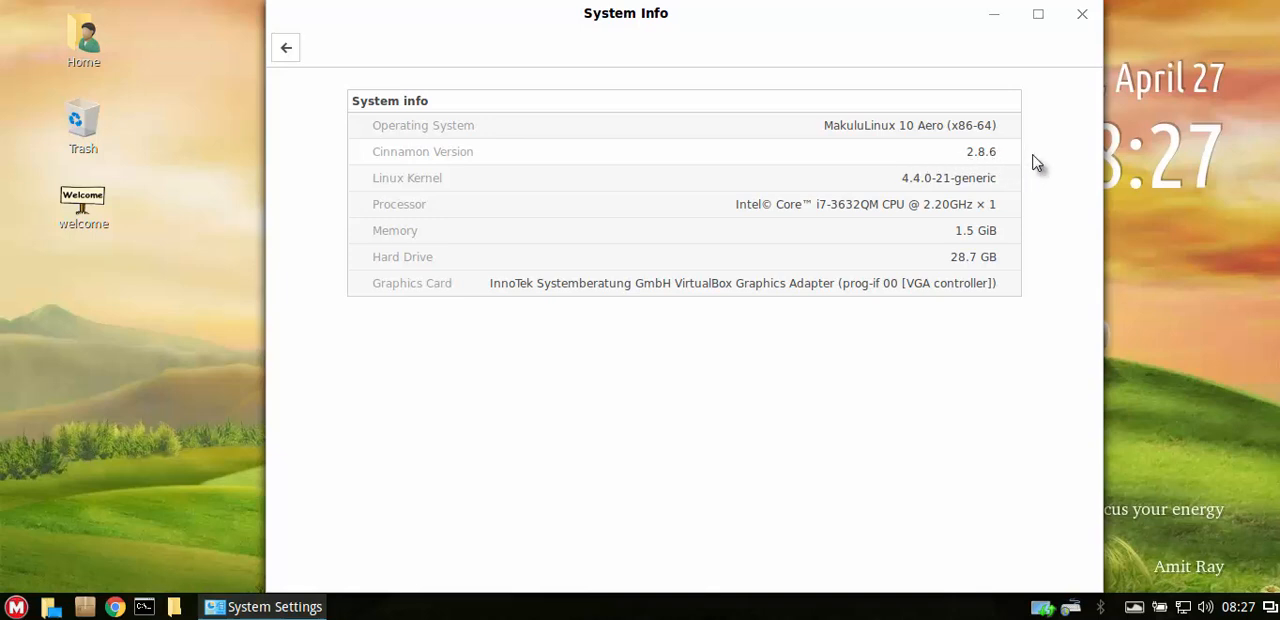
mouse_move(1014, 162)
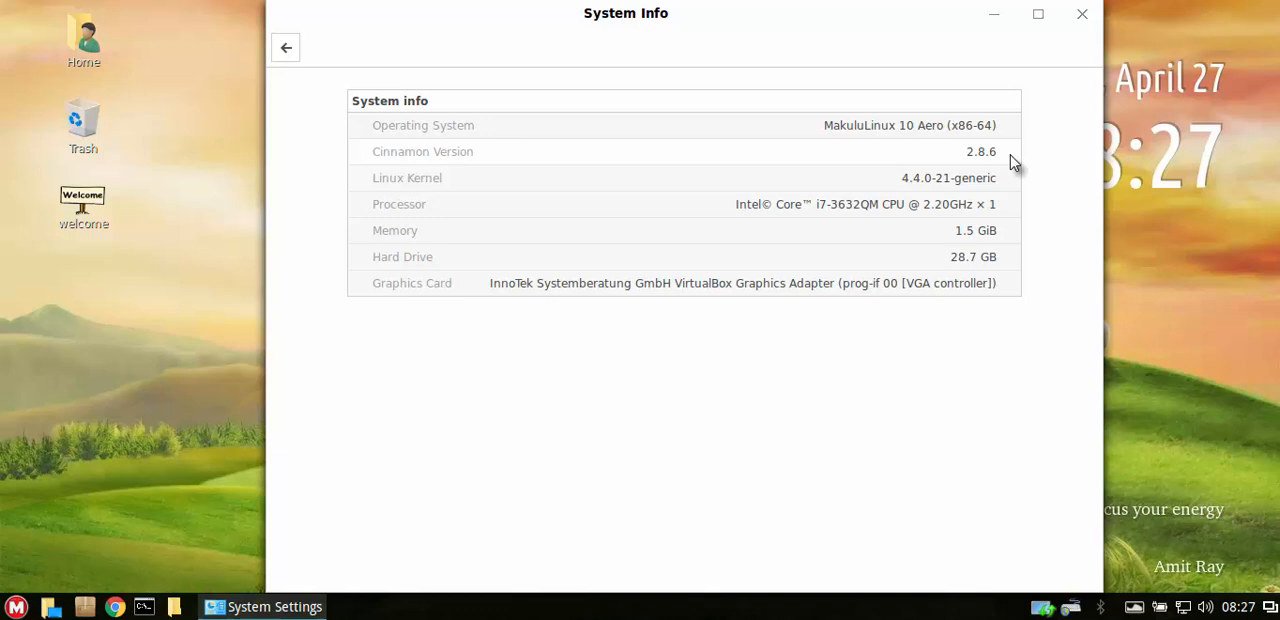
mouse_move(976, 162)
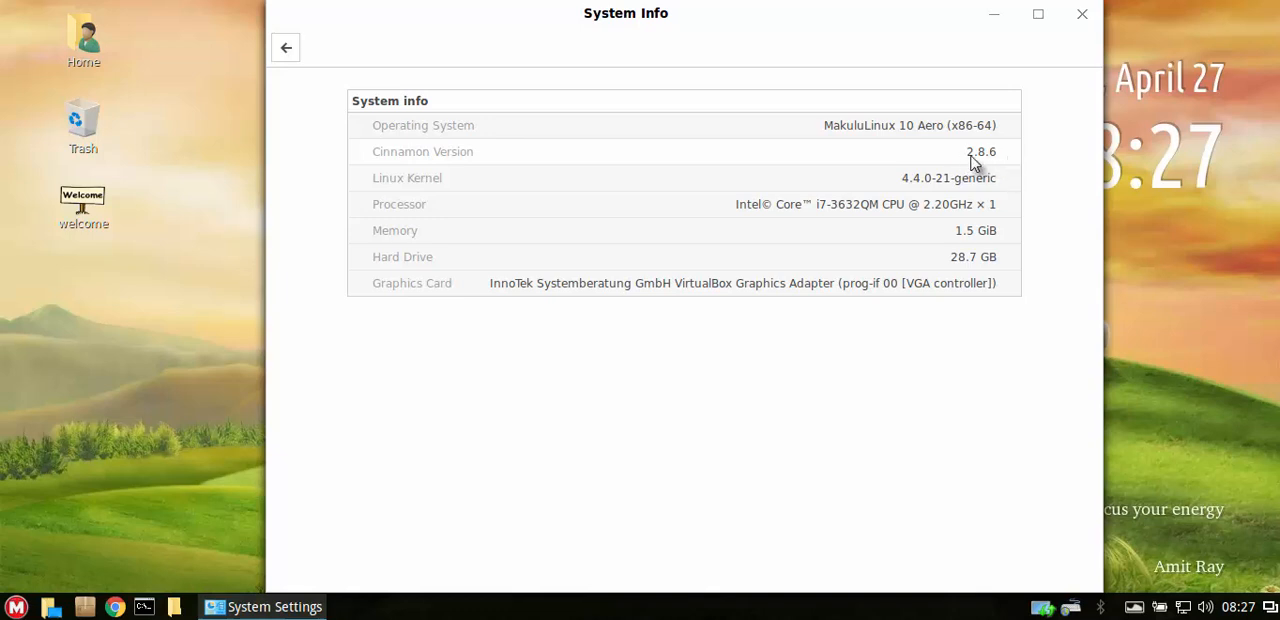
mouse_move(910, 184)
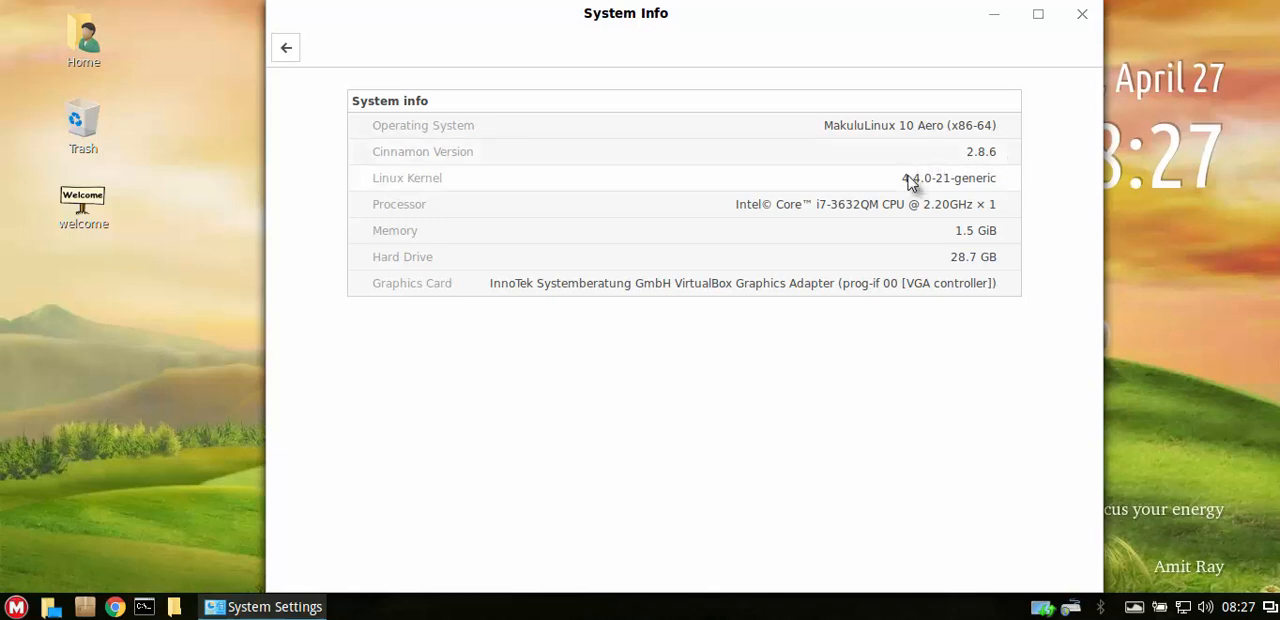
mouse_move(966, 160)
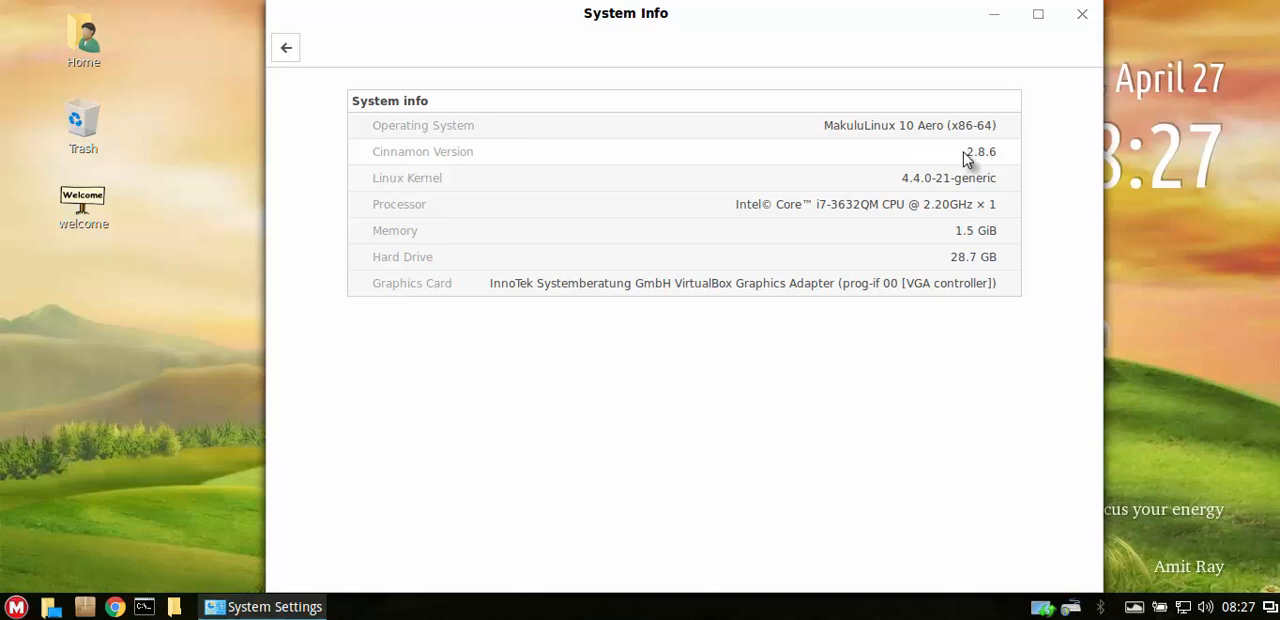
mouse_move(976, 164)
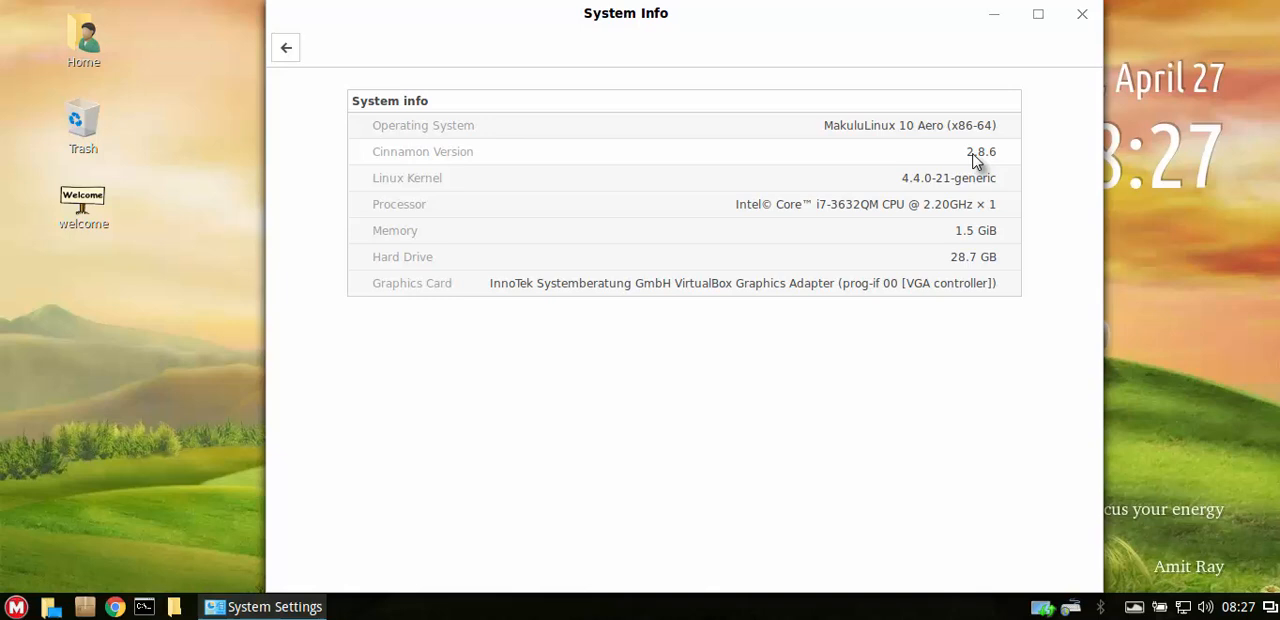
mouse_move(994, 162)
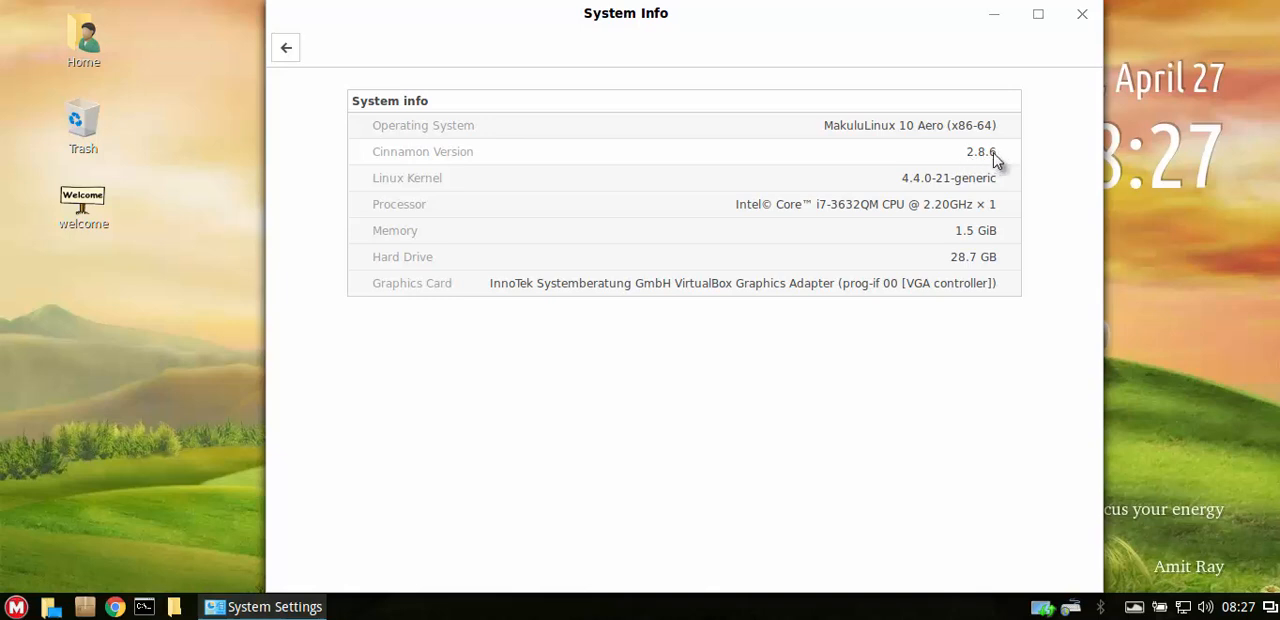
mouse_move(548, 152)
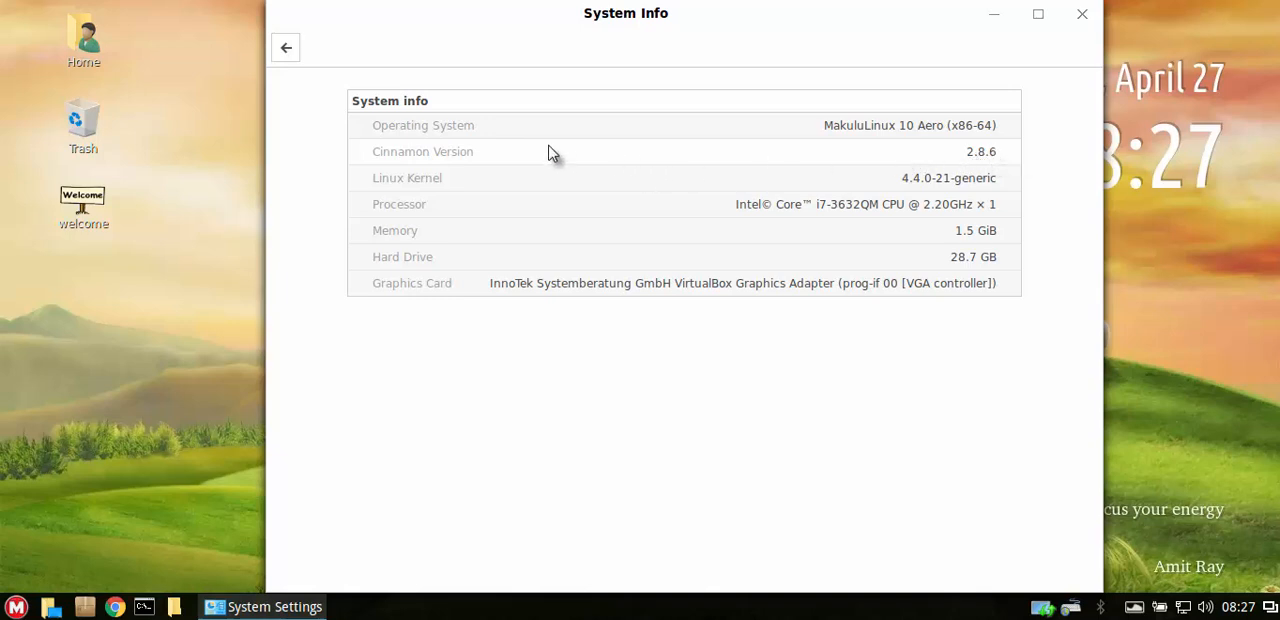
mouse_move(934, 160)
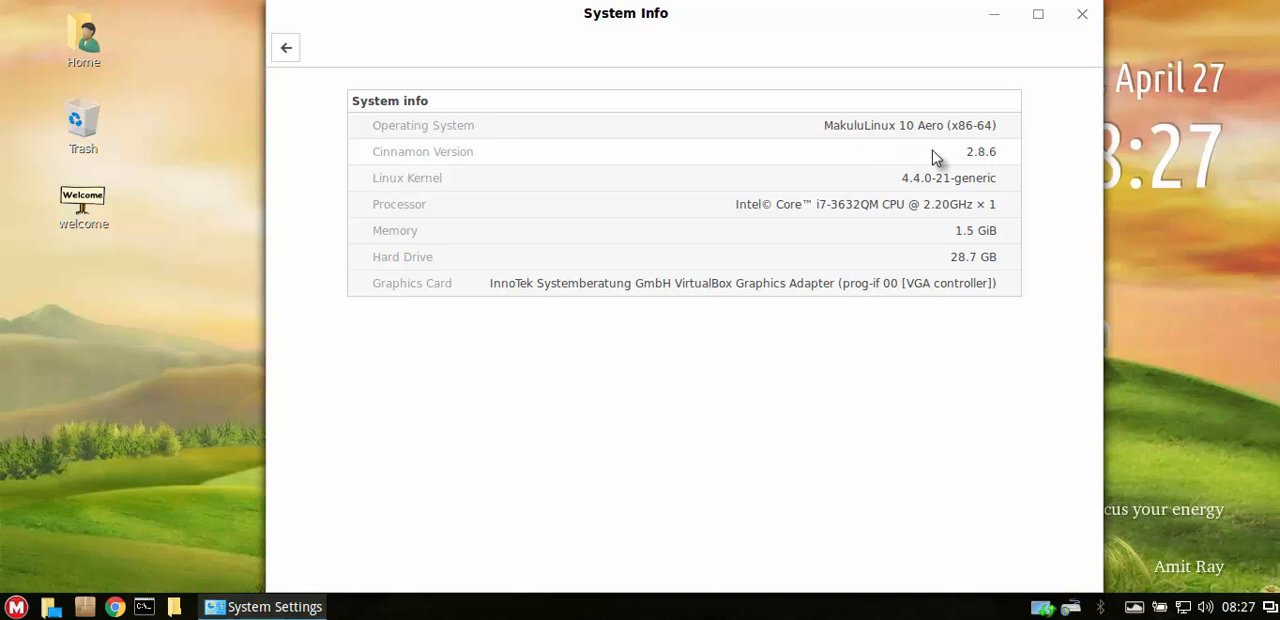
mouse_move(1082, 36)
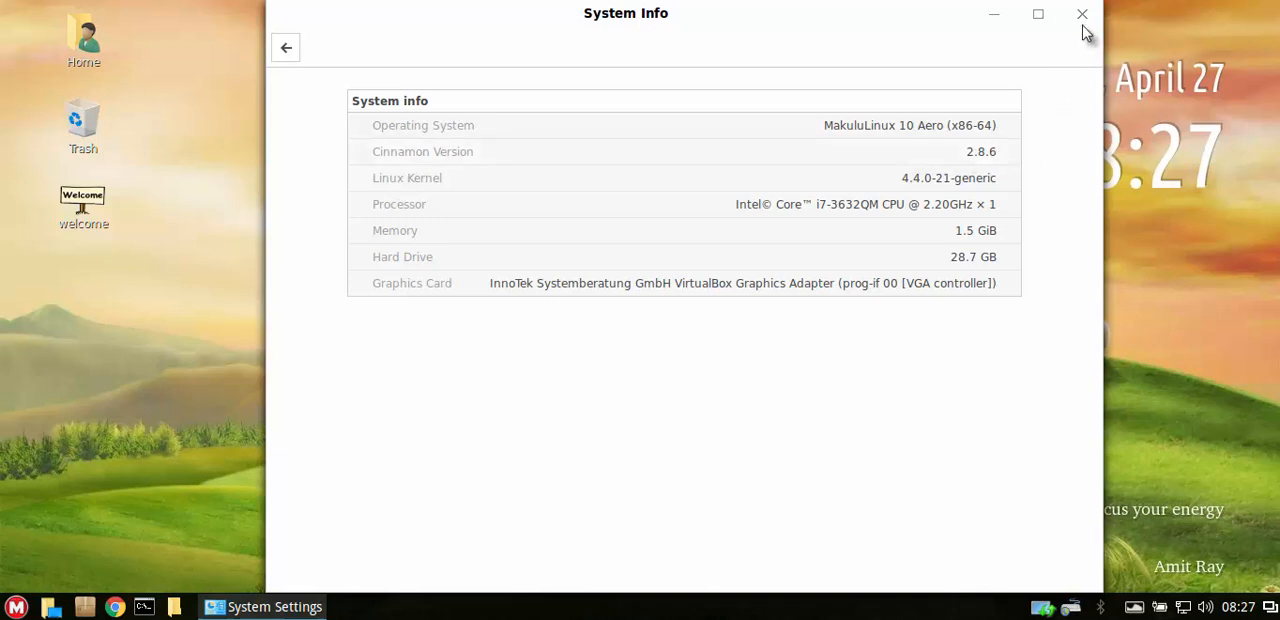
Close the System Info window after reviewing the MakuluLinux 10 Aero details.
click(1072, 16)
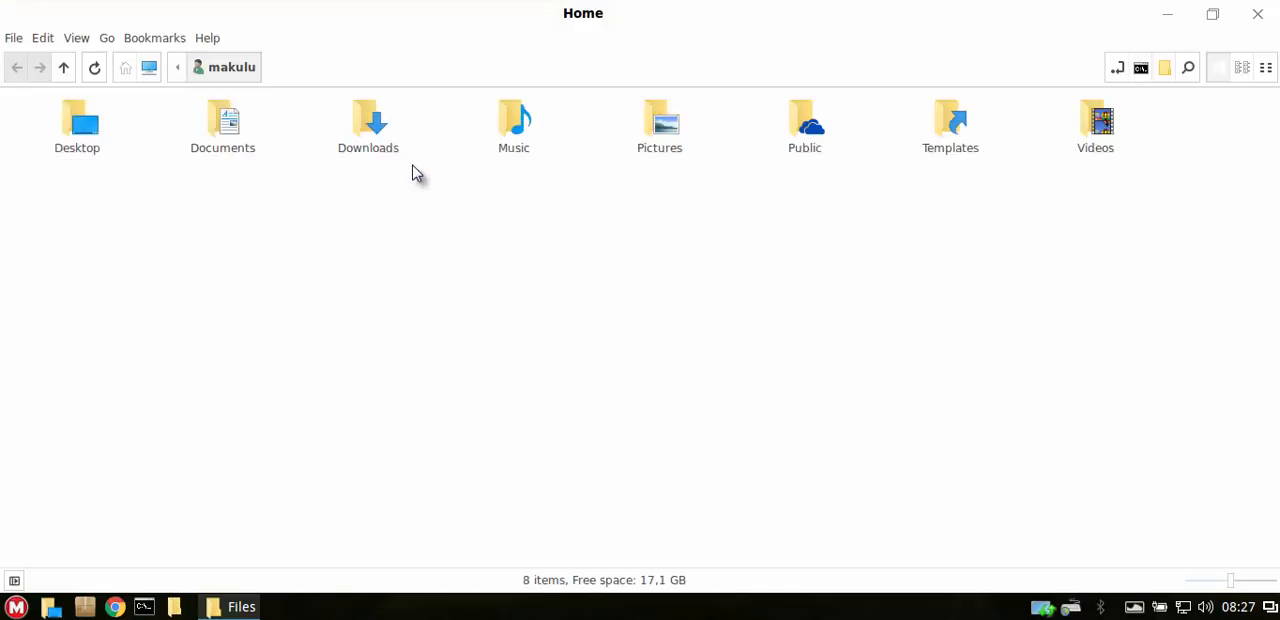
mouse_move(904, 8)
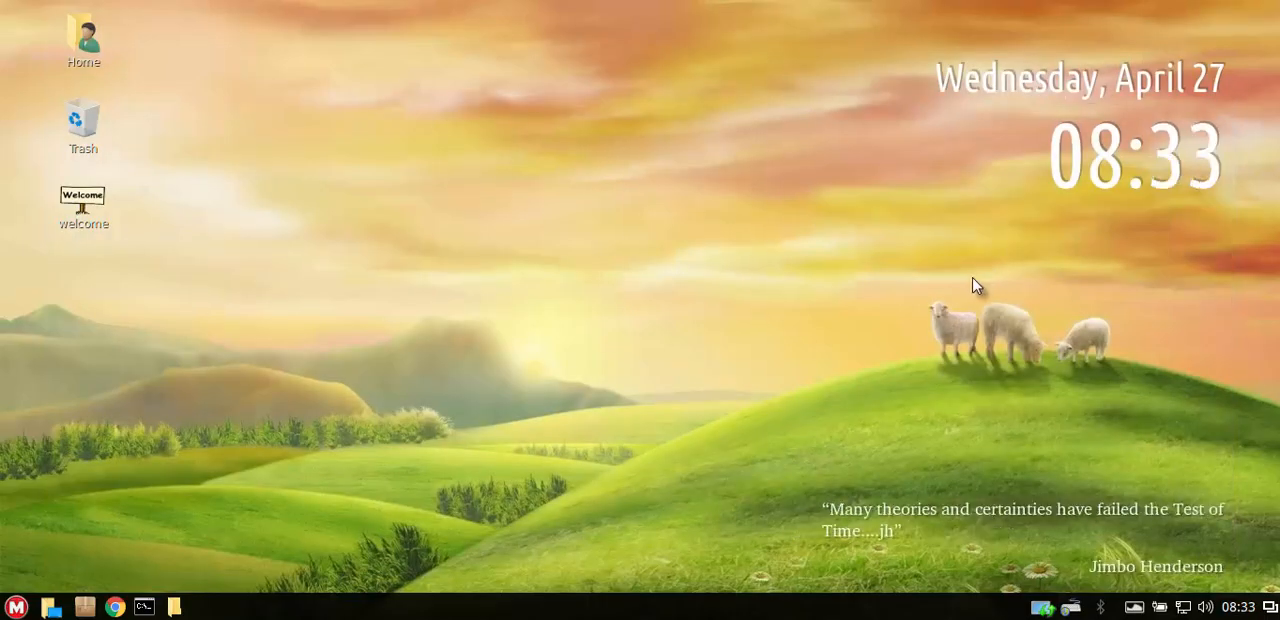
mouse_move(820, 292)
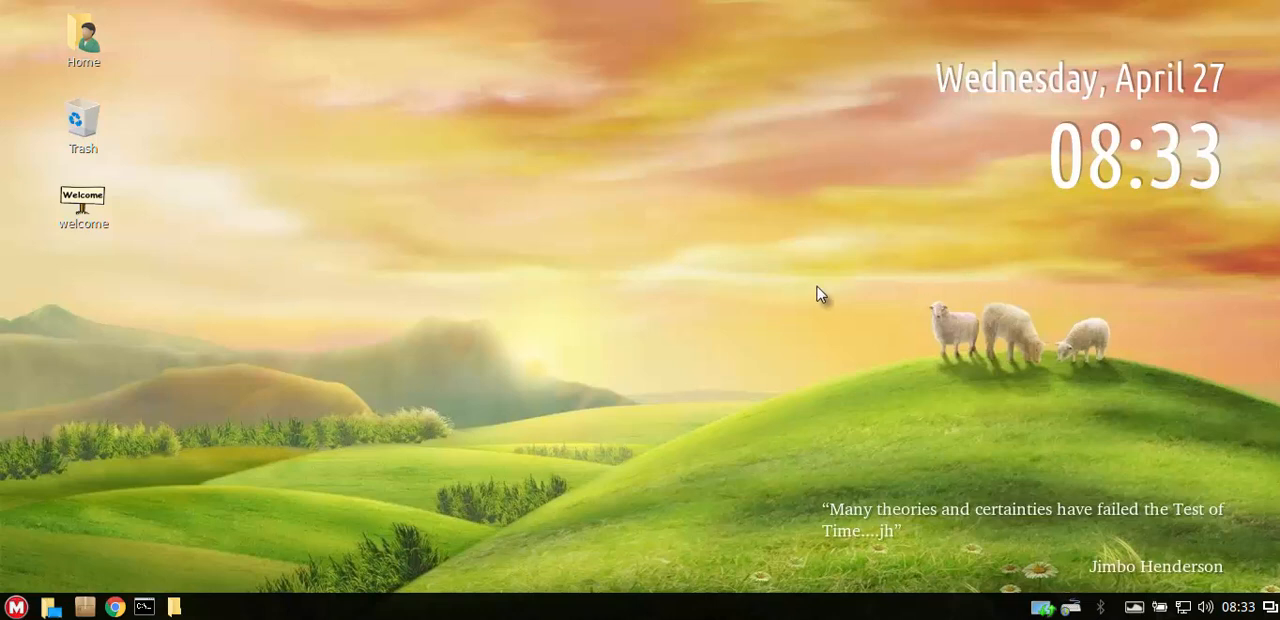
mouse_move(314, 358)
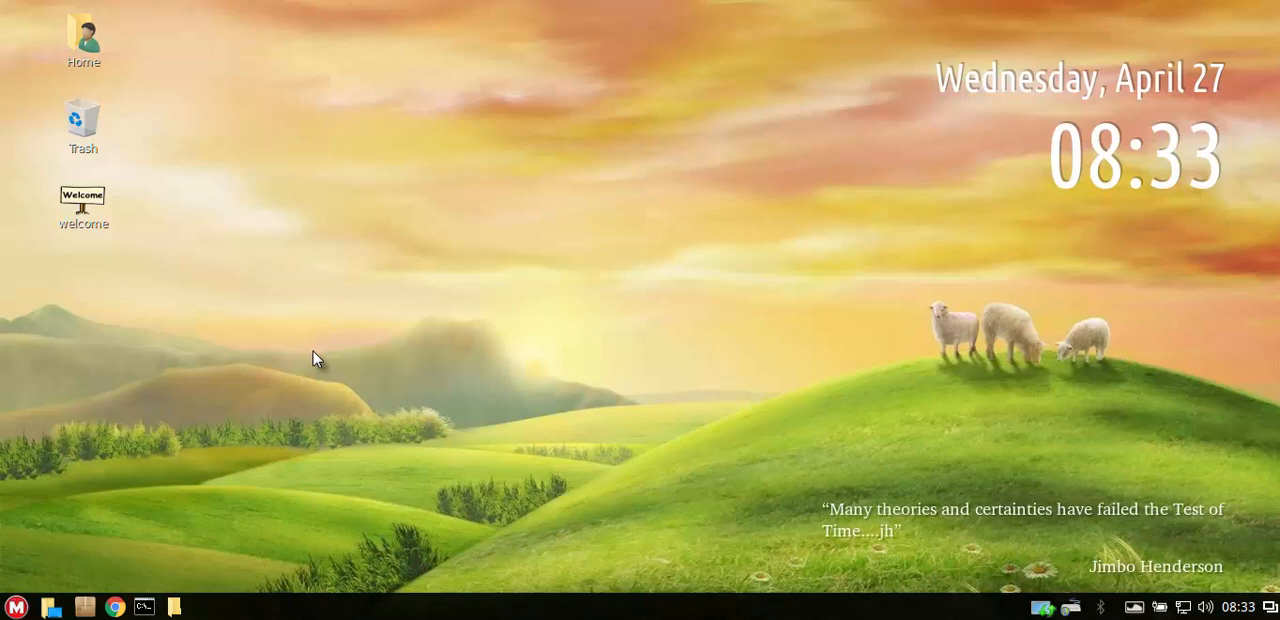
mouse_move(308, 310)
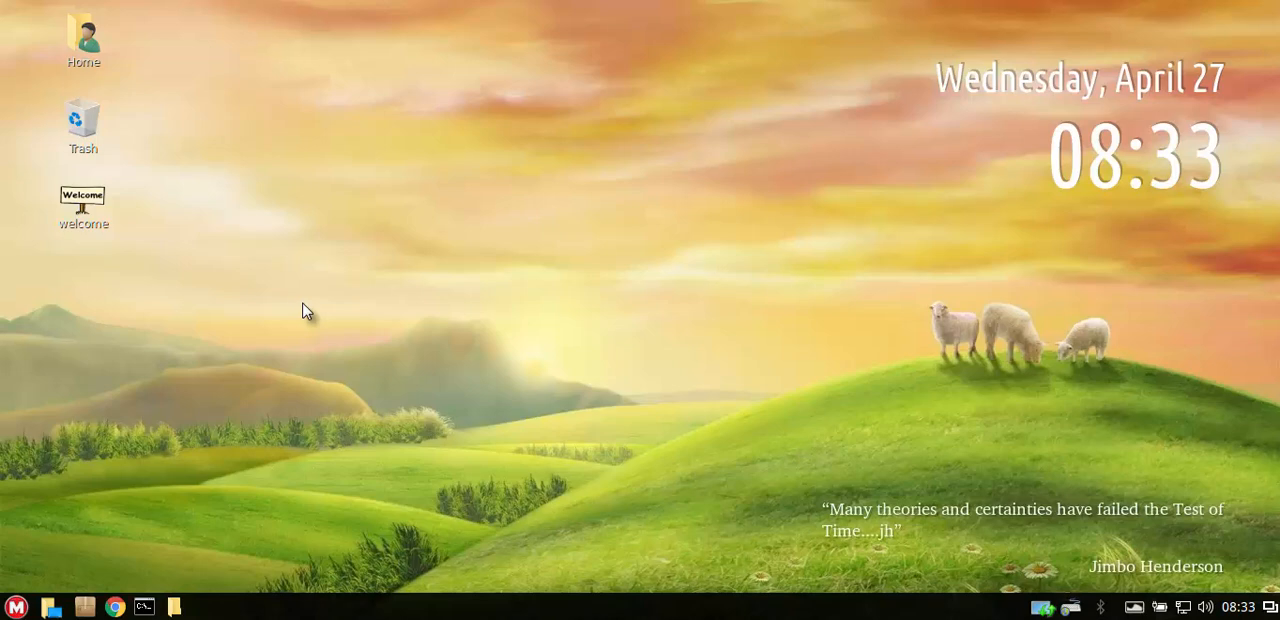
Open the Home folder in Files and close it again.
click(16, 600)
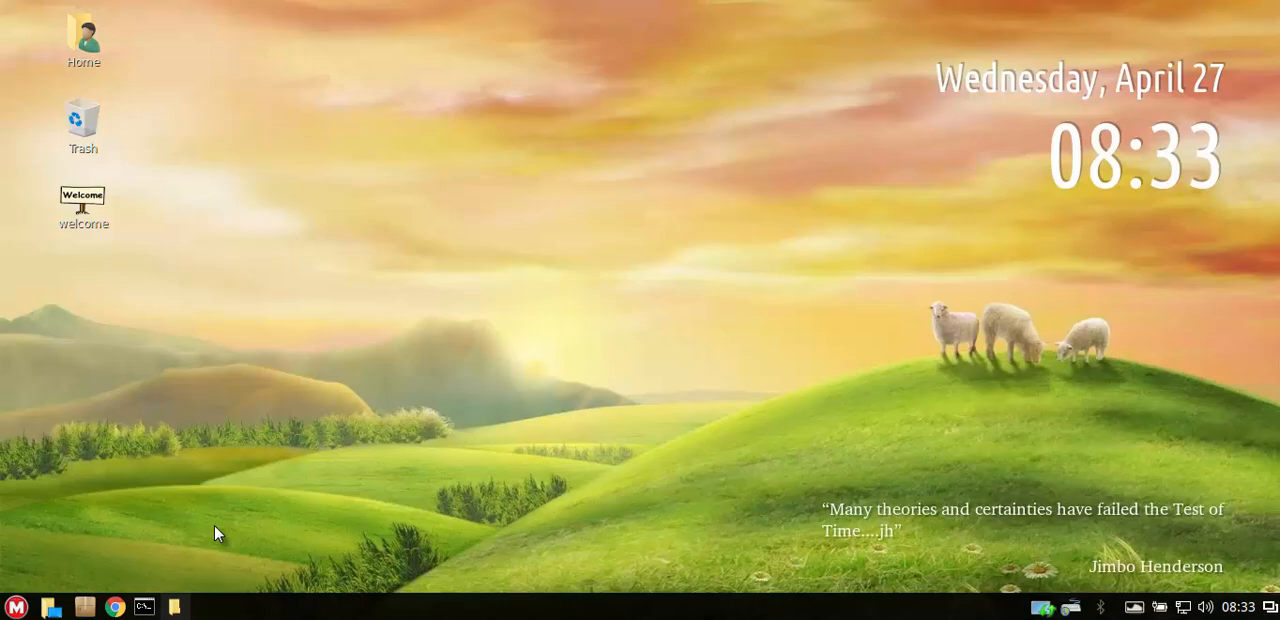
double_click(82, 32)
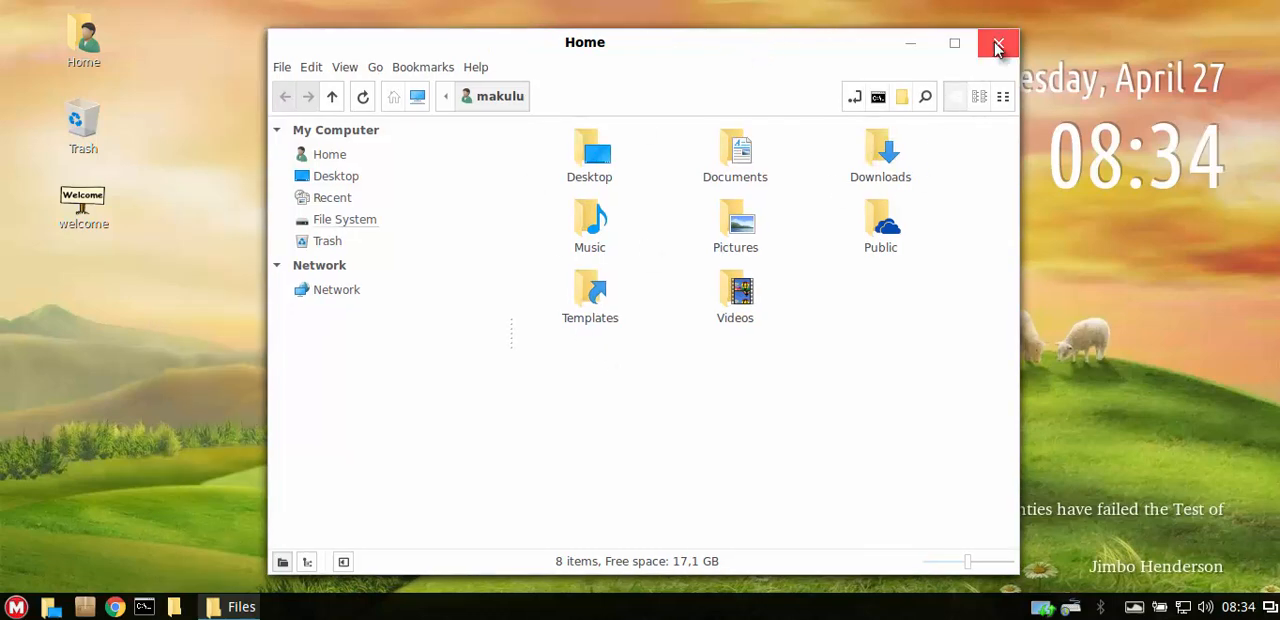
click(1000, 42)
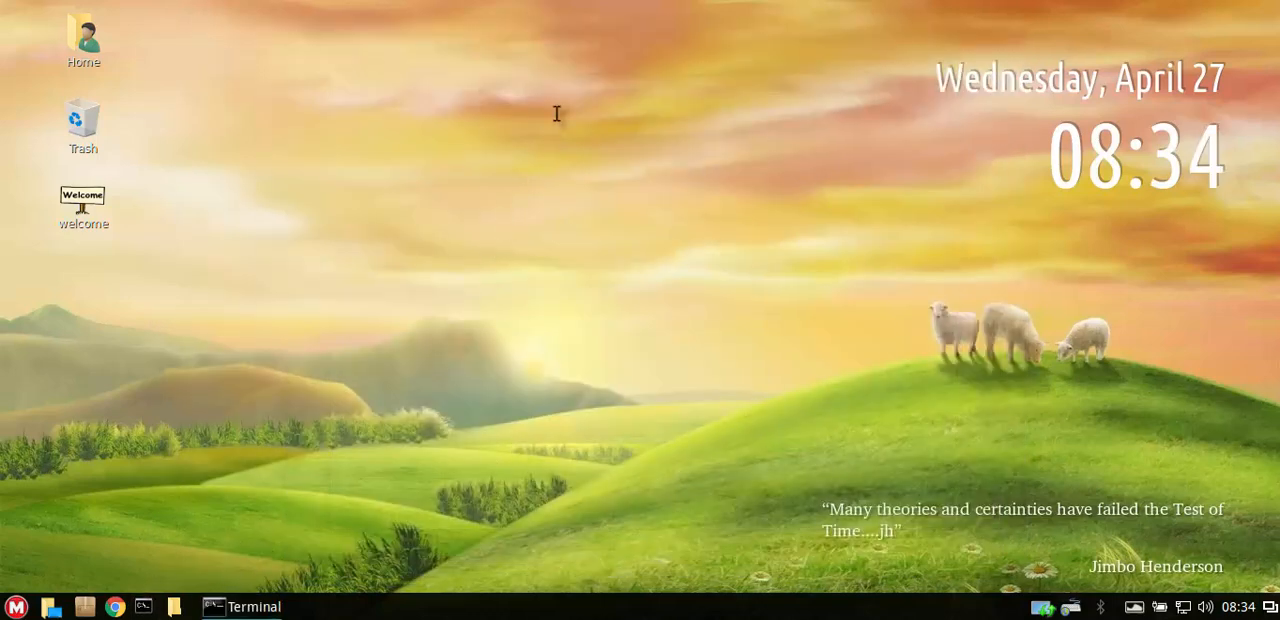
Bring up a Terminal window and close it again.
click(216, 606)
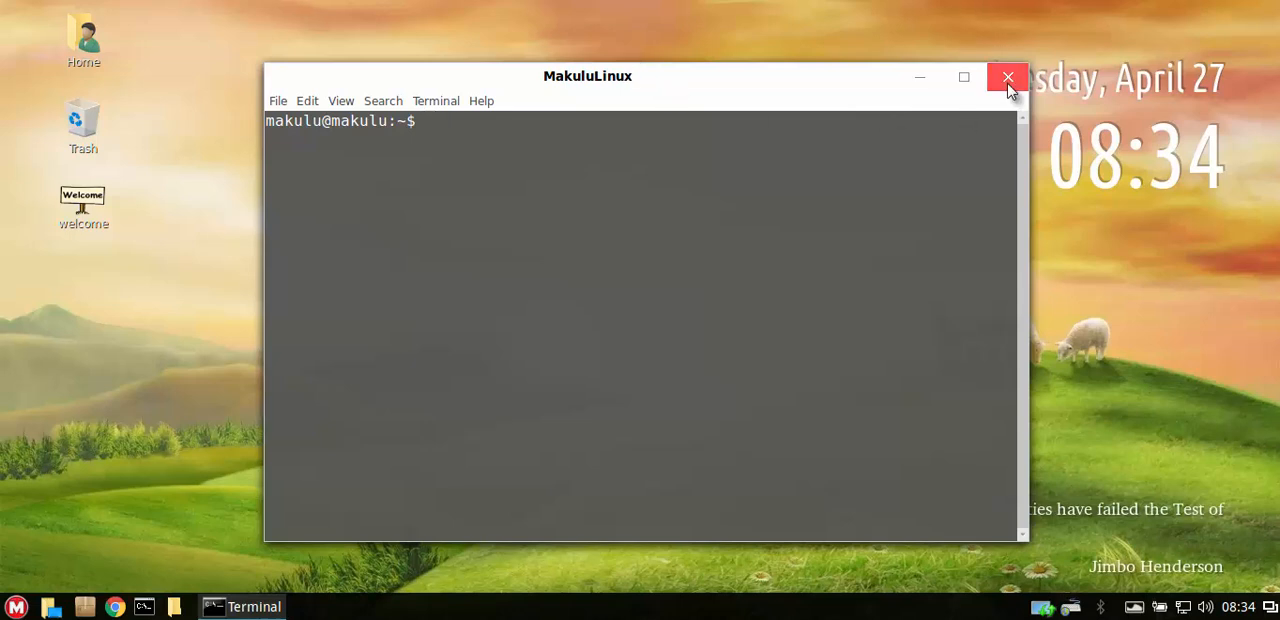
click(1008, 76)
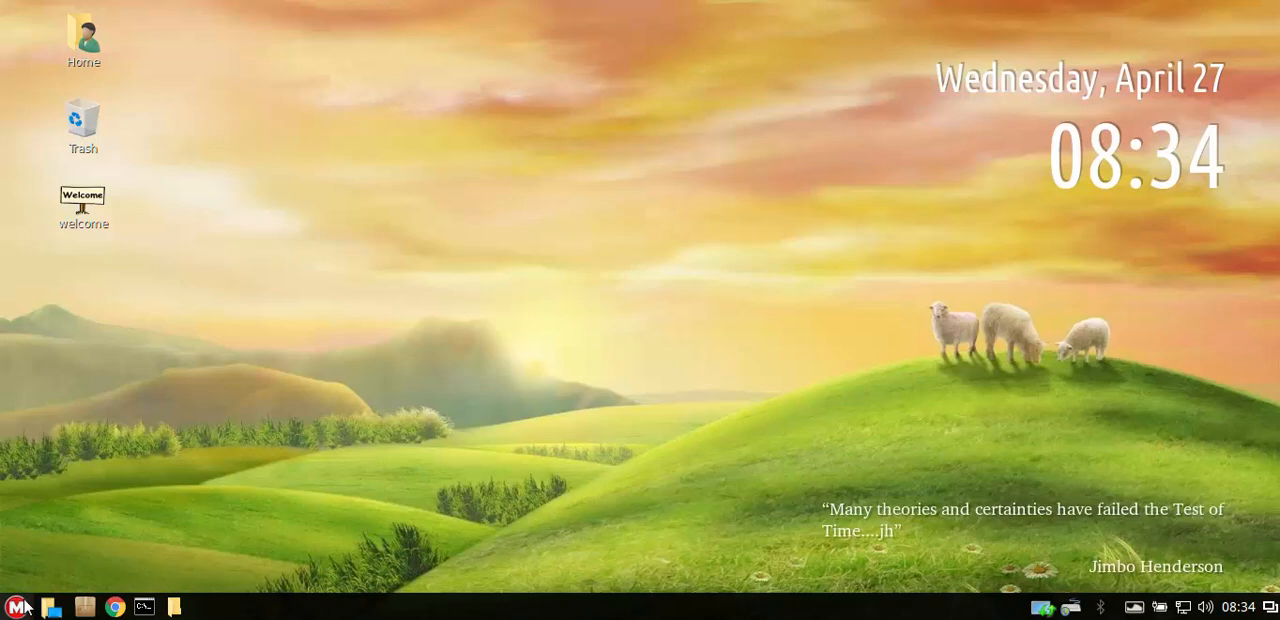
Browse the application menu between all applications and favourites, then dismiss it.
click(18, 596)
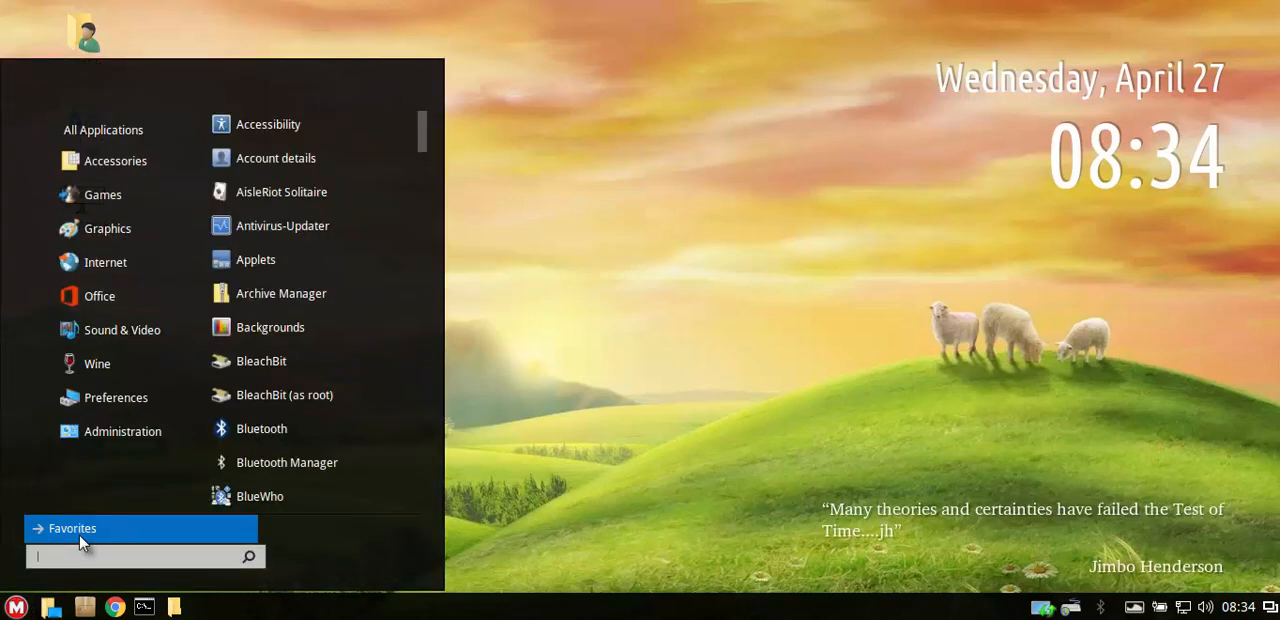
click(72, 528)
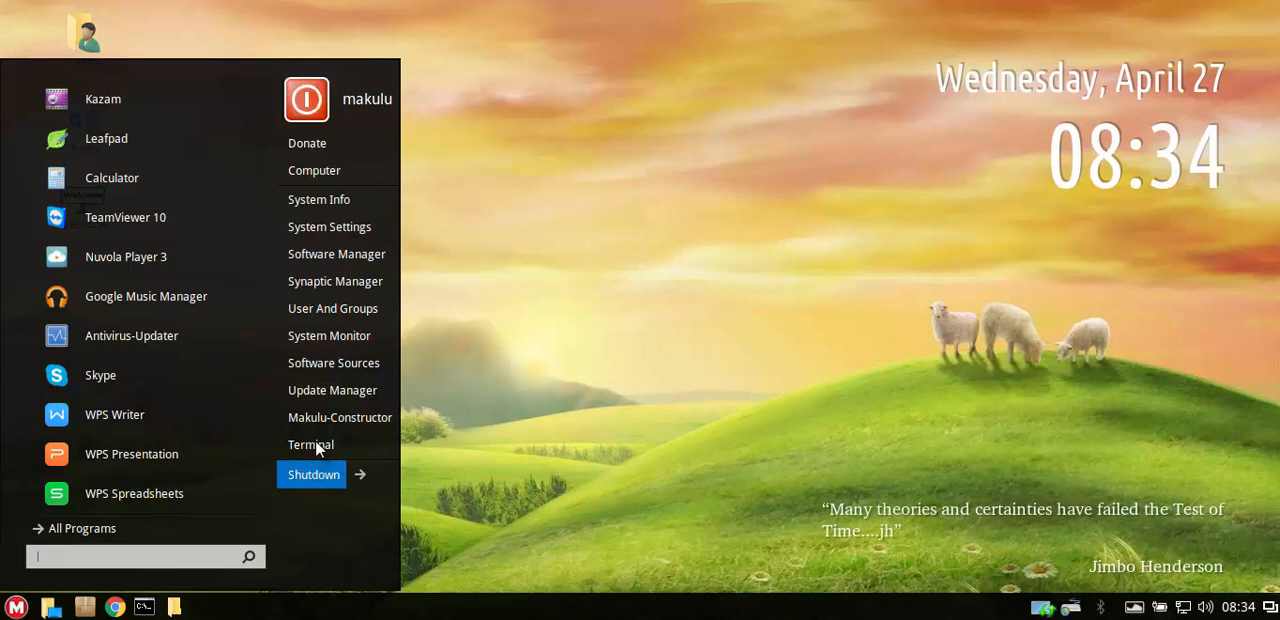
mouse_move(322, 380)
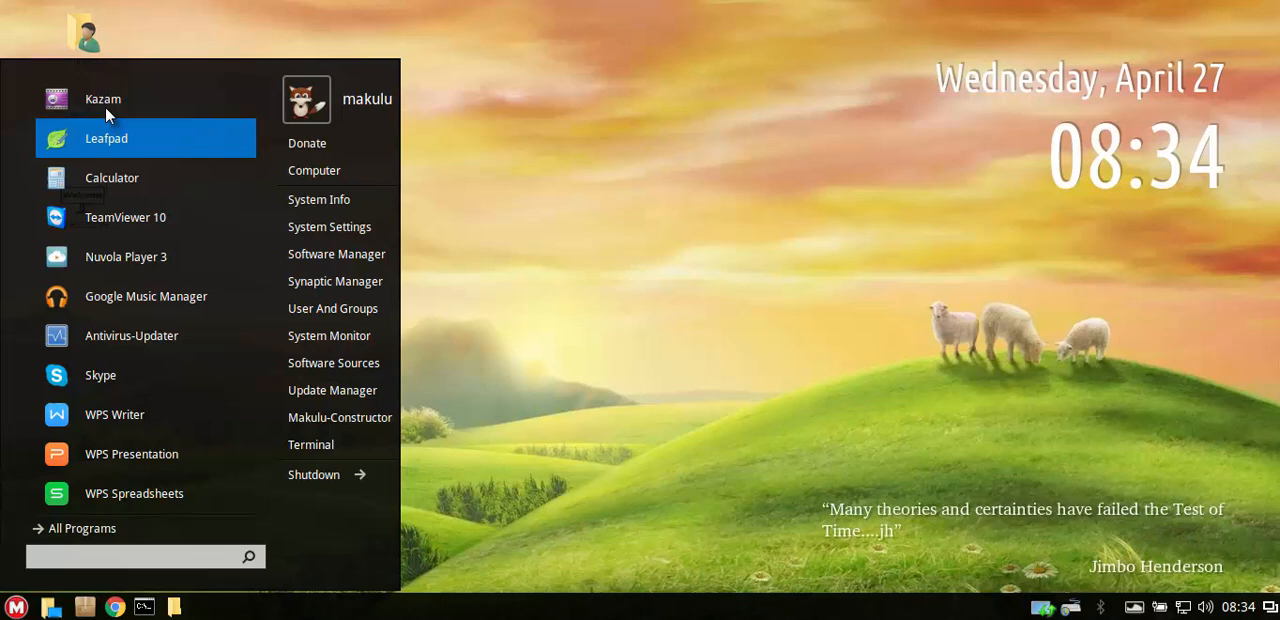
click(968, 460)
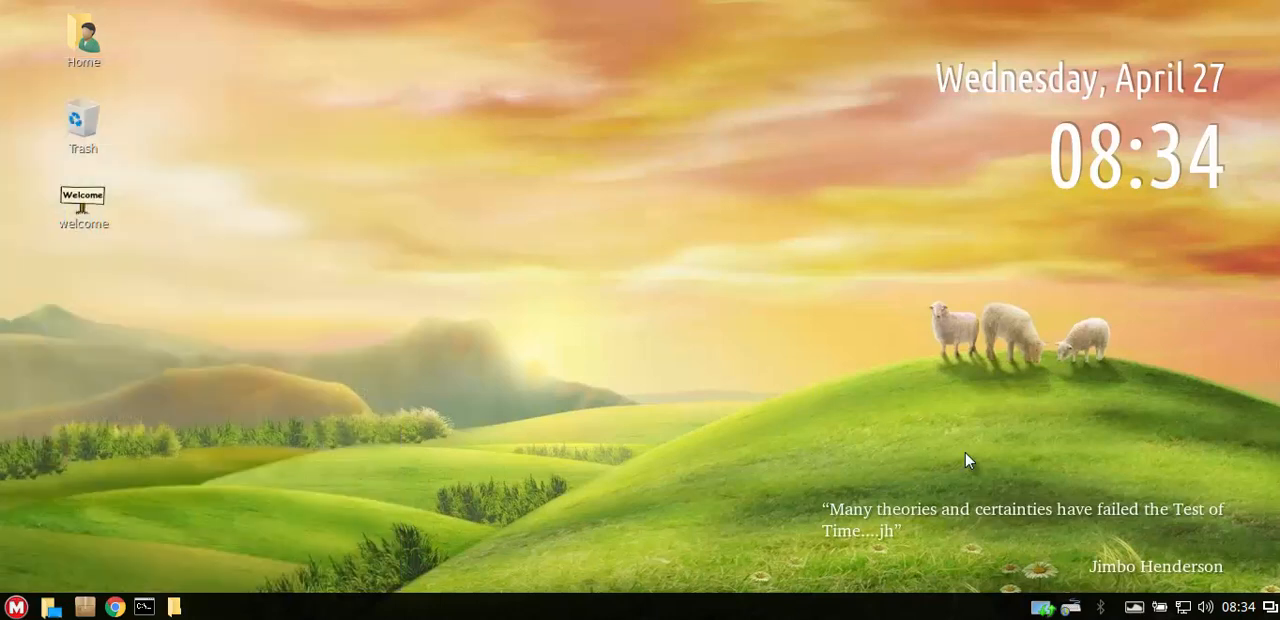
mouse_move(1044, 608)
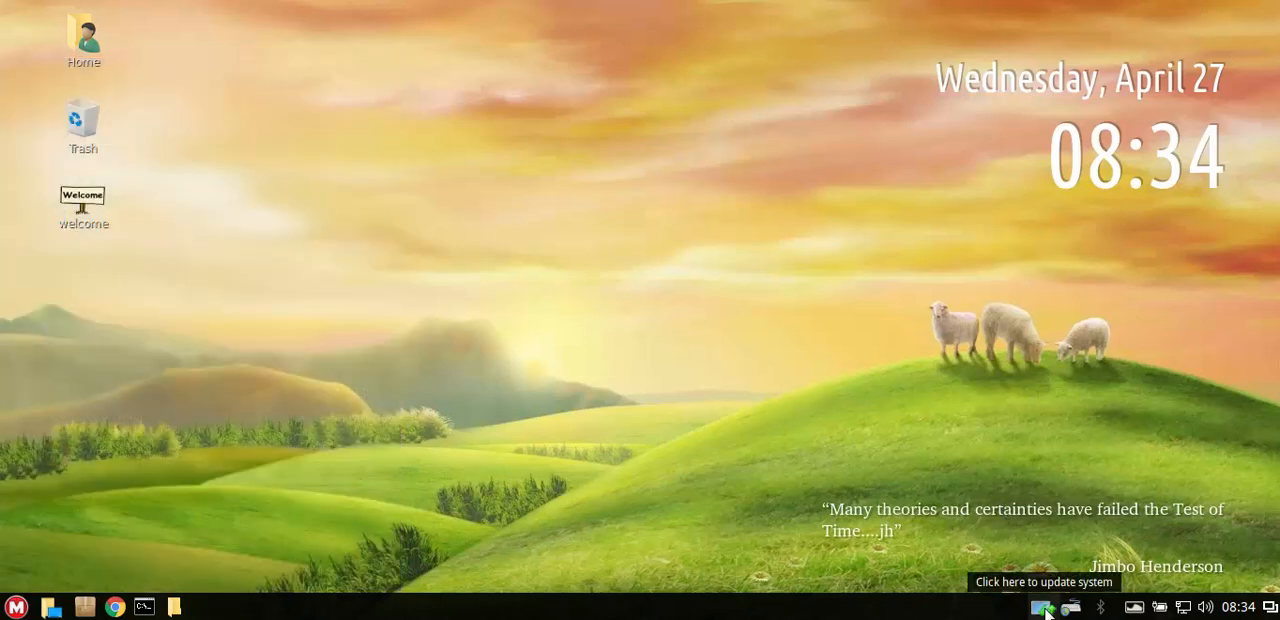
mouse_move(1140, 608)
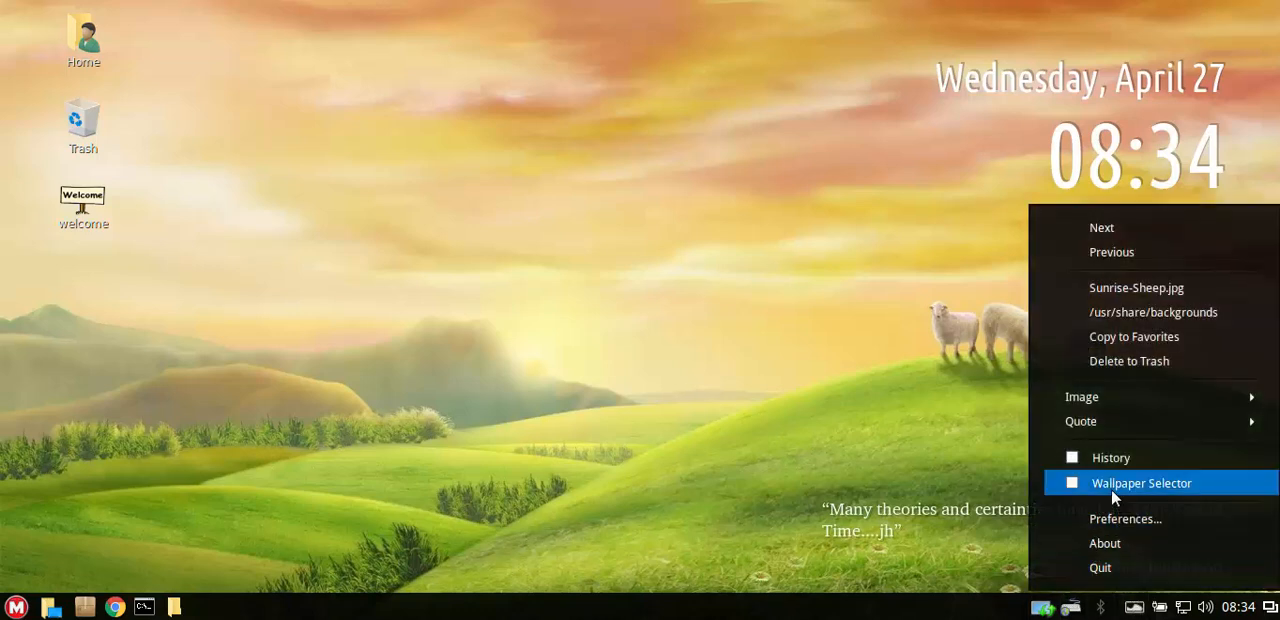
Switch the wallpaper to Grassy-Field.jpg via Variety's selector and close the thumbnail strip.
click(1140, 482)
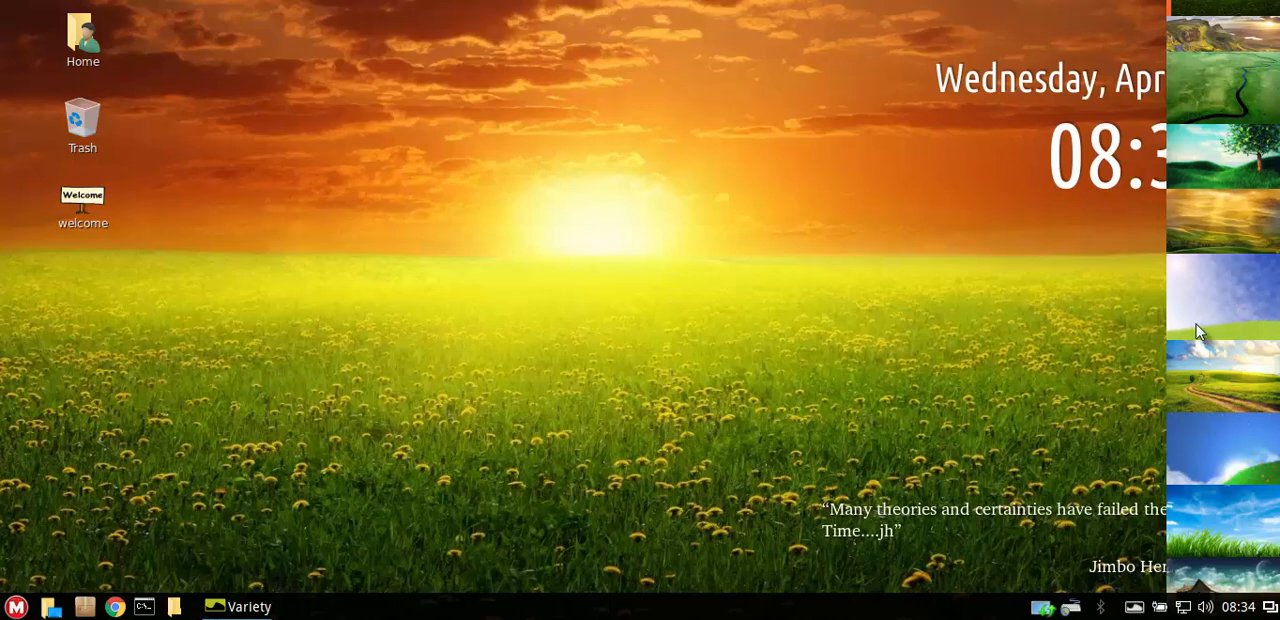
right_click(1220, 330)
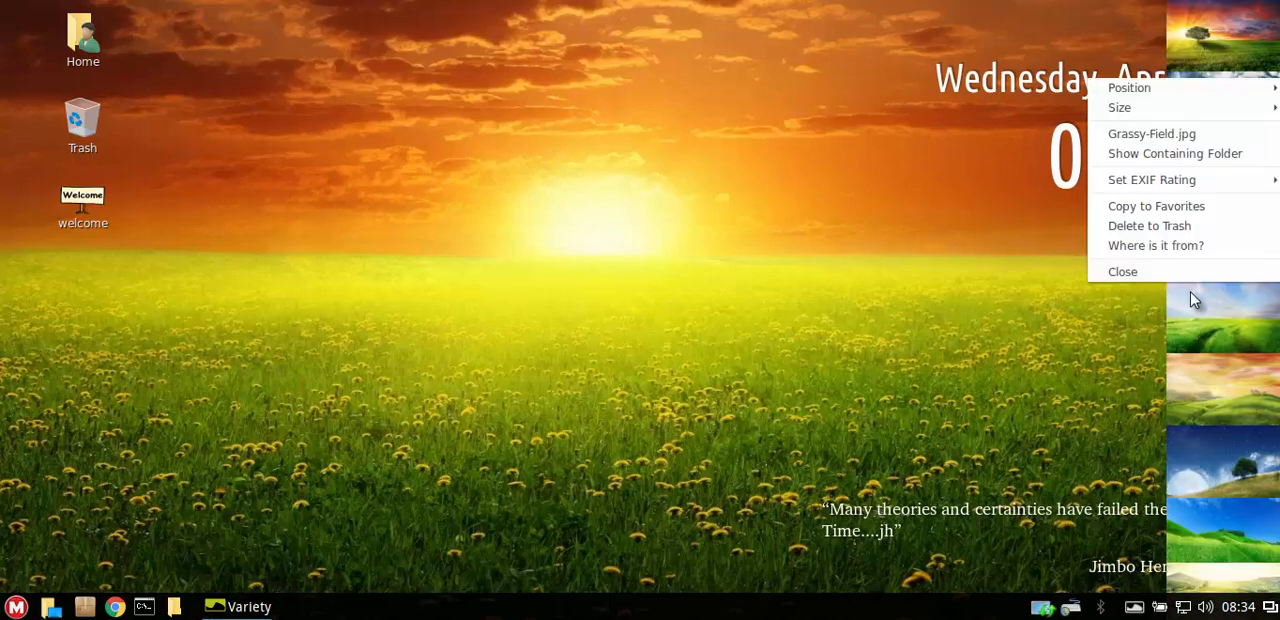
click(1122, 272)
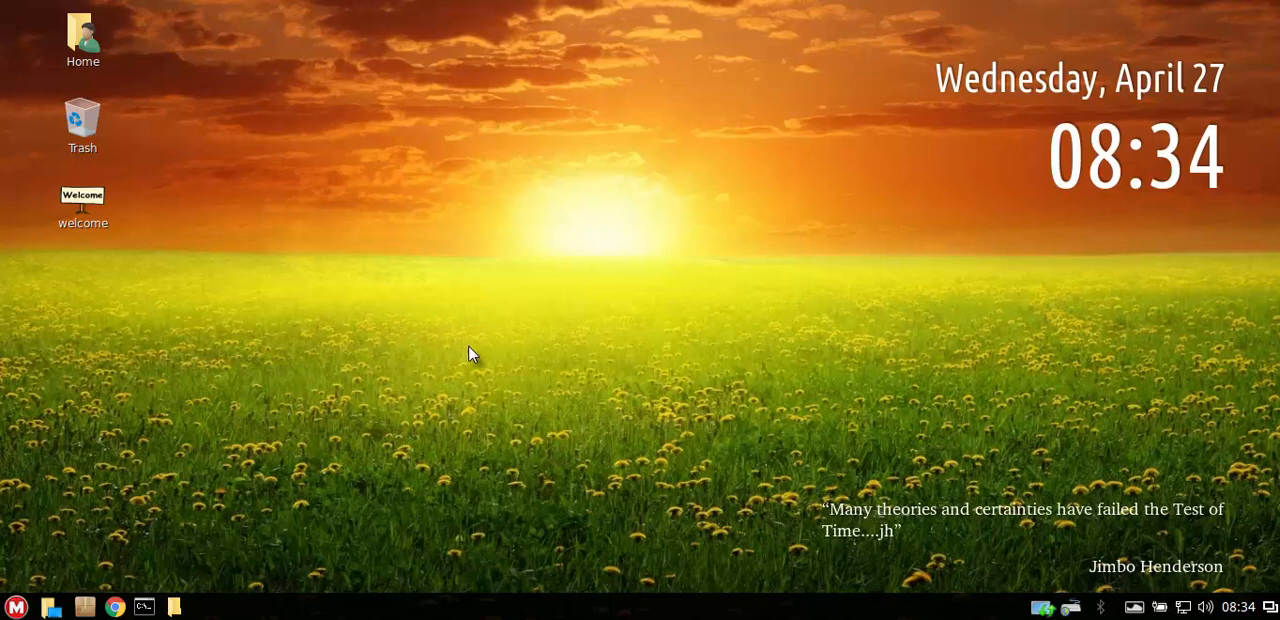
mouse_move(396, 372)
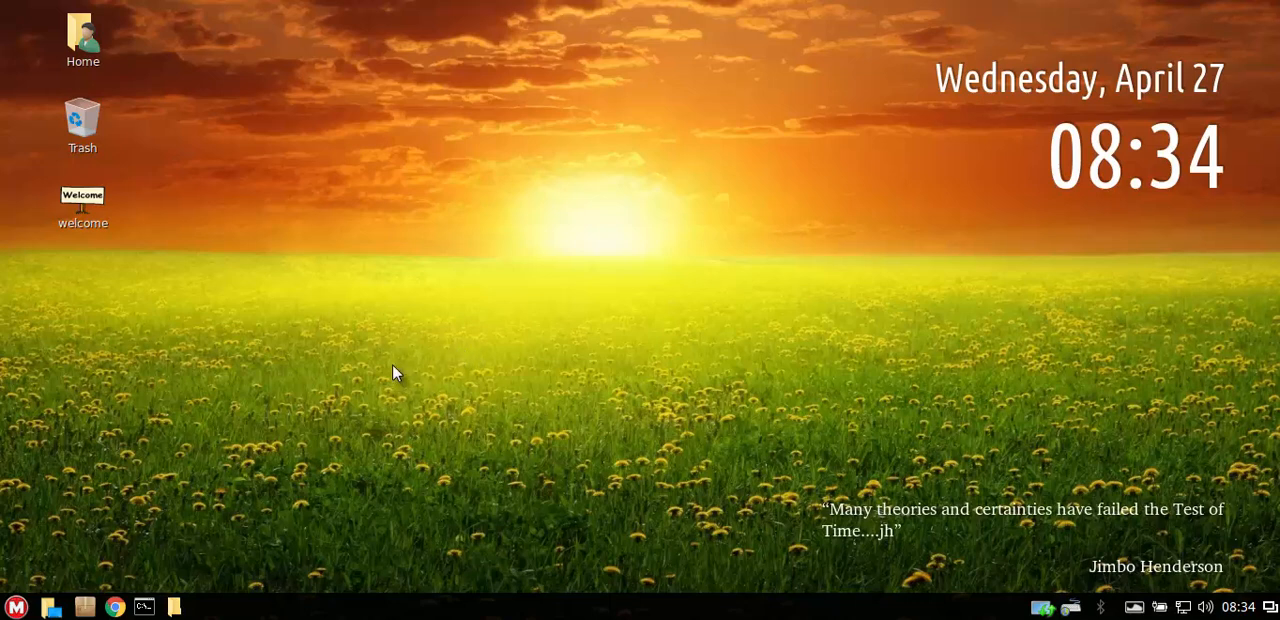
mouse_move(344, 304)
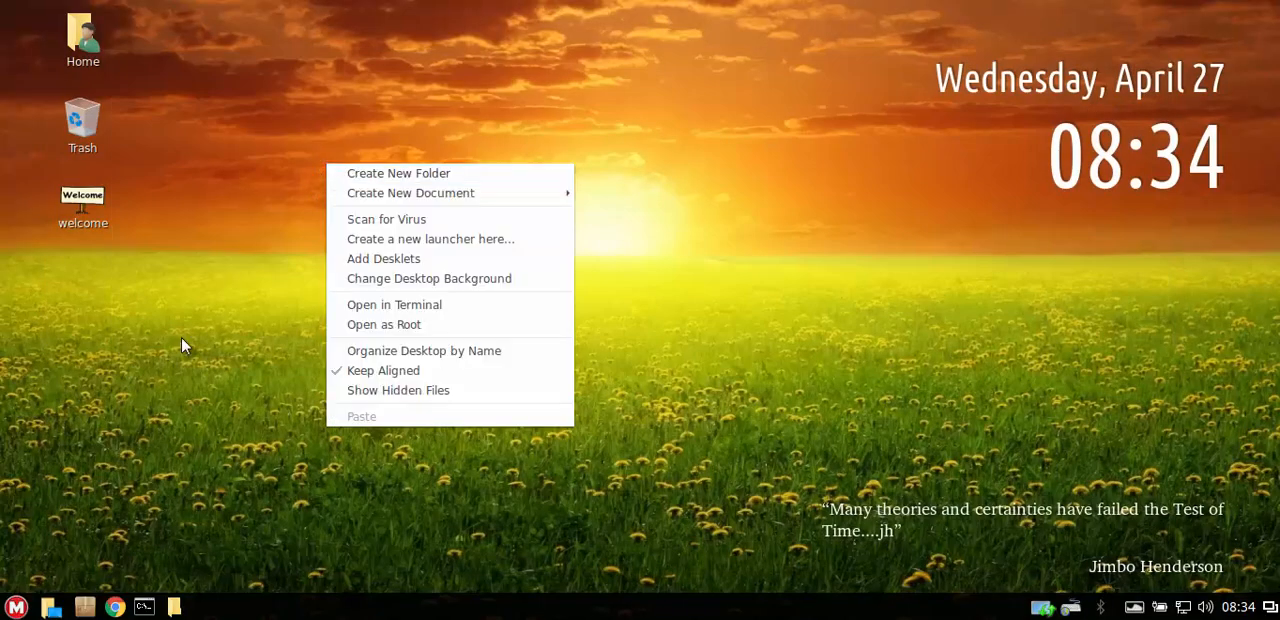
click(16, 604)
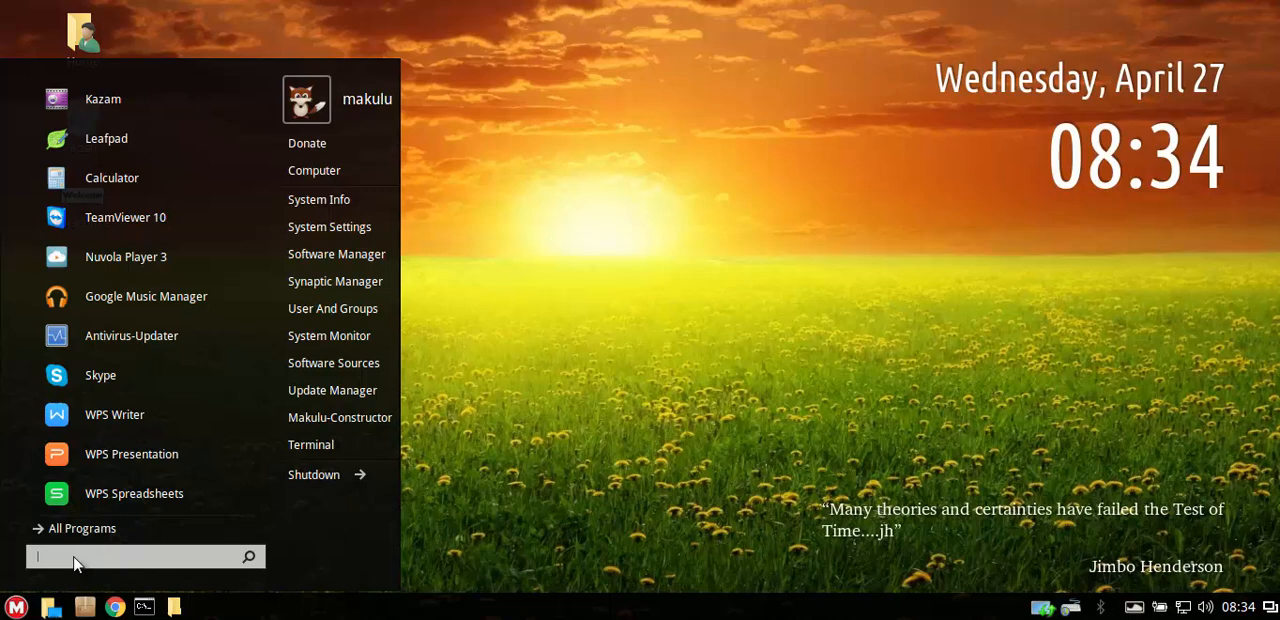
click(80, 528)
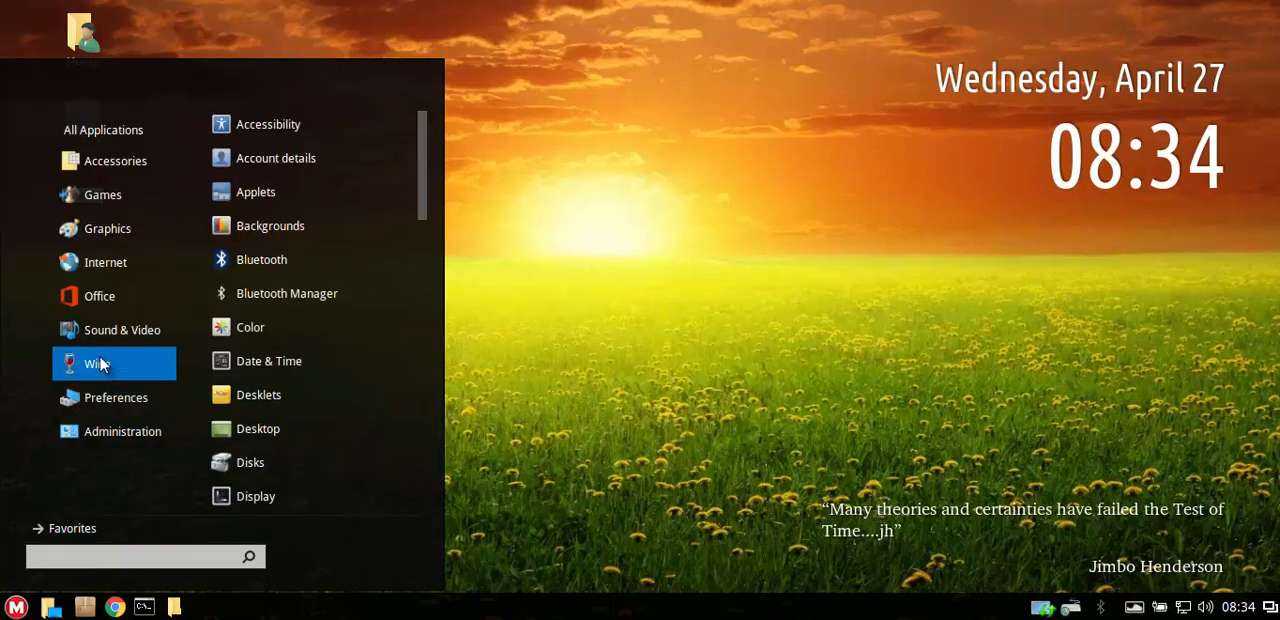
click(122, 432)
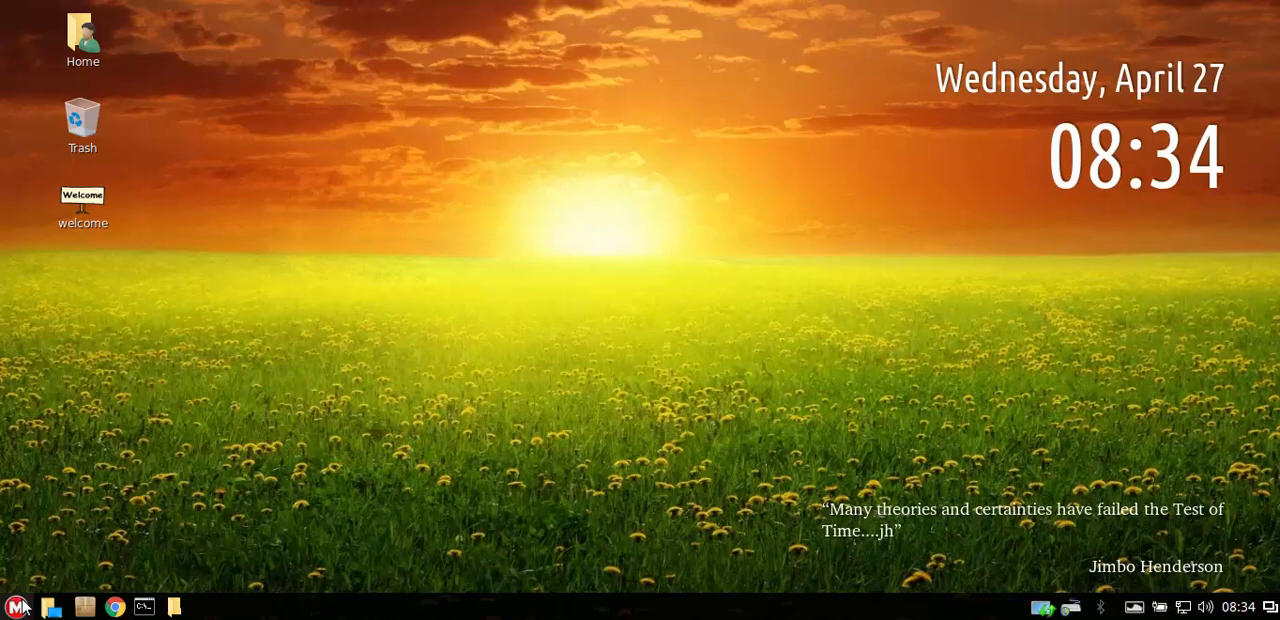
click(16, 600)
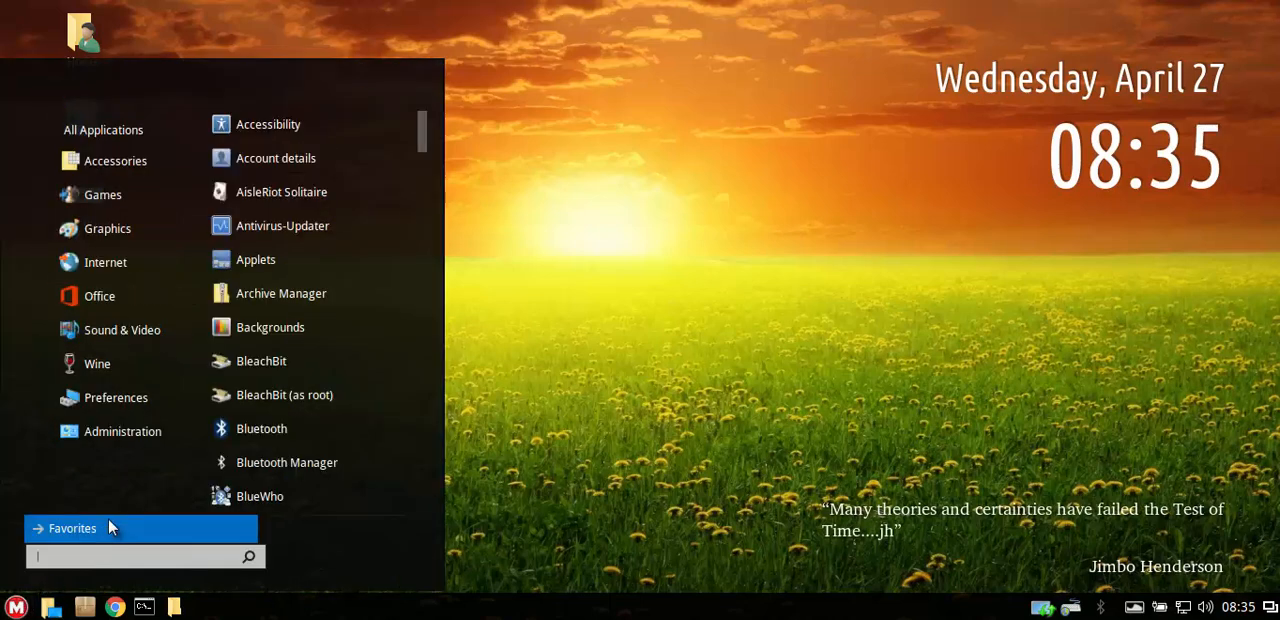
mouse_move(104, 128)
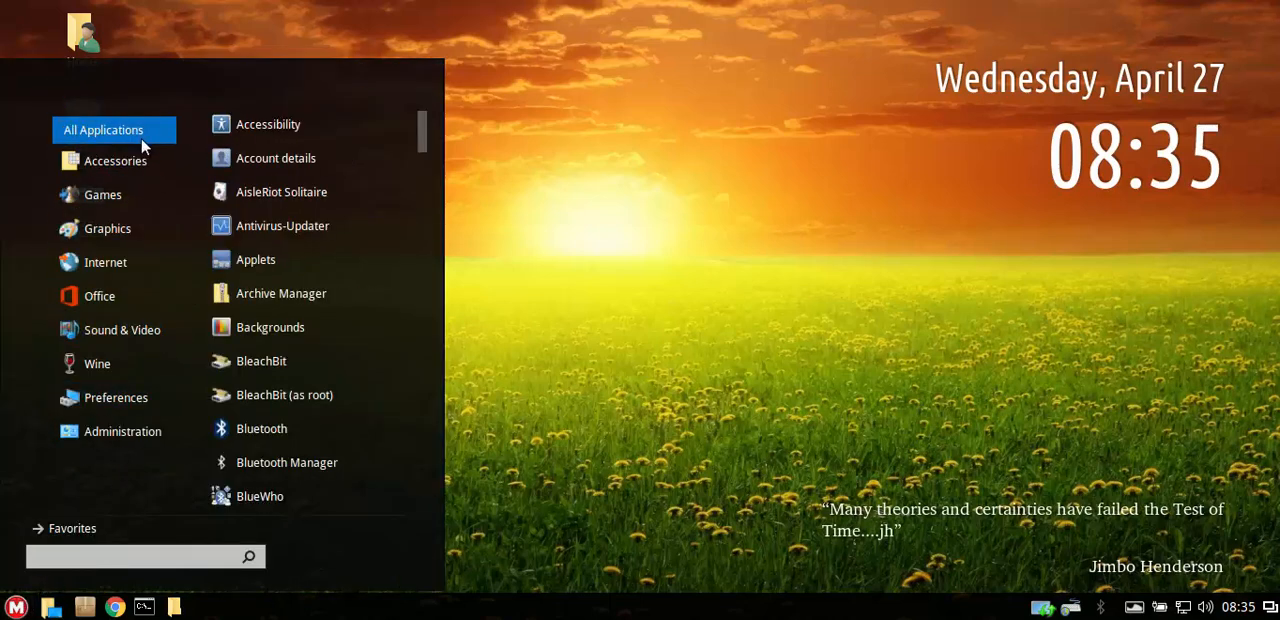
click(122, 432)
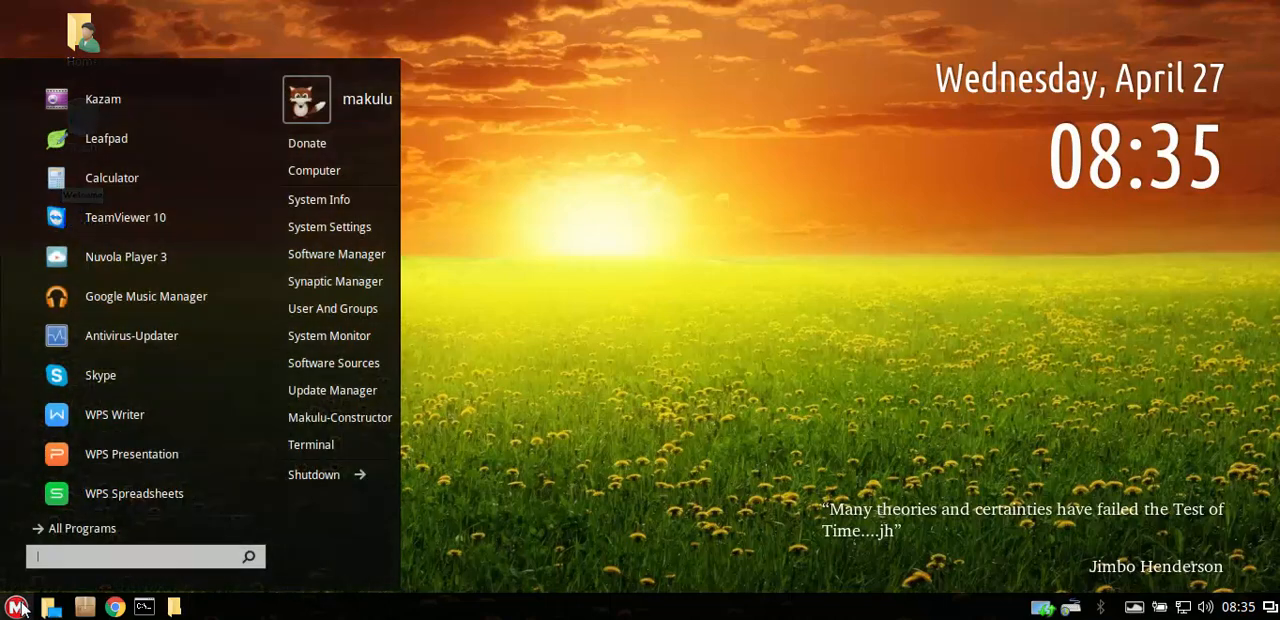
mouse_move(128, 492)
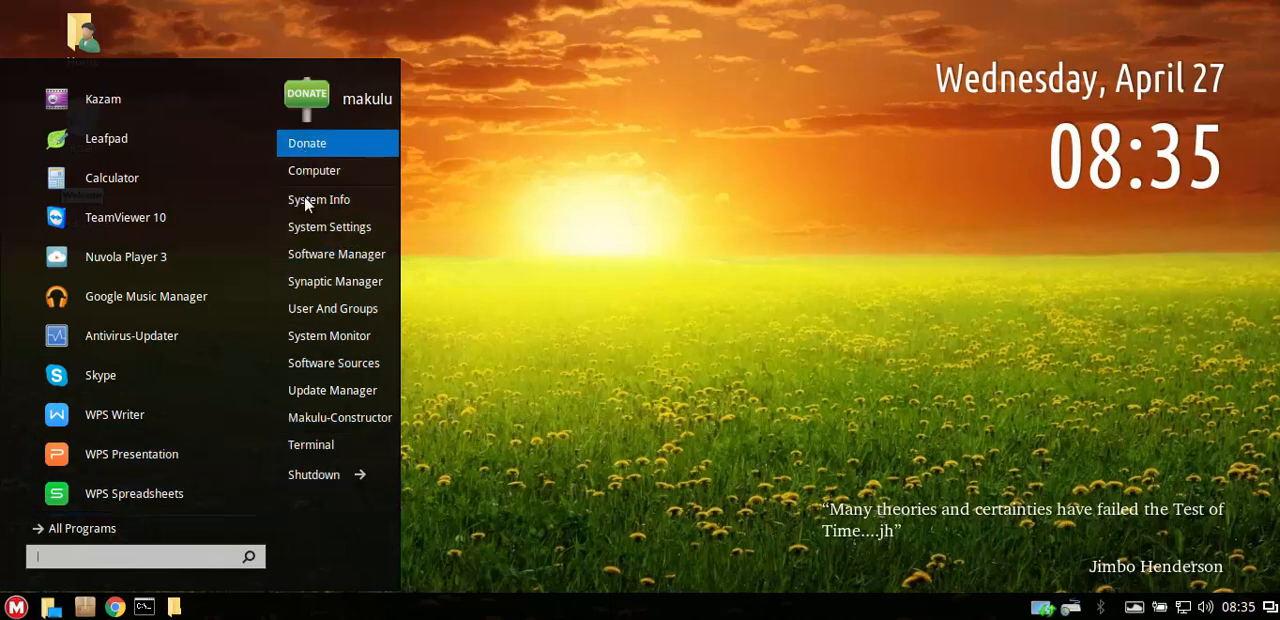
mouse_move(314, 170)
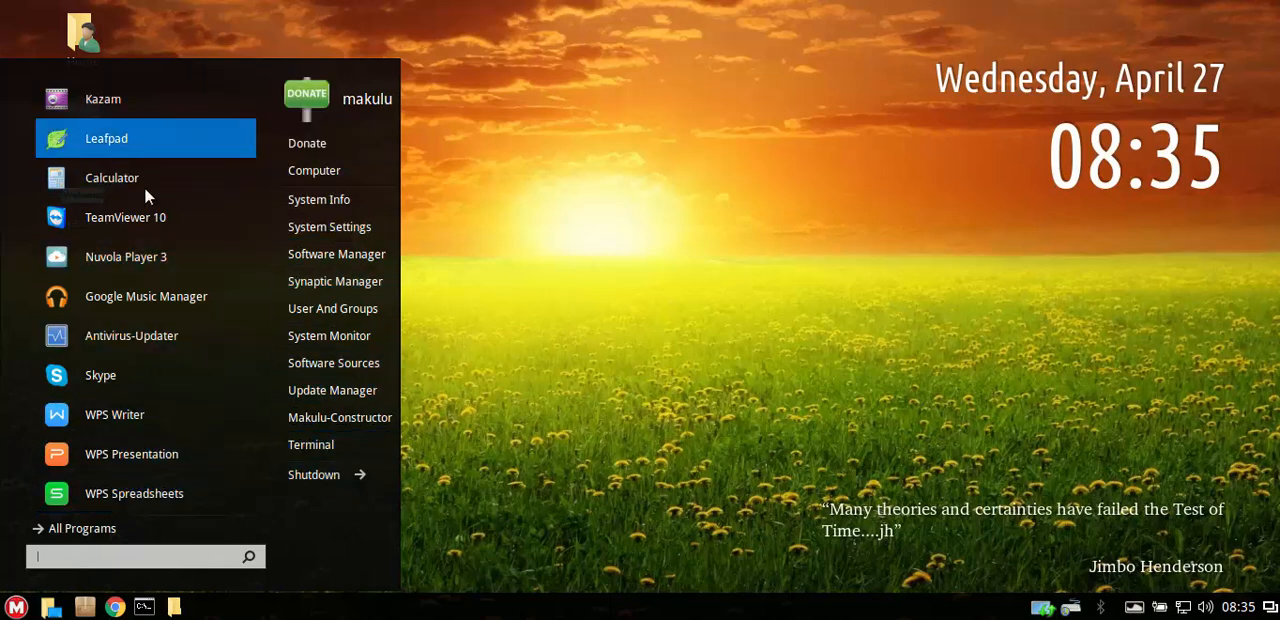
mouse_move(320, 474)
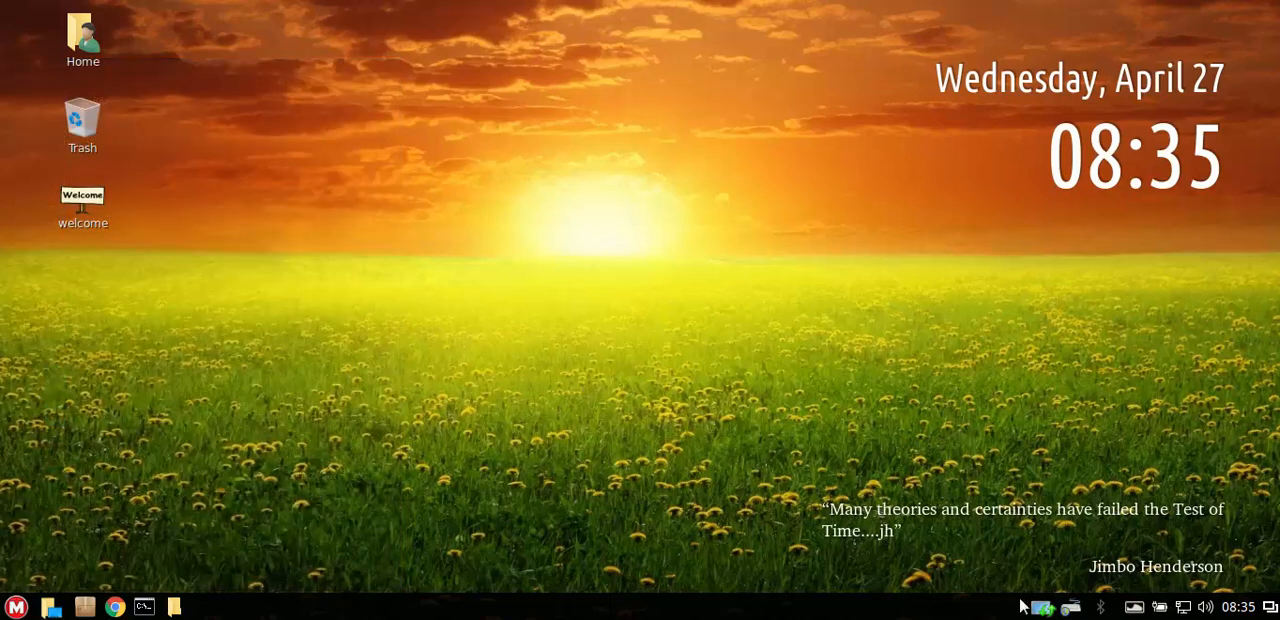
mouse_move(1050, 606)
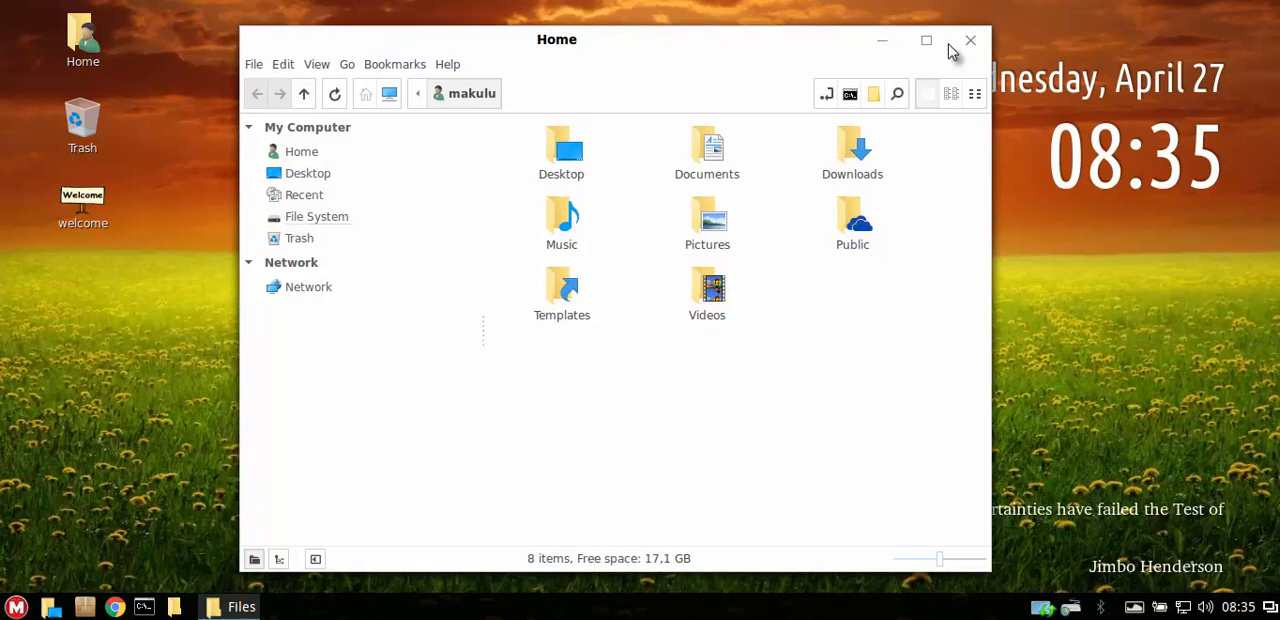
click(966, 38)
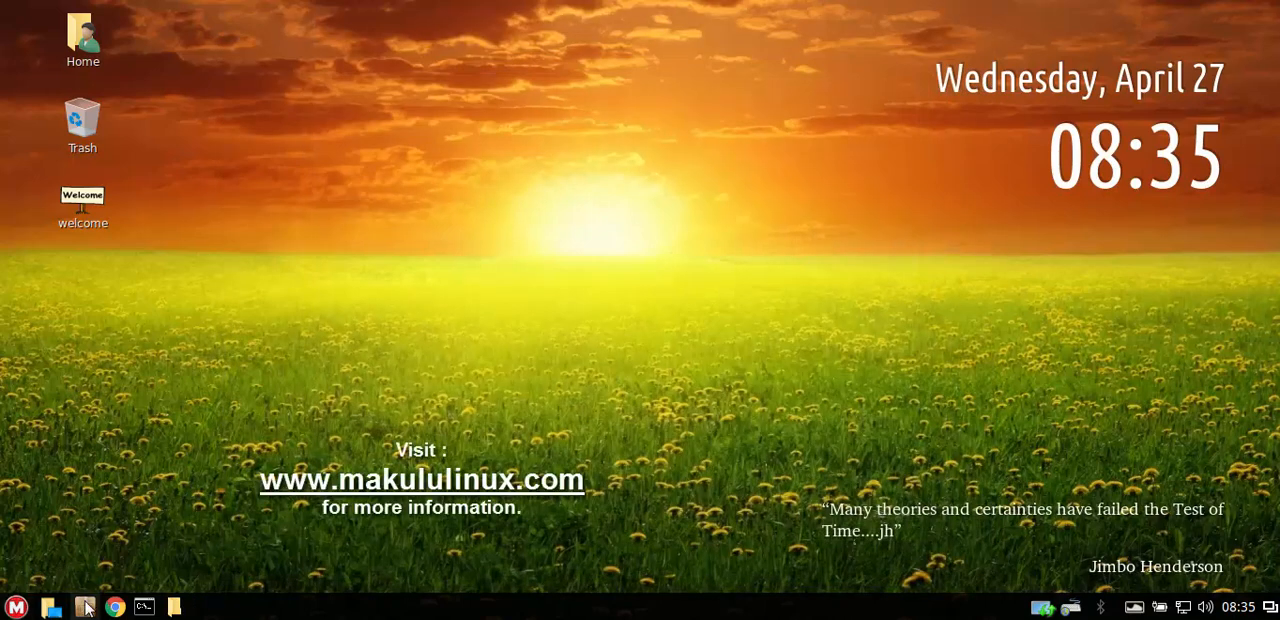
click(12, 604)
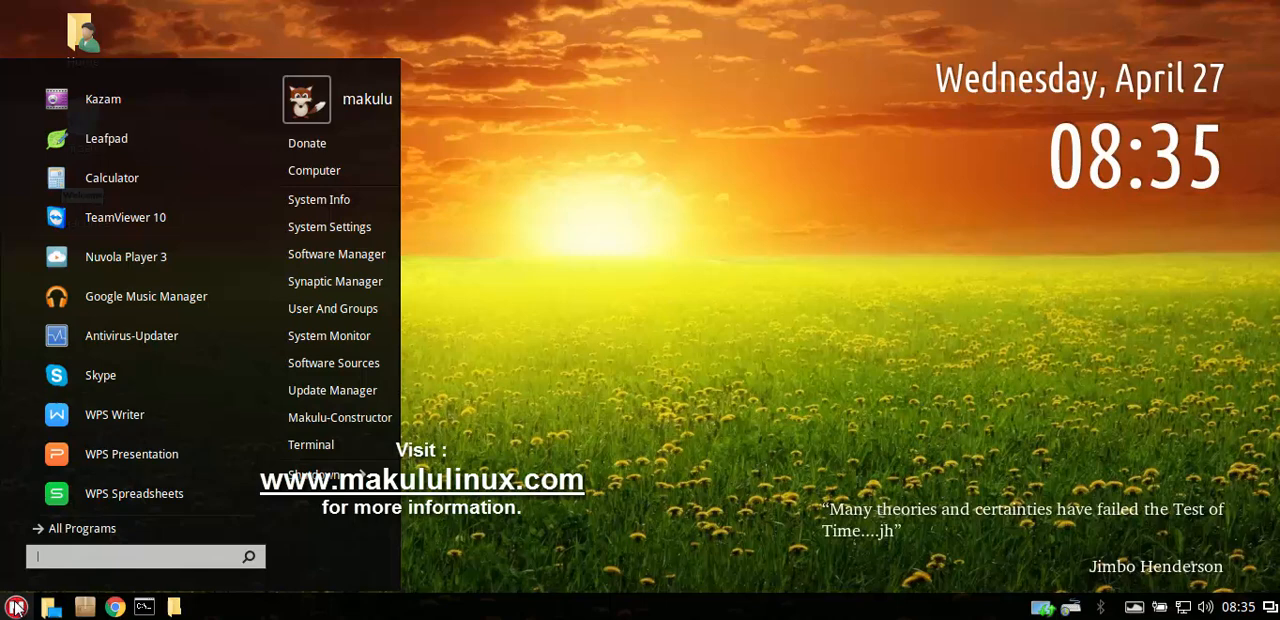
click(14, 604)
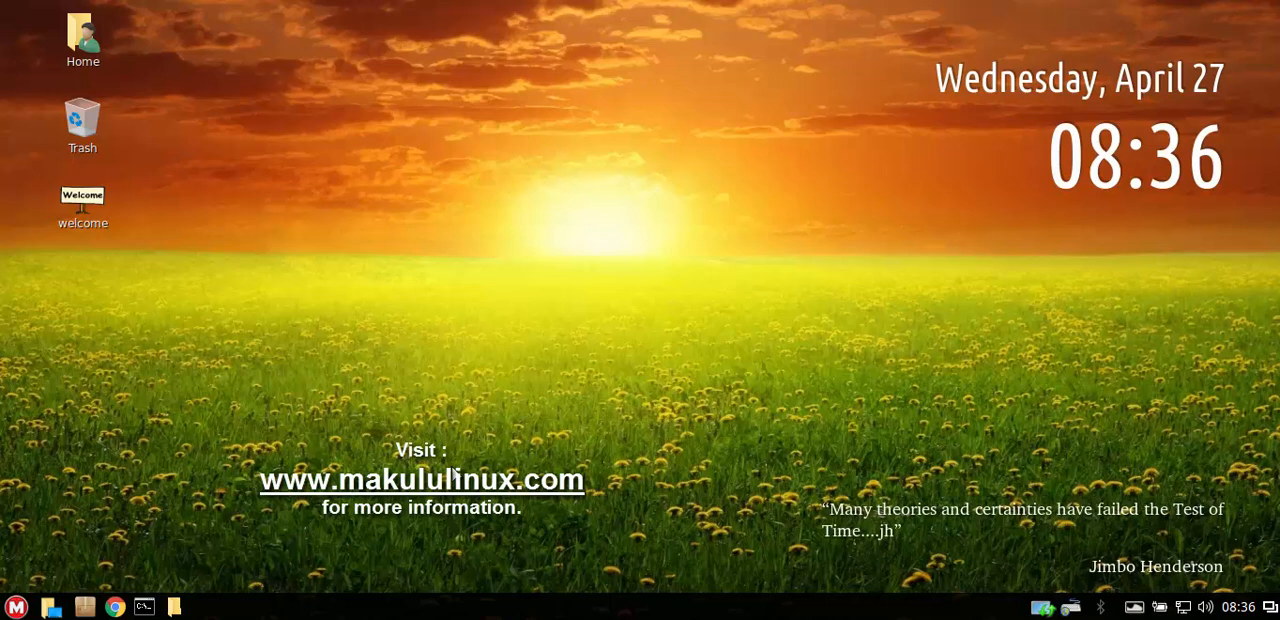
mouse_move(392, 430)
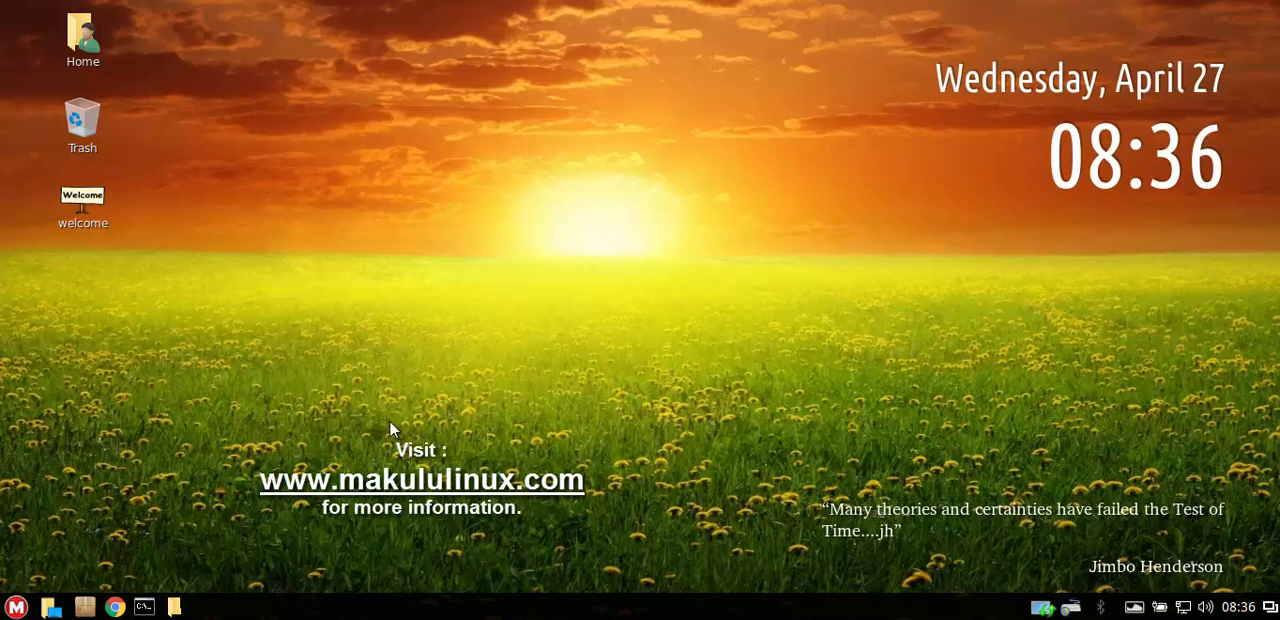
mouse_move(736, 446)
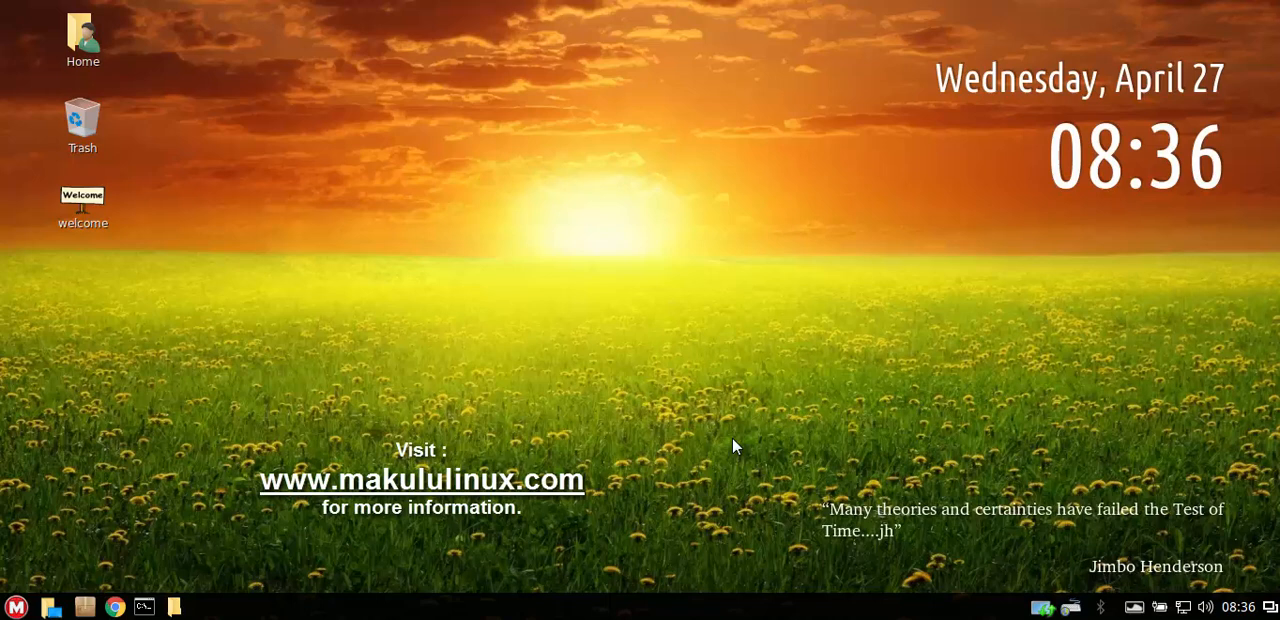
mouse_move(740, 442)
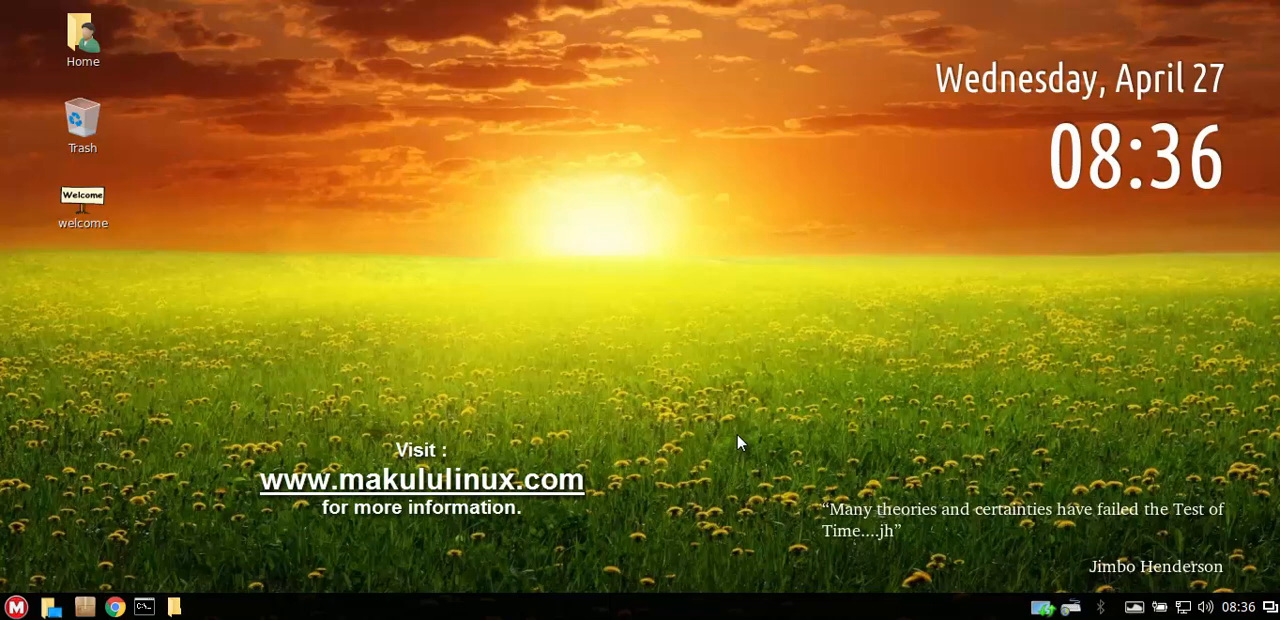
mouse_move(732, 444)
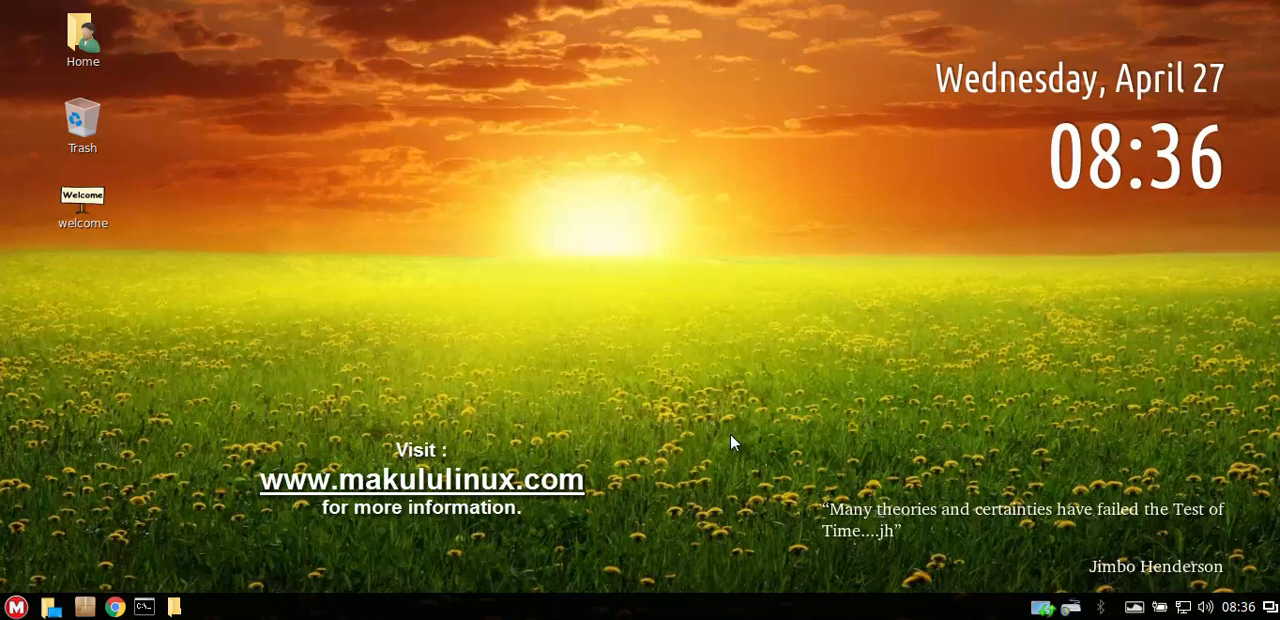